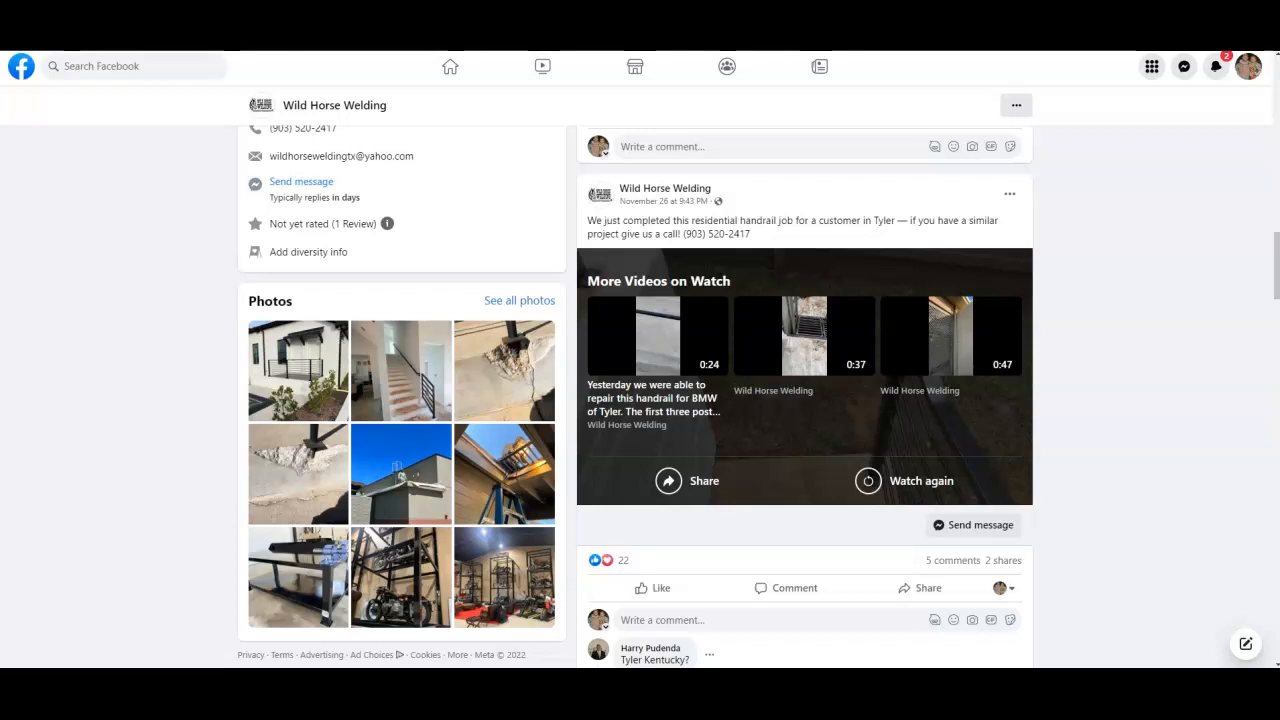
Scroll through the Fidelity Metal Works site, briefly starting and abandoning a save of the copper sheet metal photo.
scroll("up", 3)
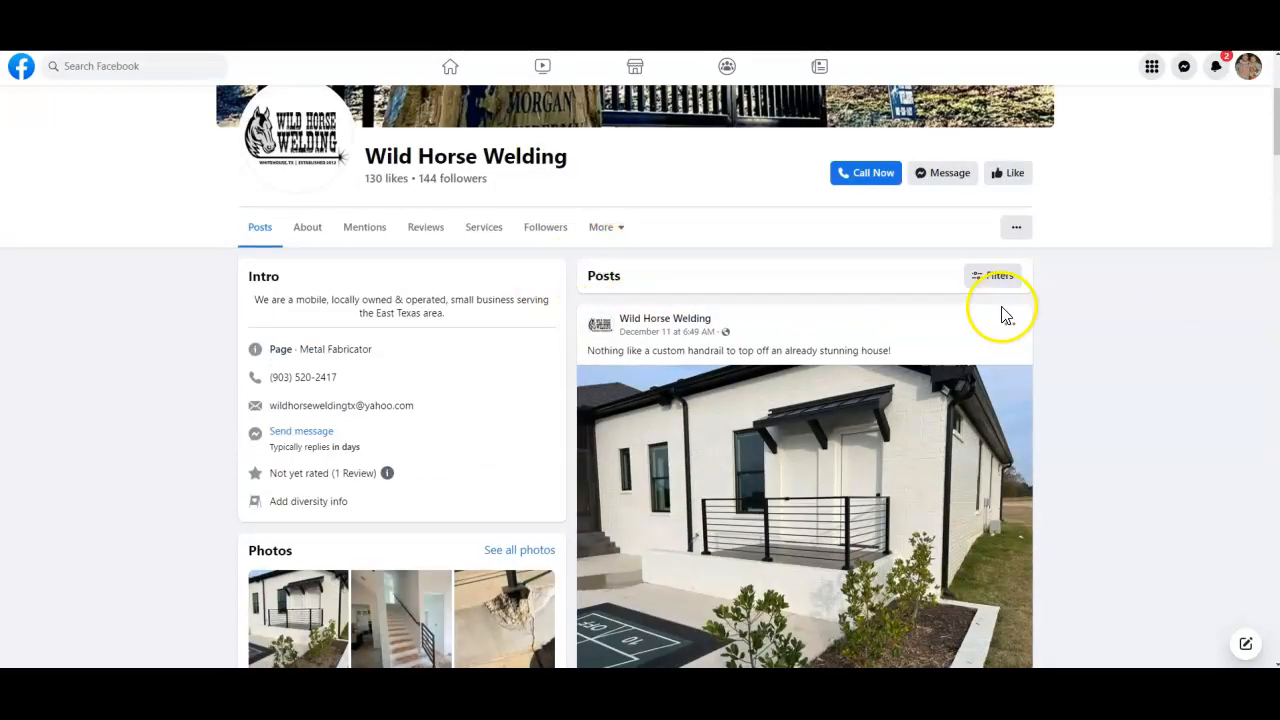
scroll("down", 3)
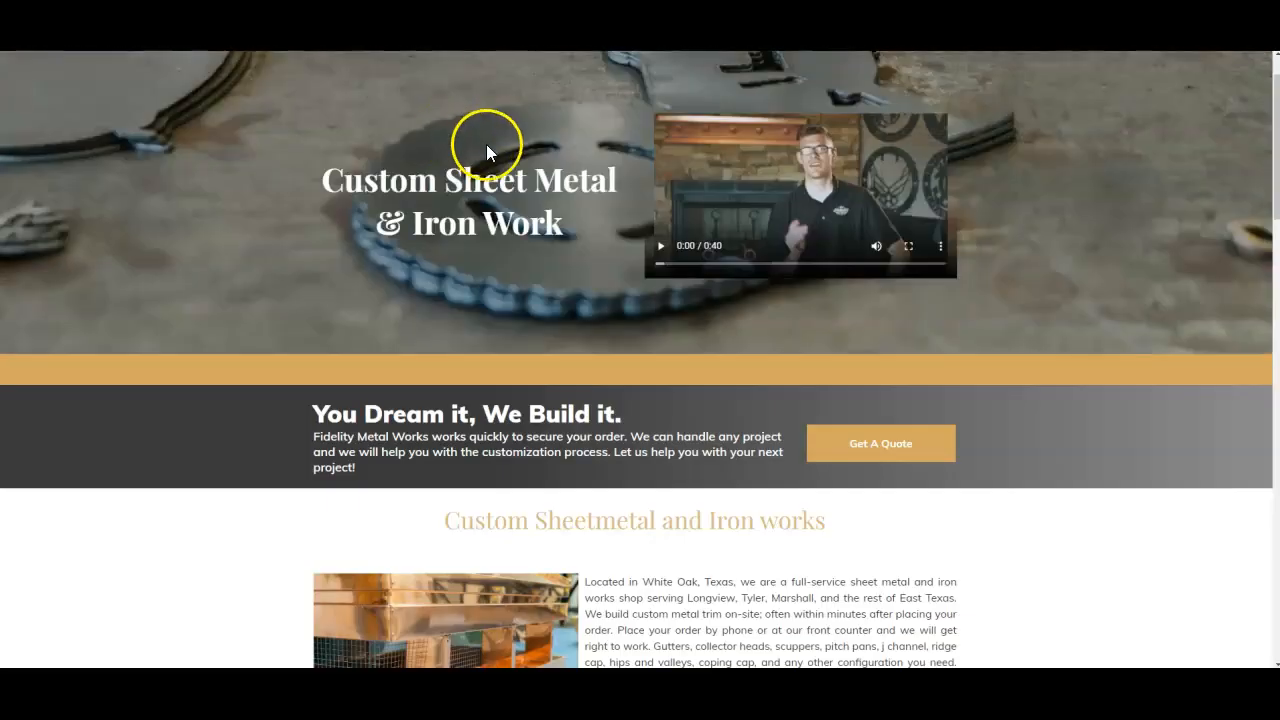
scroll("down", 3)
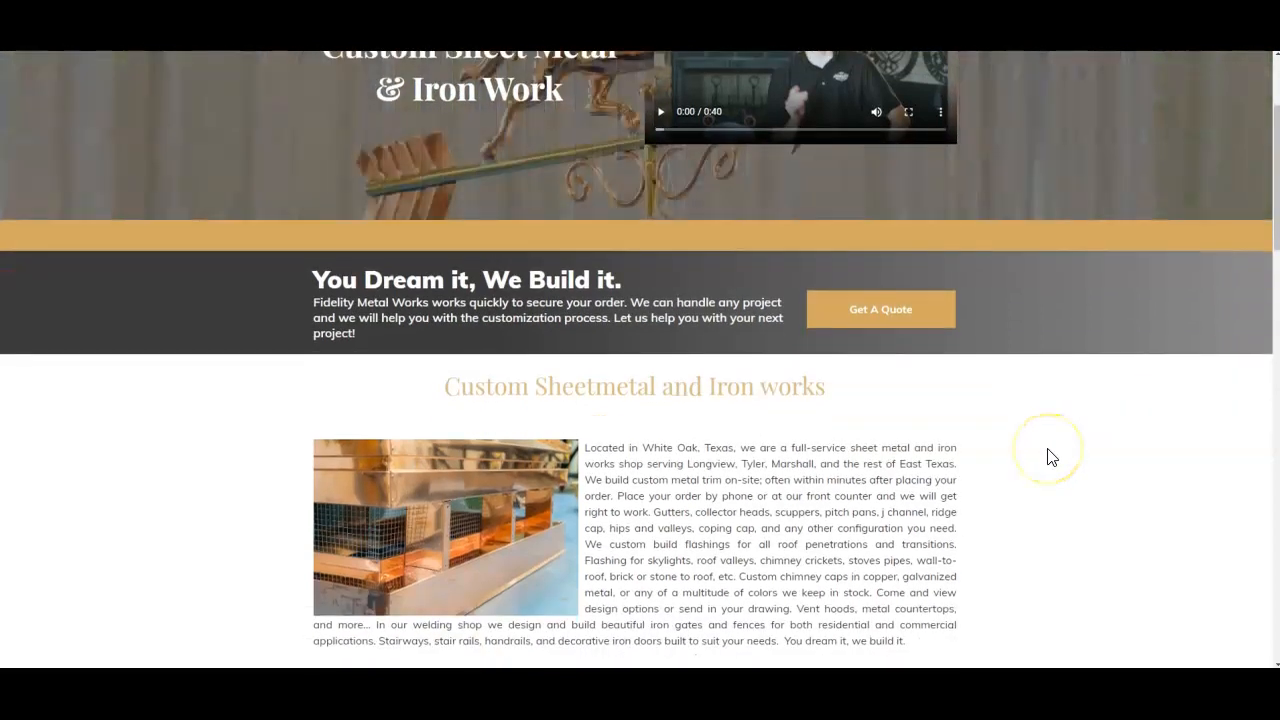
scroll("down", 3)
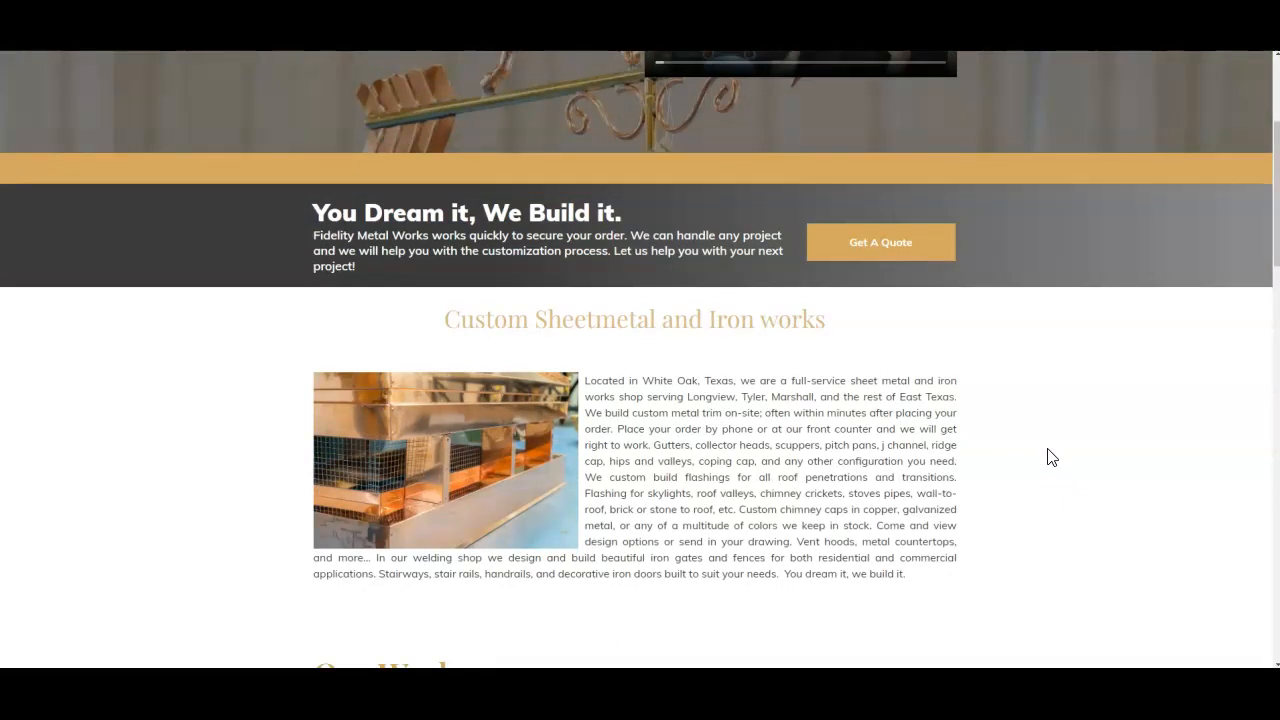
scroll("down", 3)
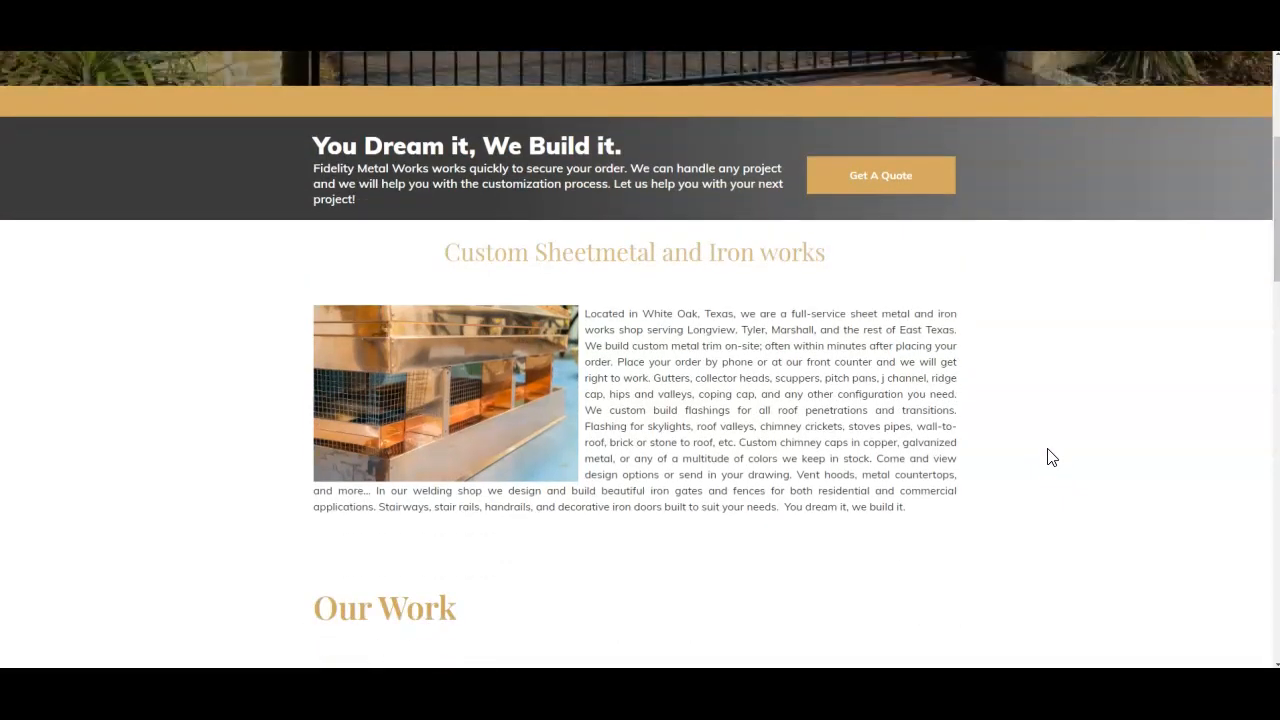
scroll("down", 3)
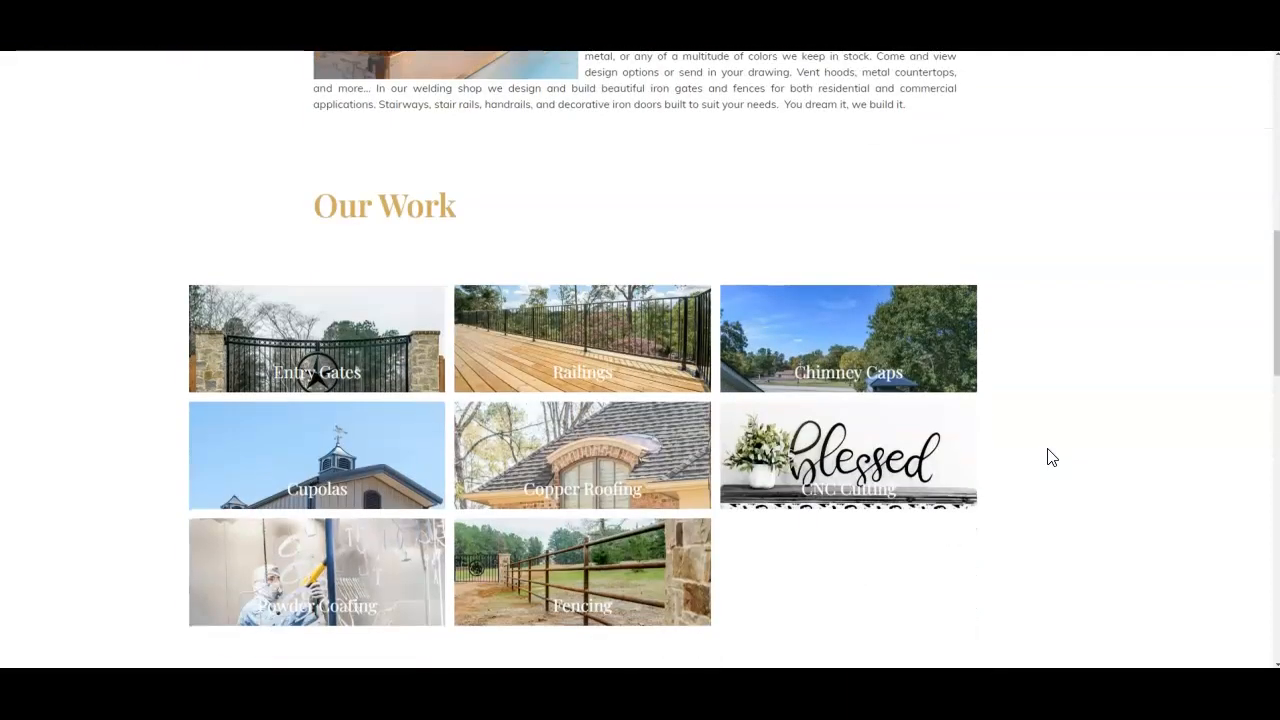
scroll("down", 3)
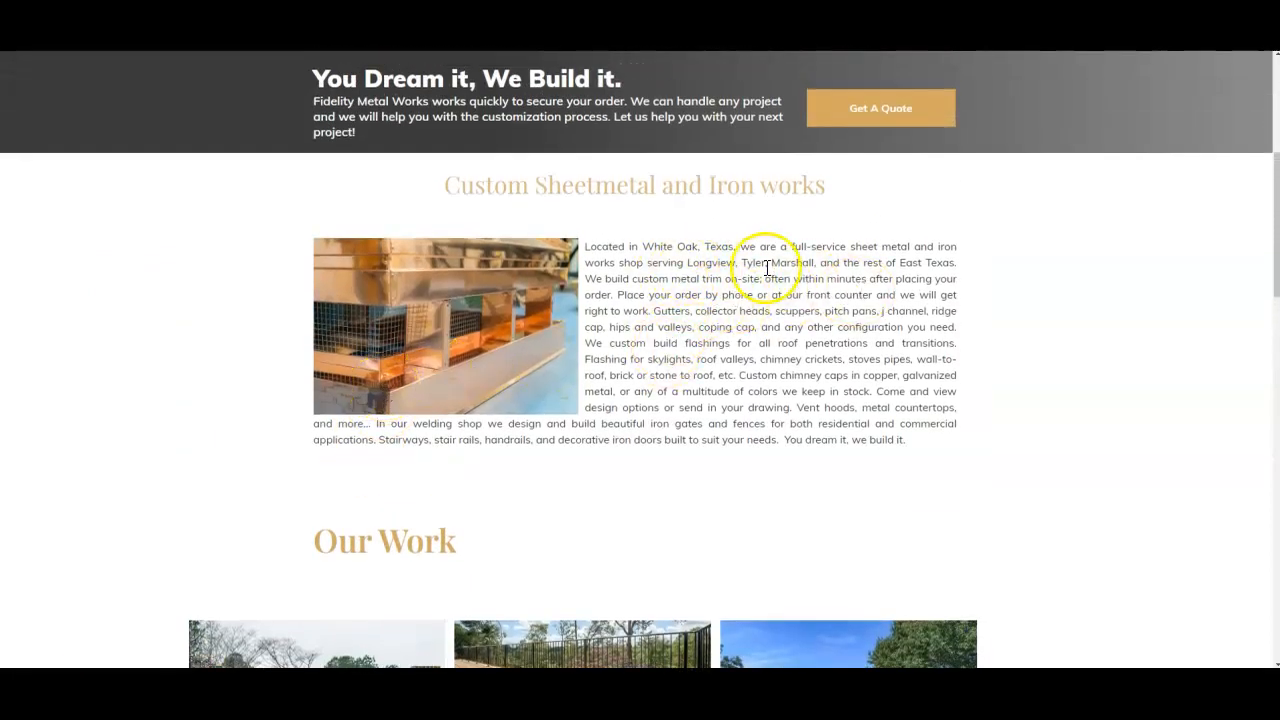
mouse_move(664, 374)
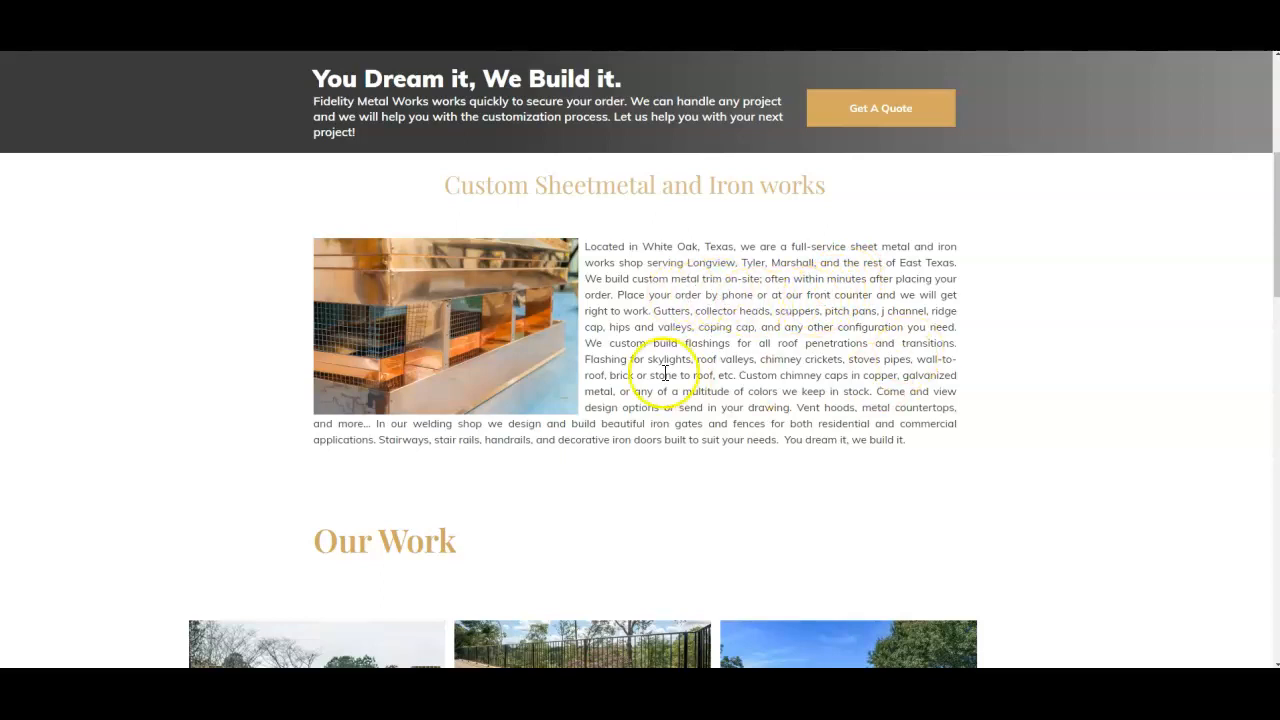
mouse_move(708, 376)
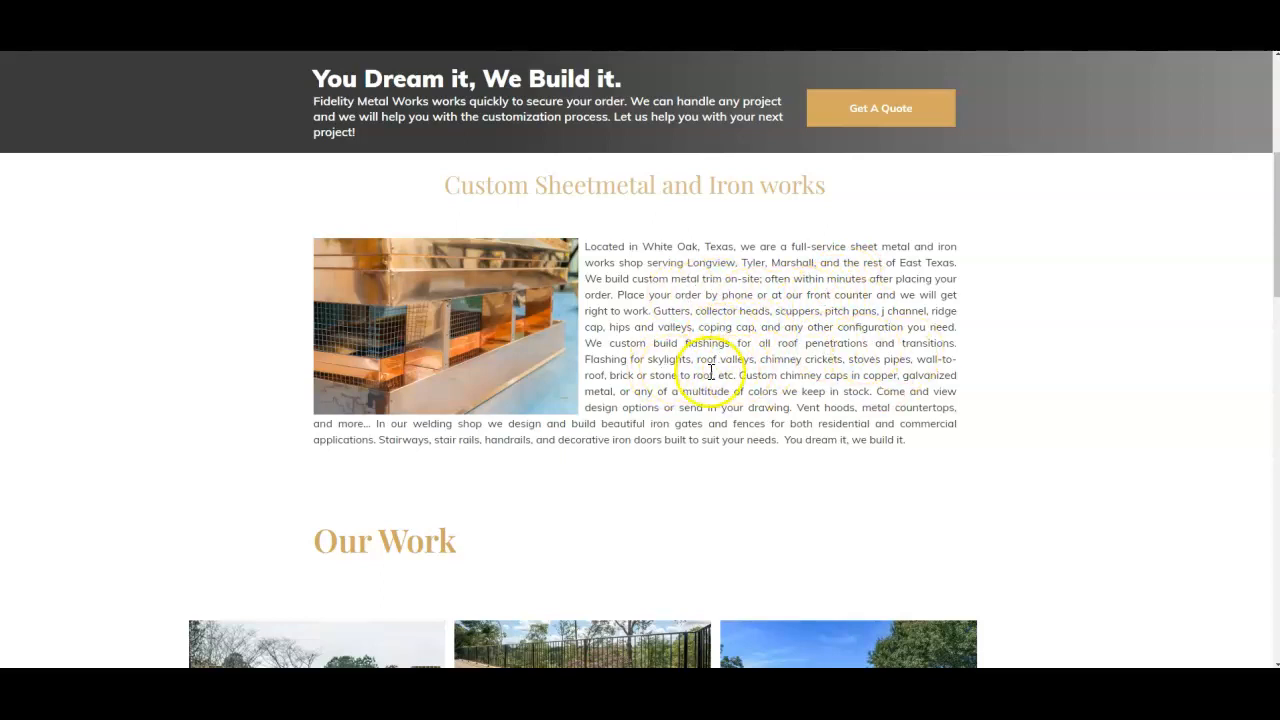
scroll("down", 3)
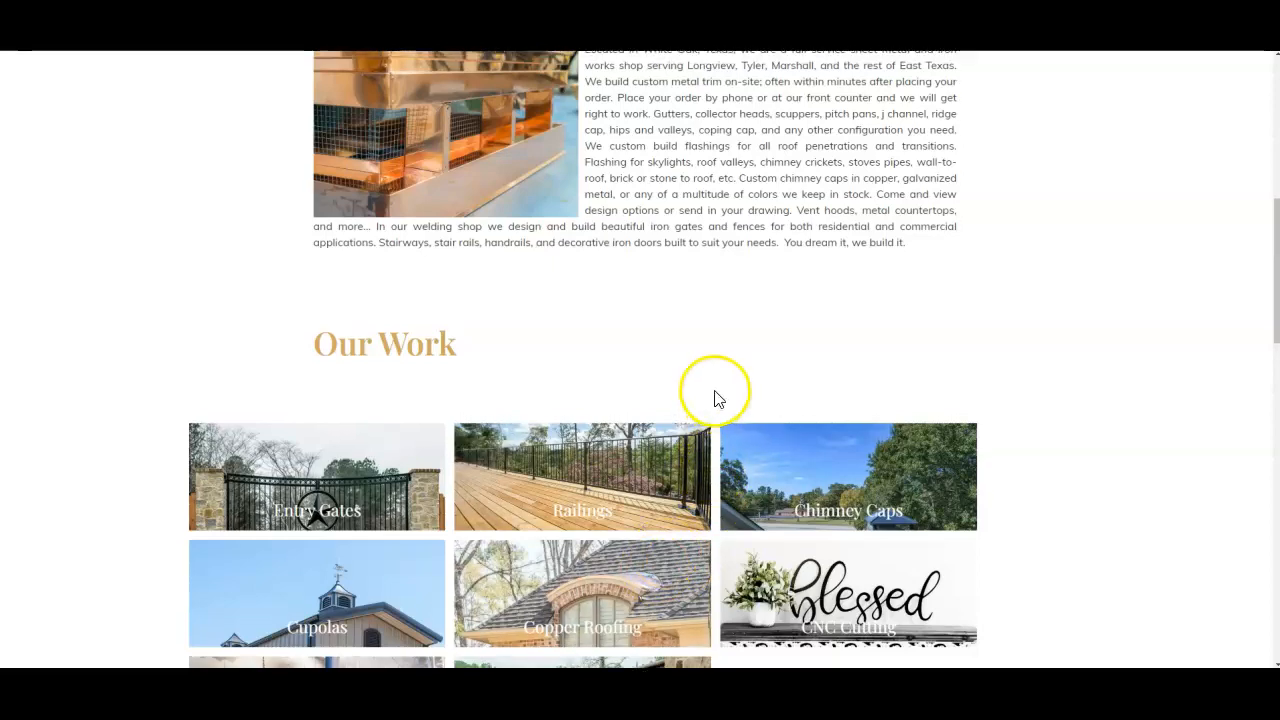
scroll("up", 3)
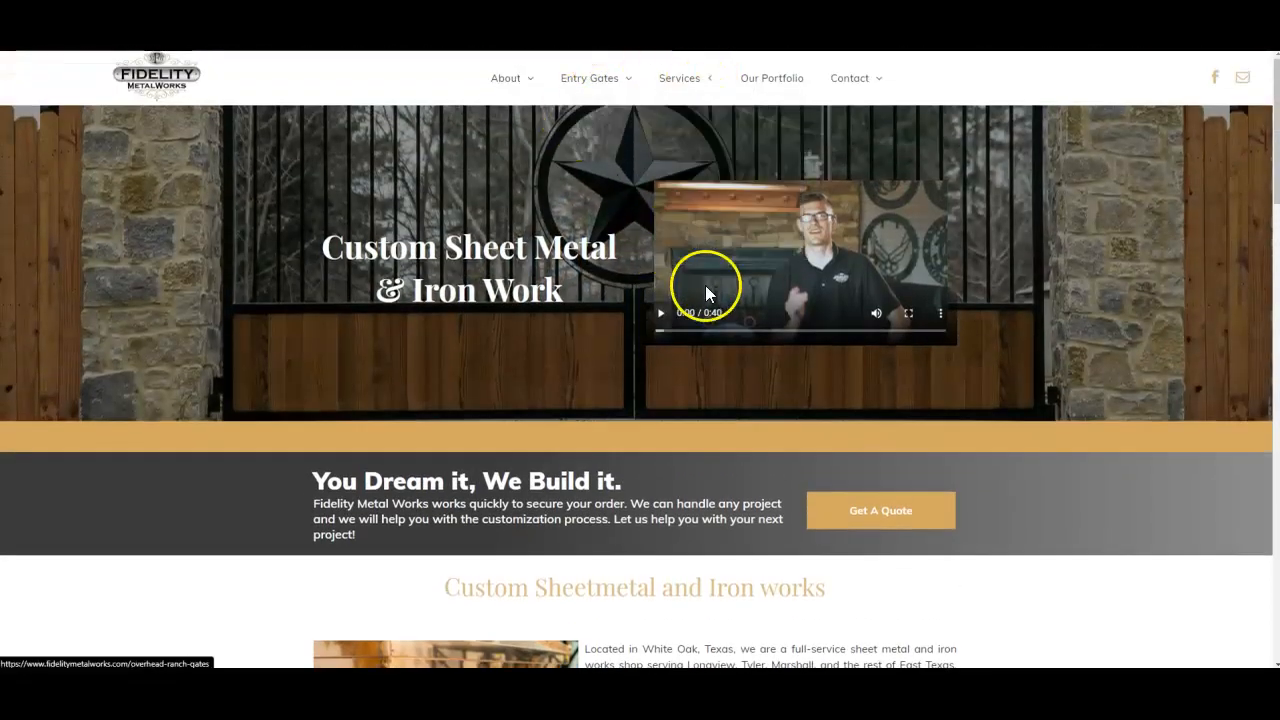
scroll("down", 3)
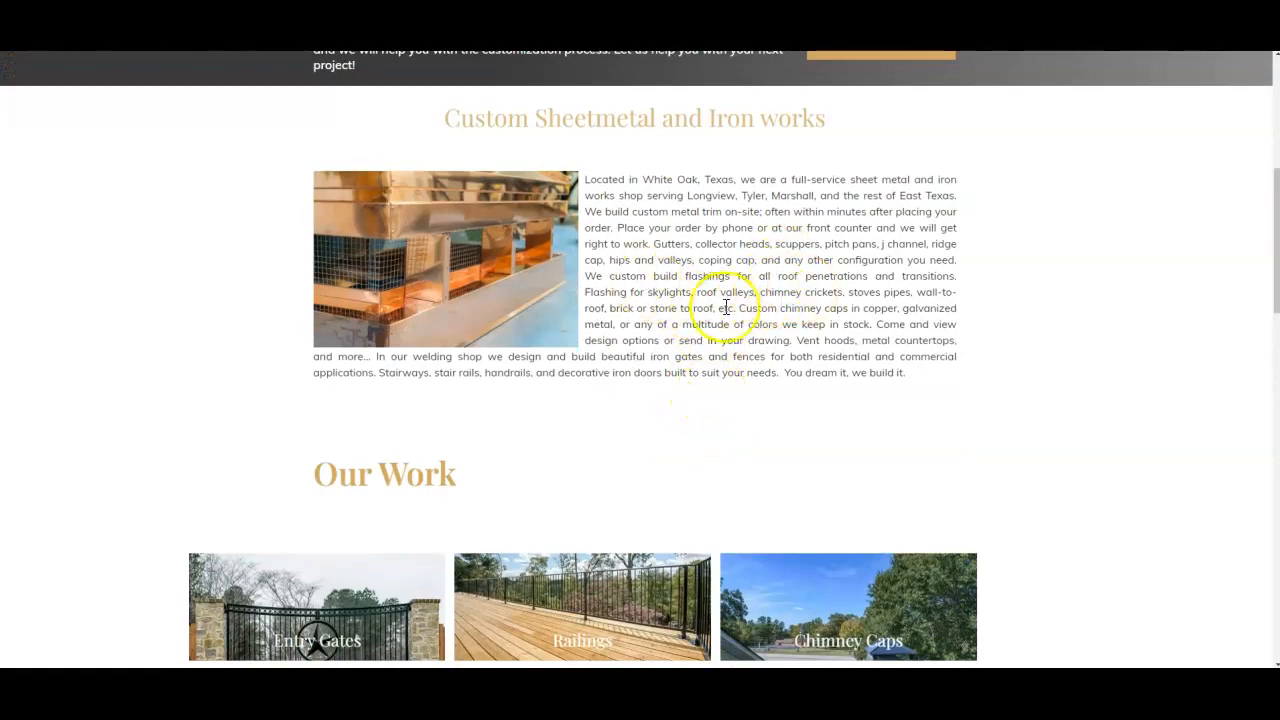
scroll("up", 3)
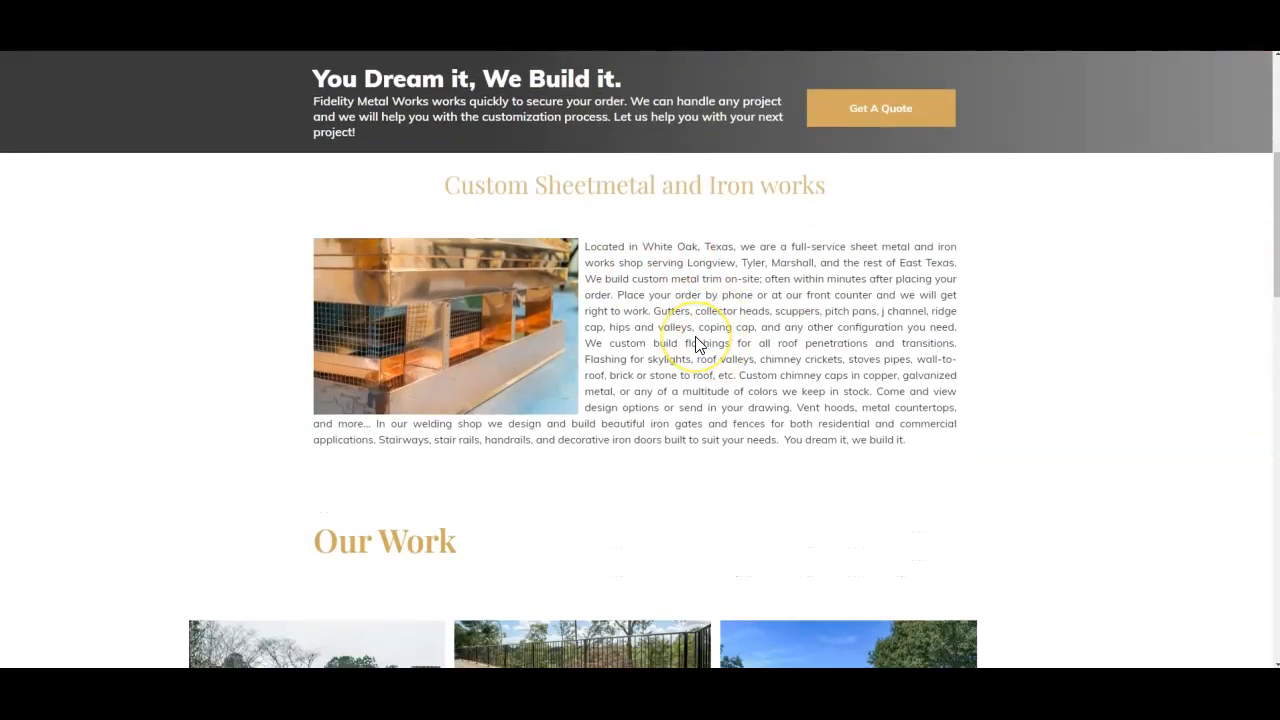
right_click(460, 270)
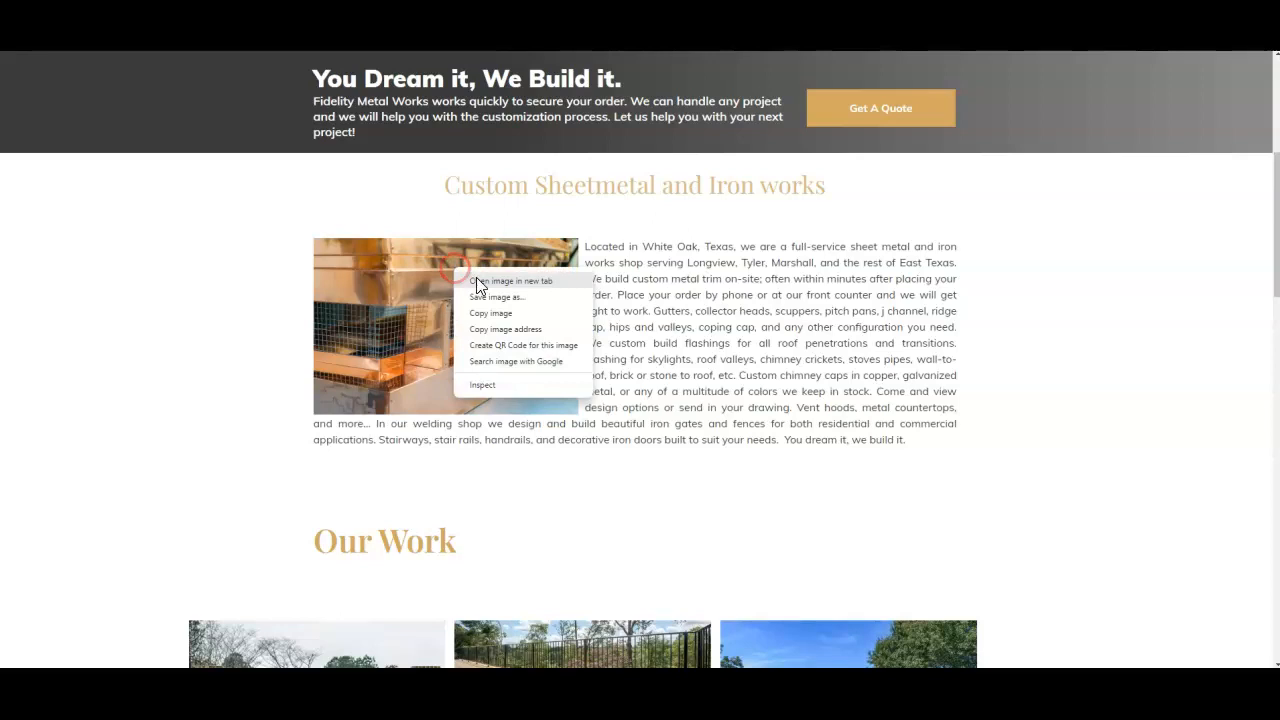
left_click(496, 296)
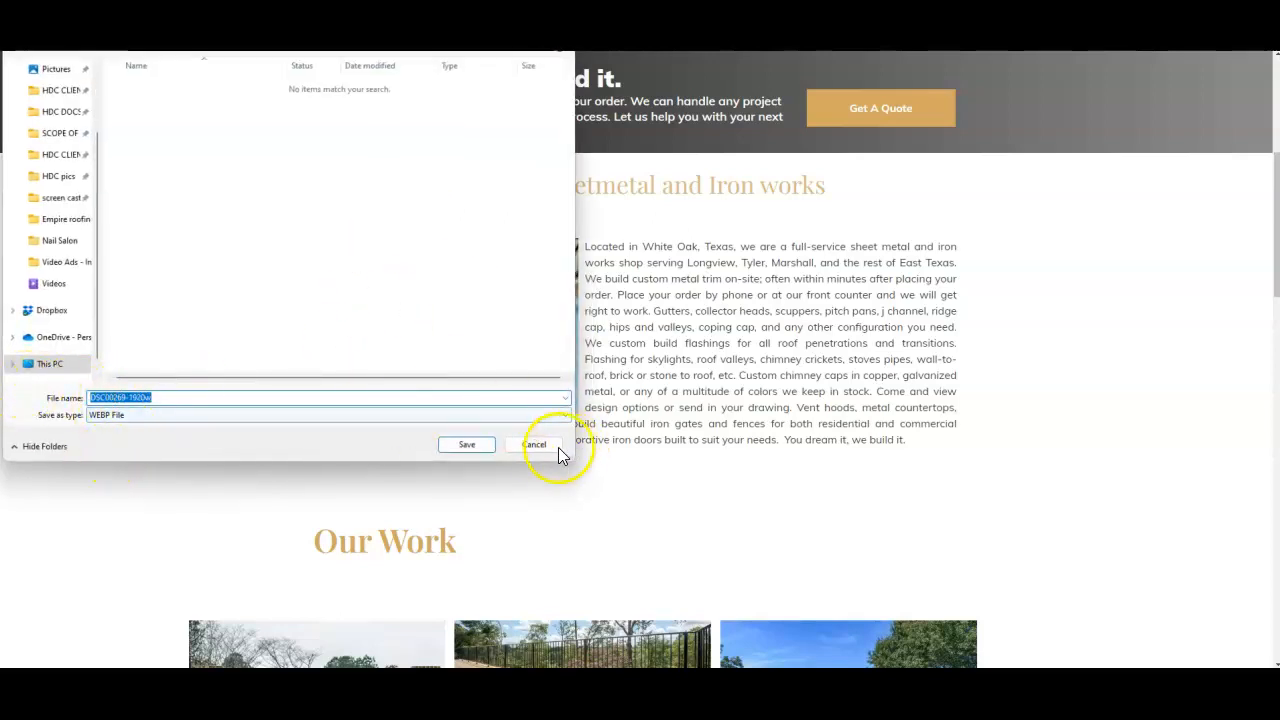
left_click(536, 444)
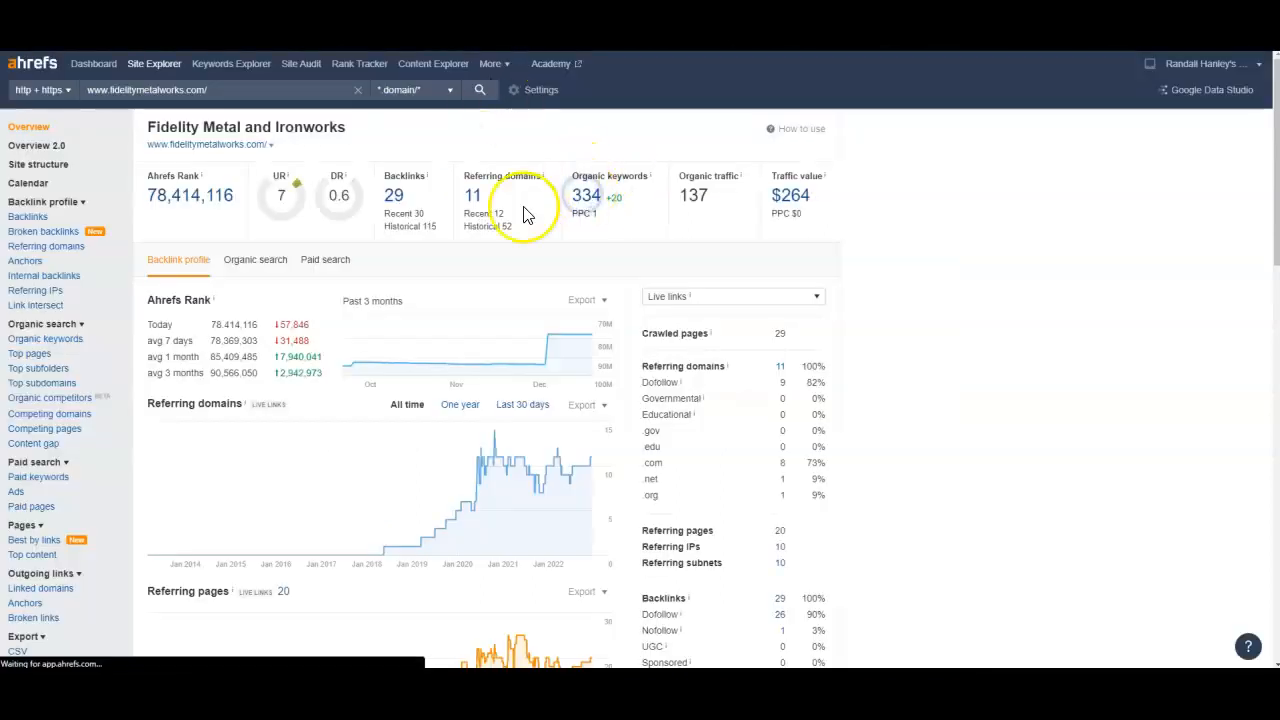
Review fidelitymetalworks.com's 308 organic keywords in Ahrefs, continuing onto page two of the rankings.
left_click(44, 338)
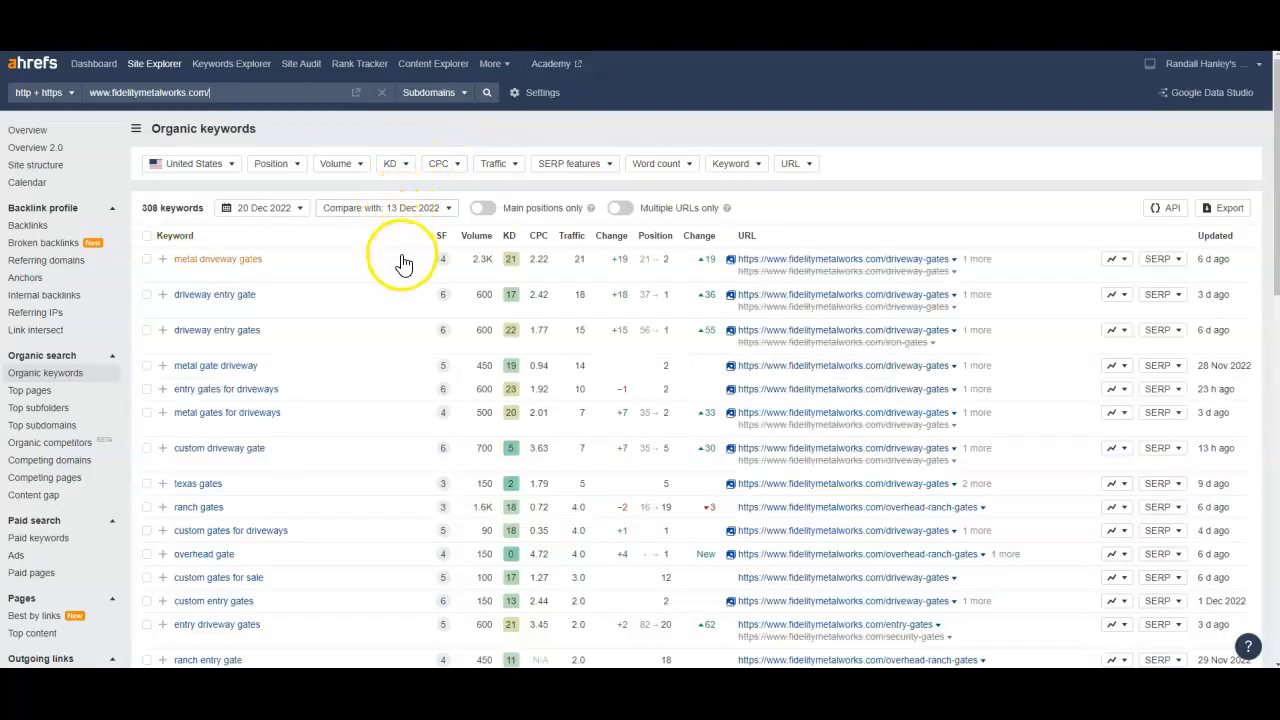
scroll("down", 3)
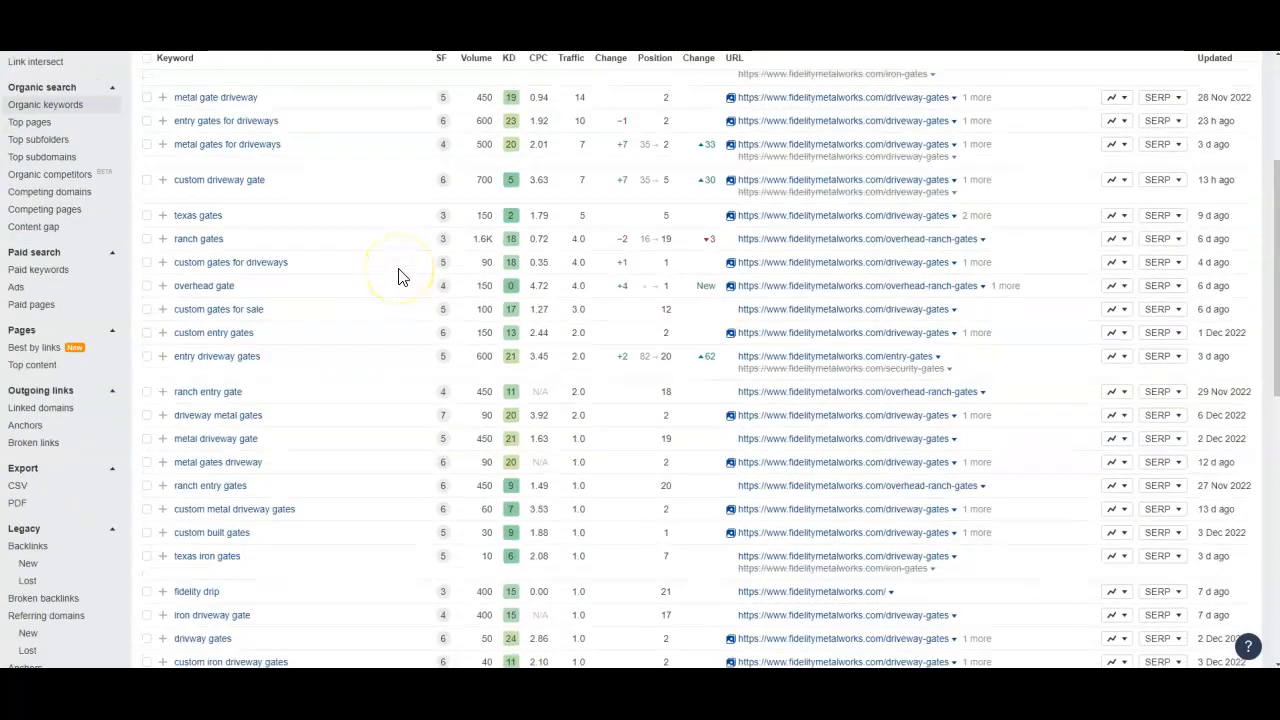
scroll("down", 3)
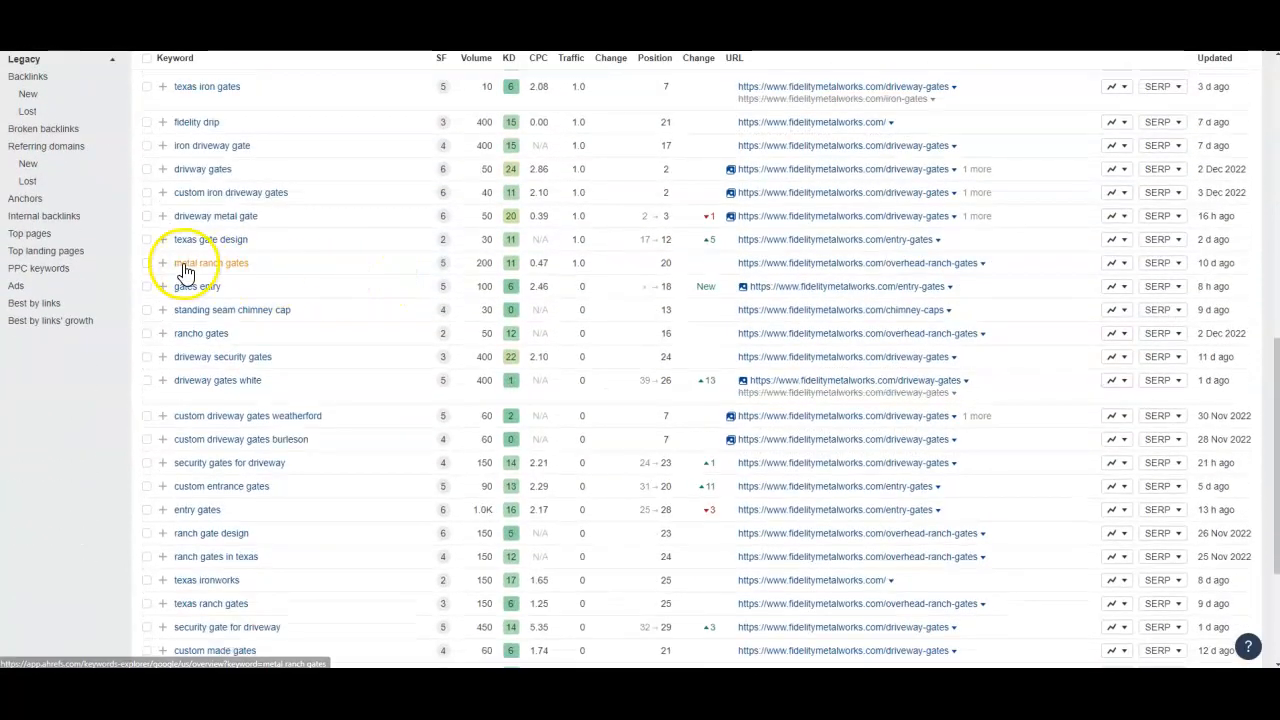
mouse_move(210, 240)
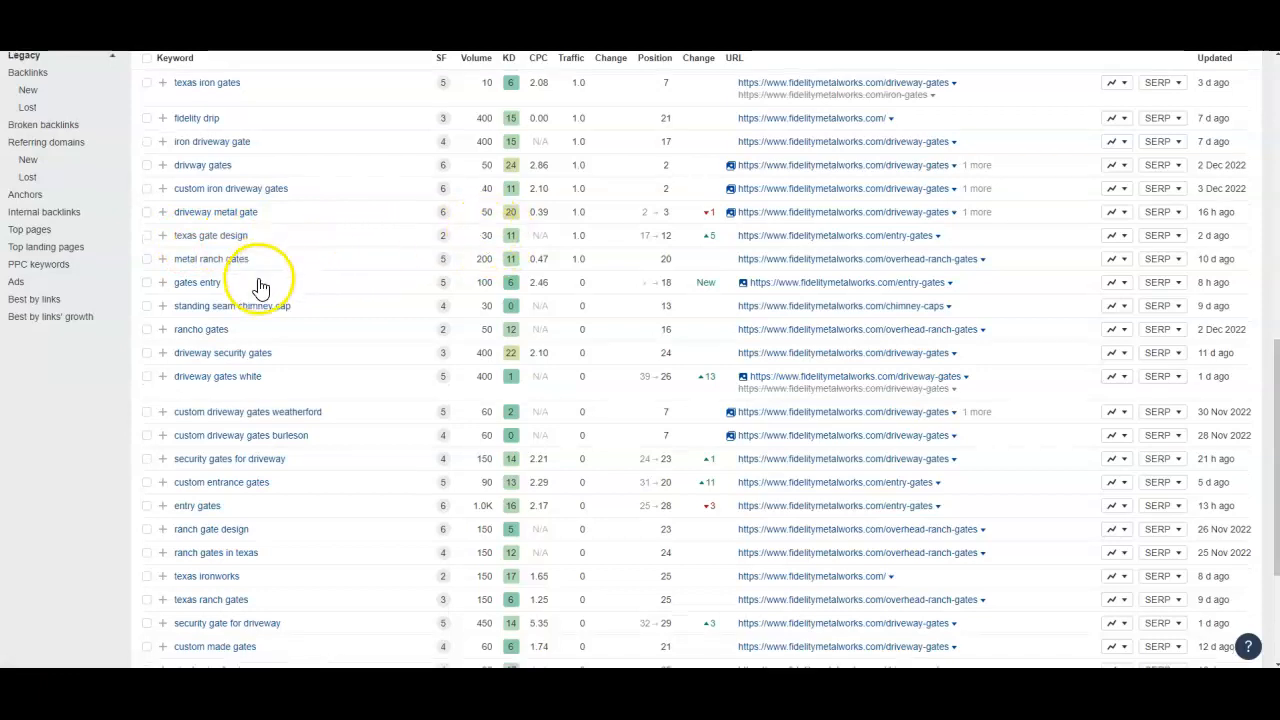
scroll("down", 3)
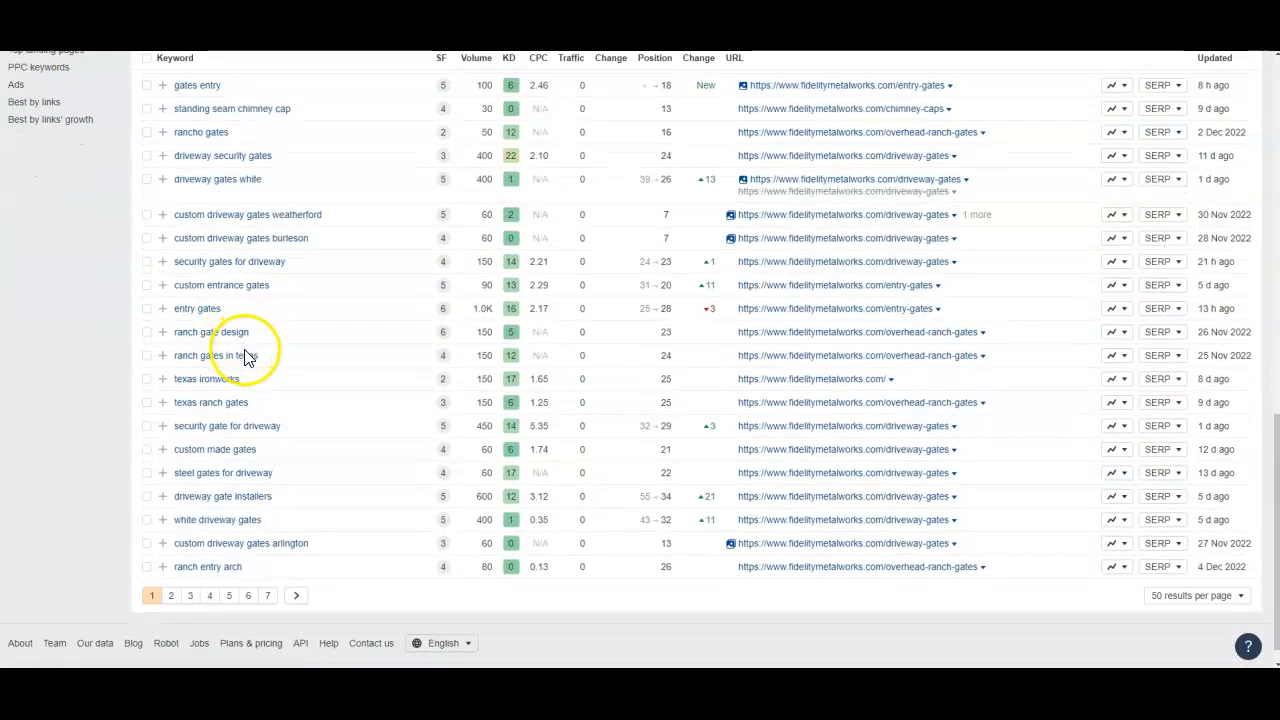
mouse_move(208, 566)
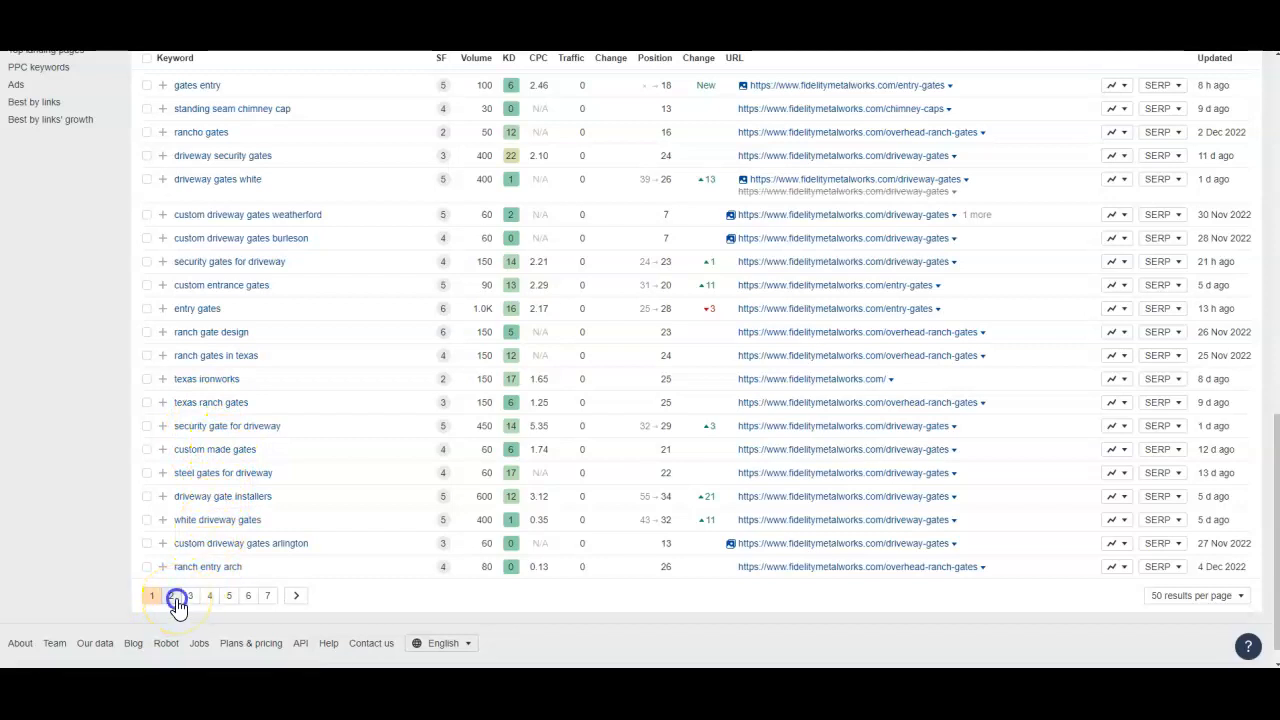
left_click(170, 596)
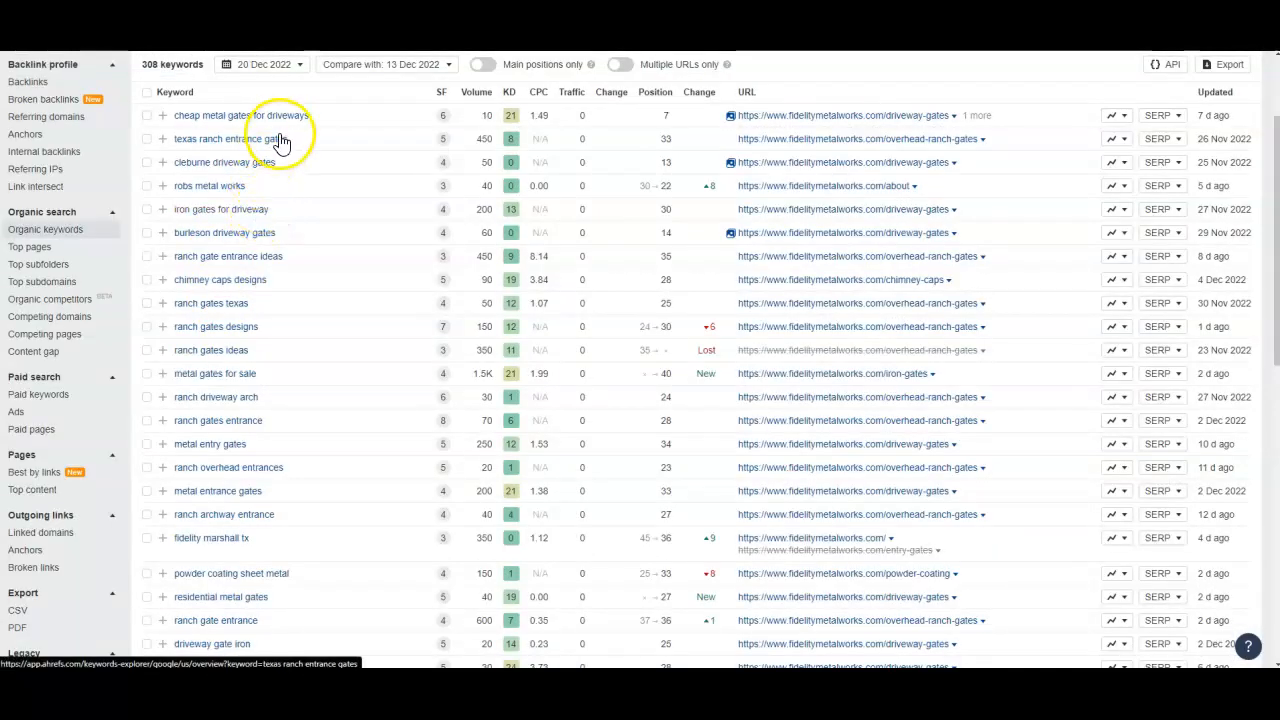
mouse_move(236, 186)
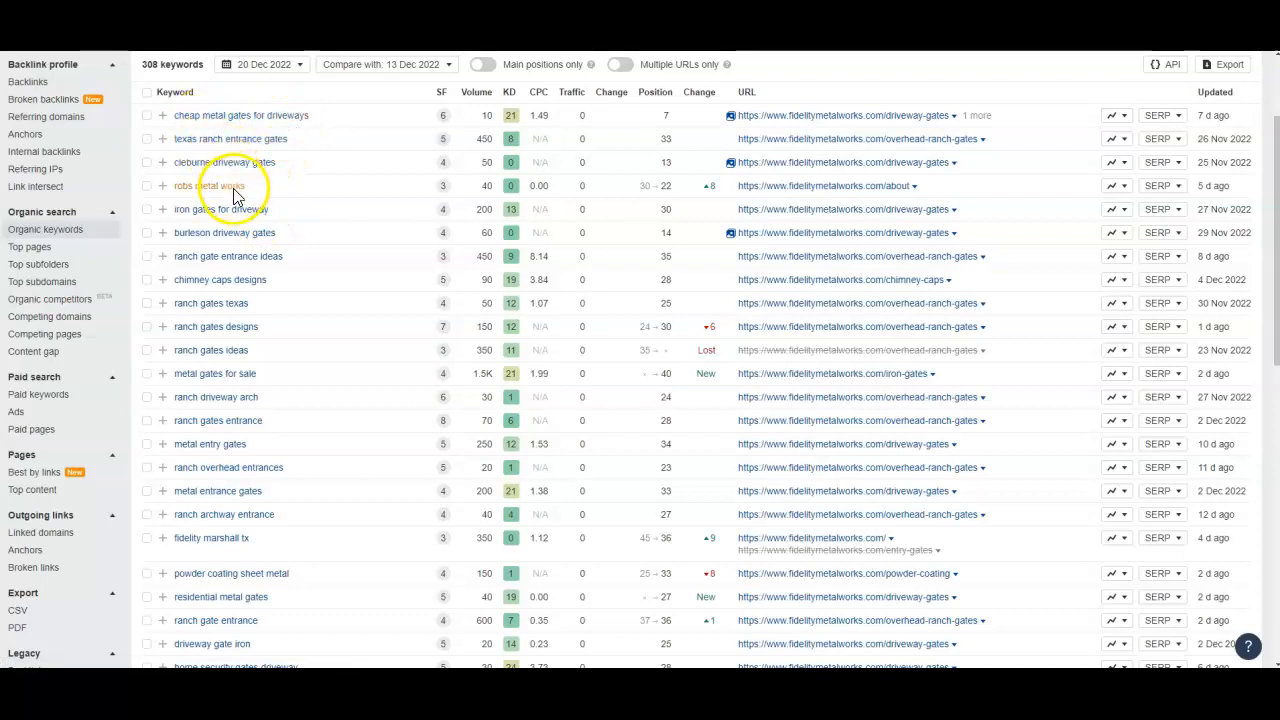
scroll("down", 3)
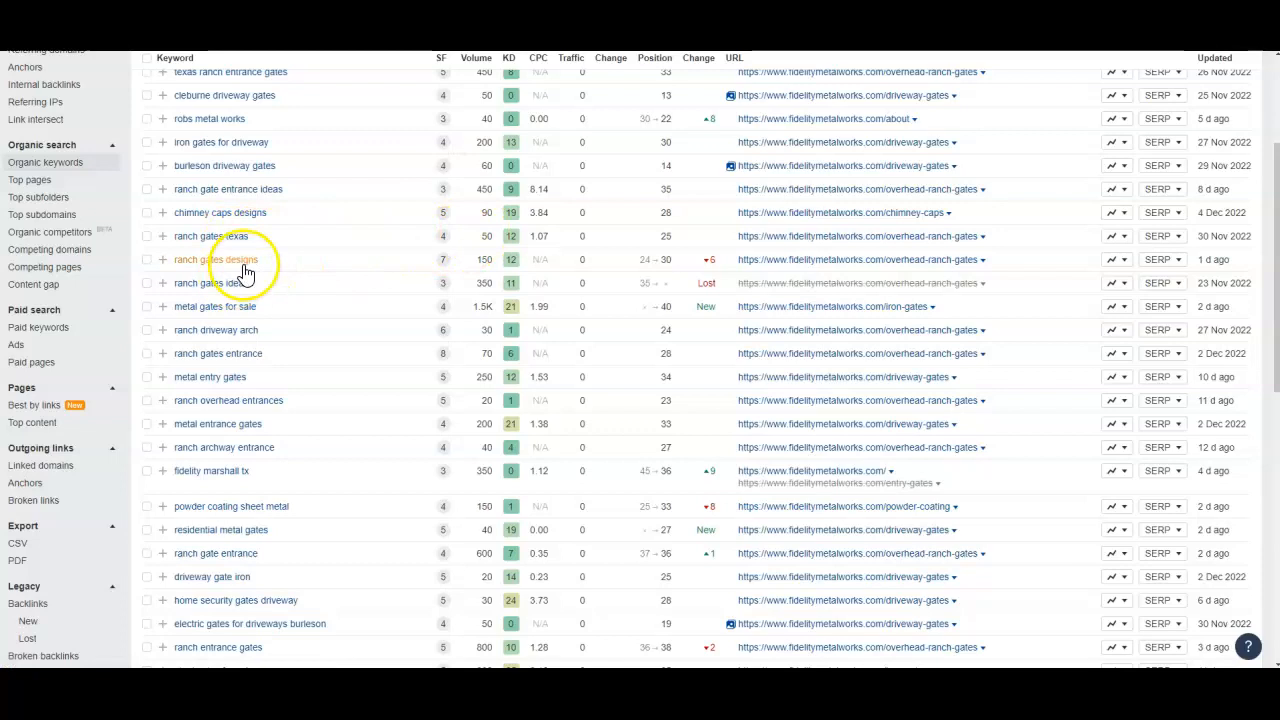
mouse_move(224, 330)
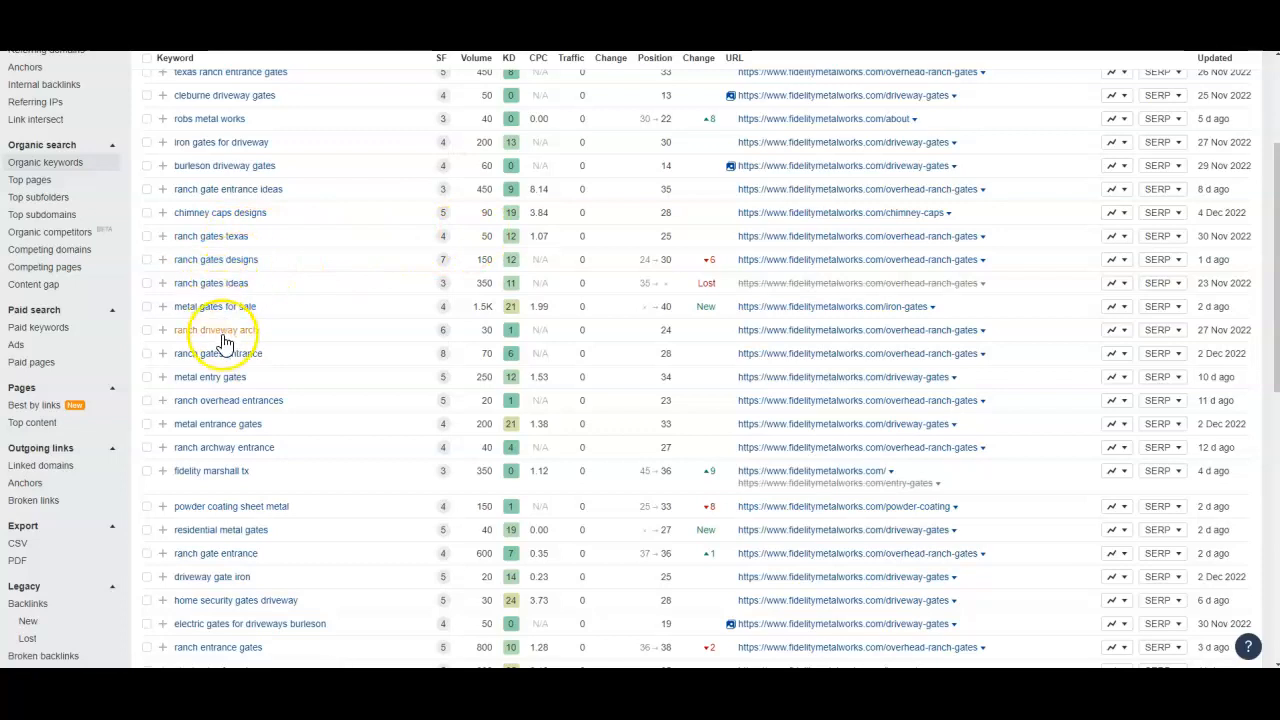
scroll("down", 3)
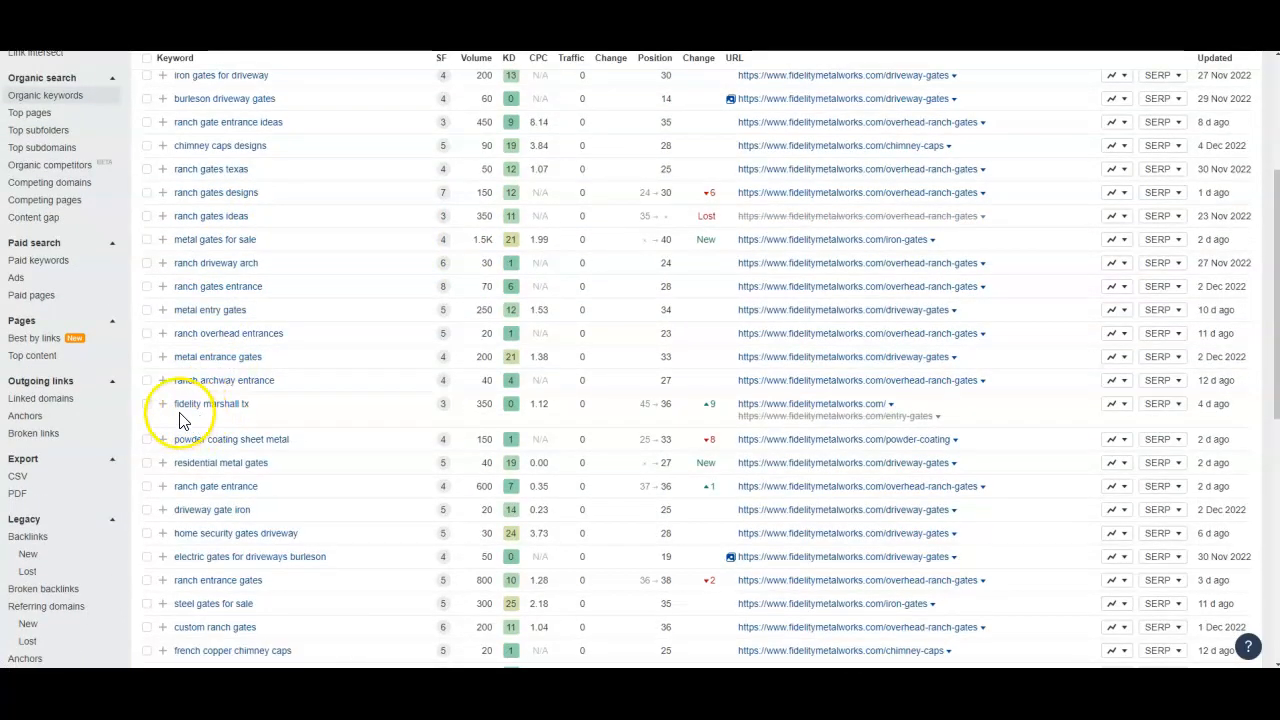
scroll("down", 3)
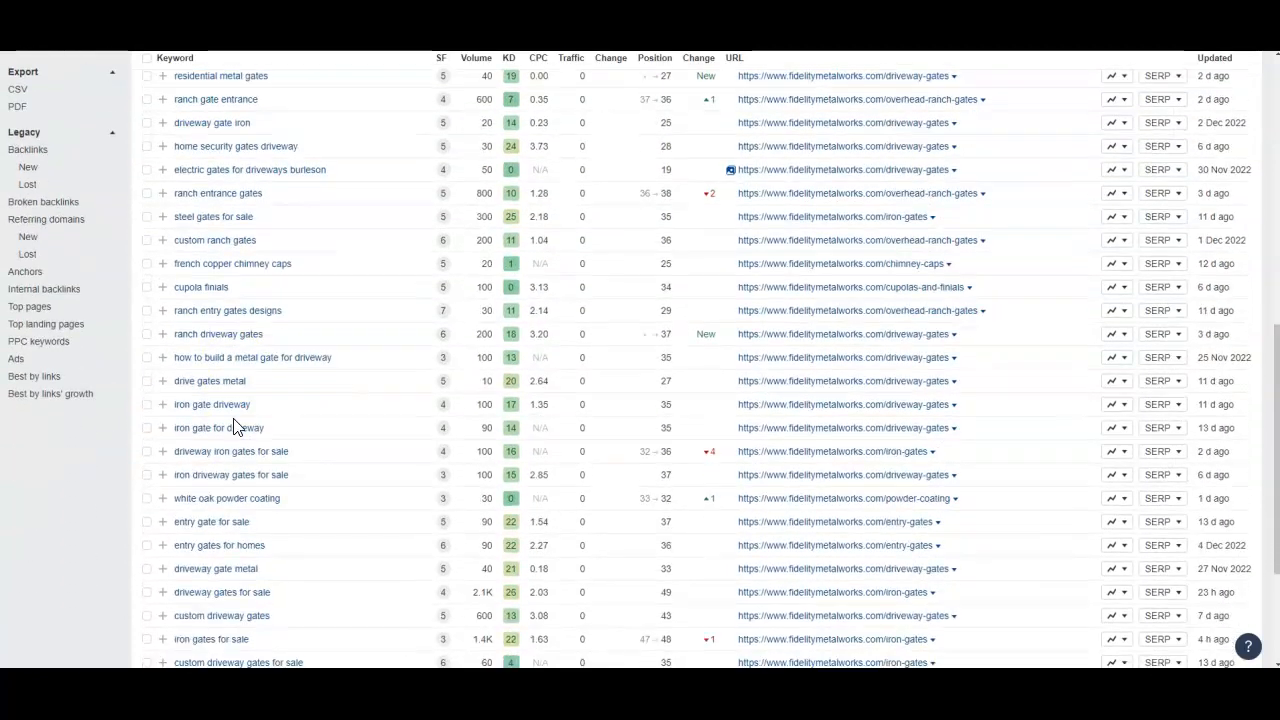
Filter the keywords to those containing 'longview', review the seven matches, then clear the filter.
left_click(732, 164)
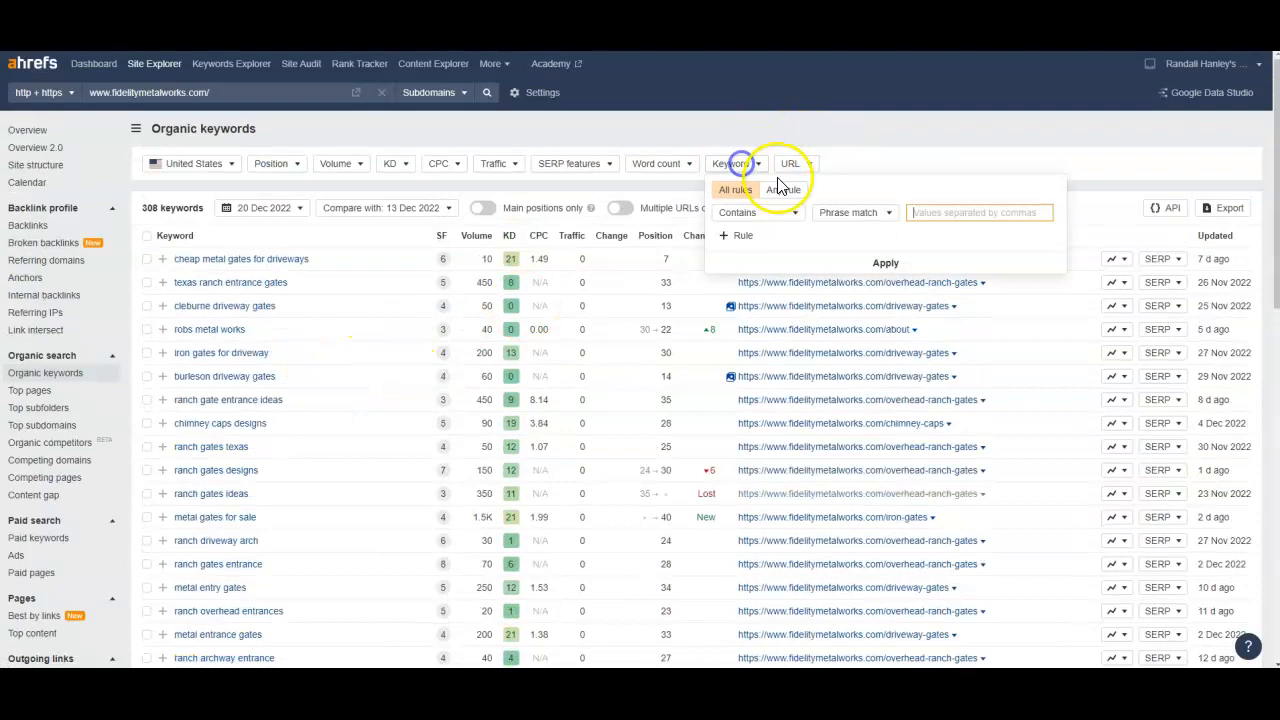
type("long")
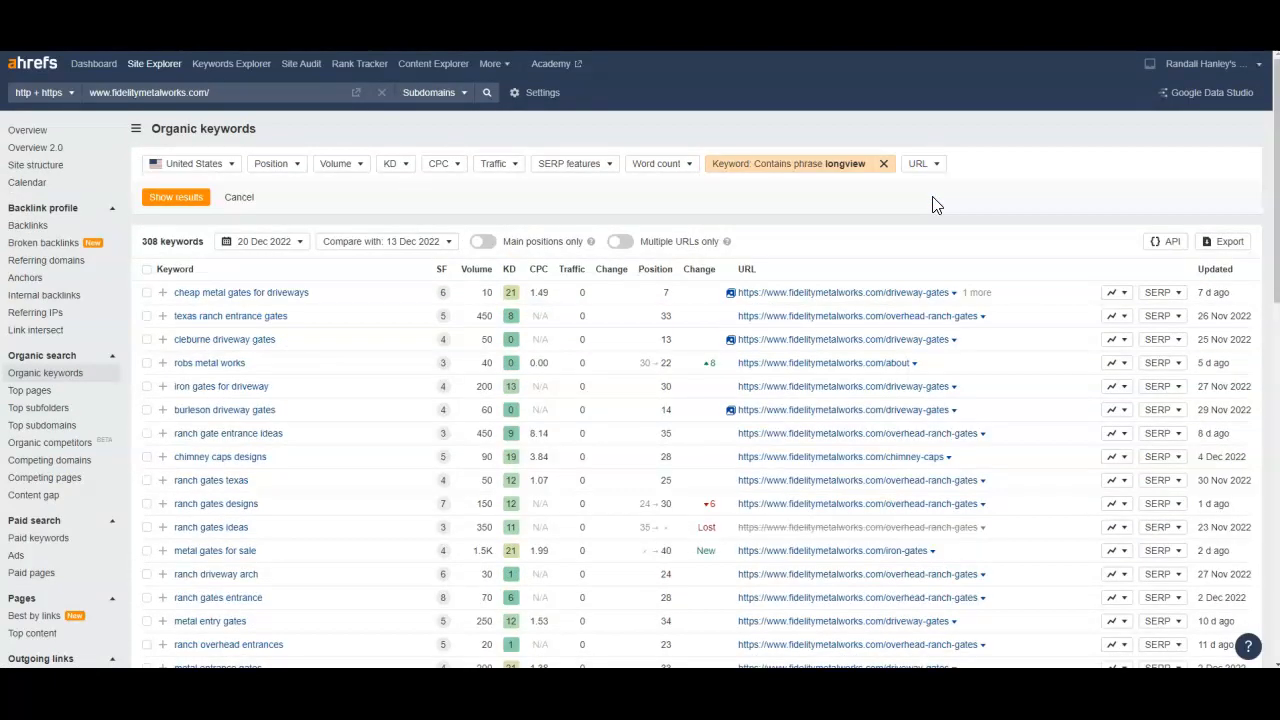
left_click(176, 198)
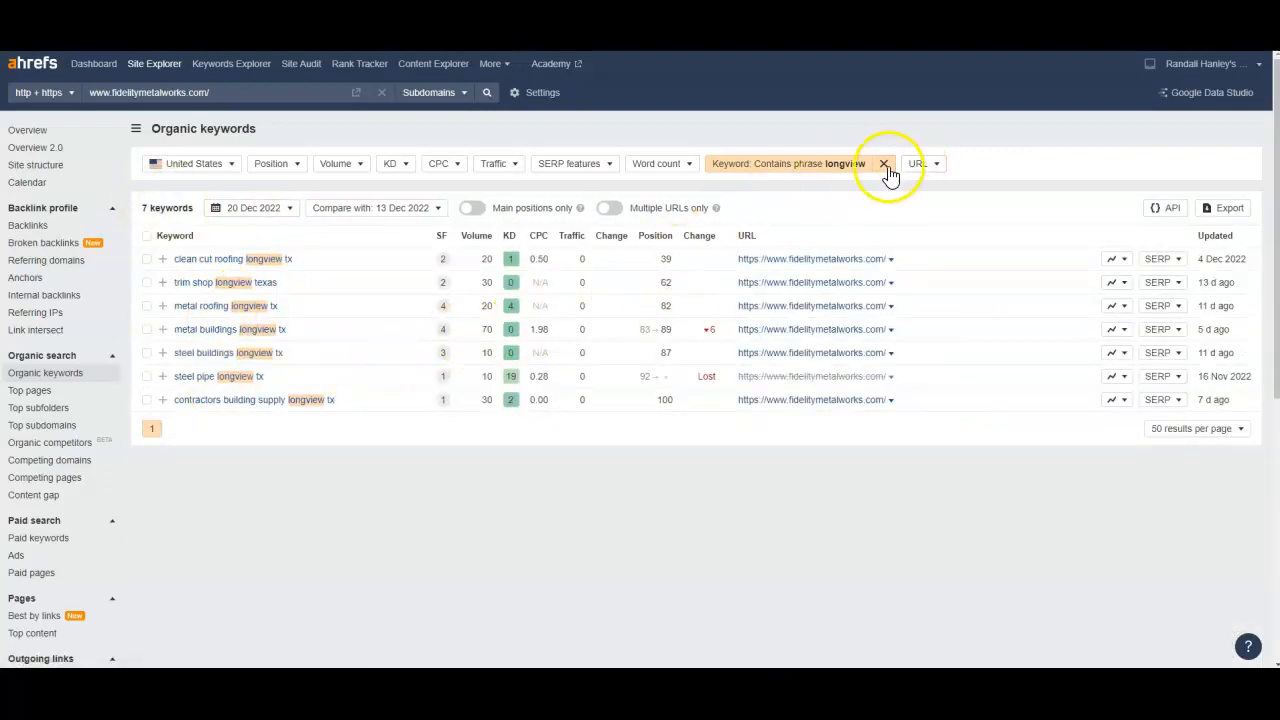
left_click(884, 164)
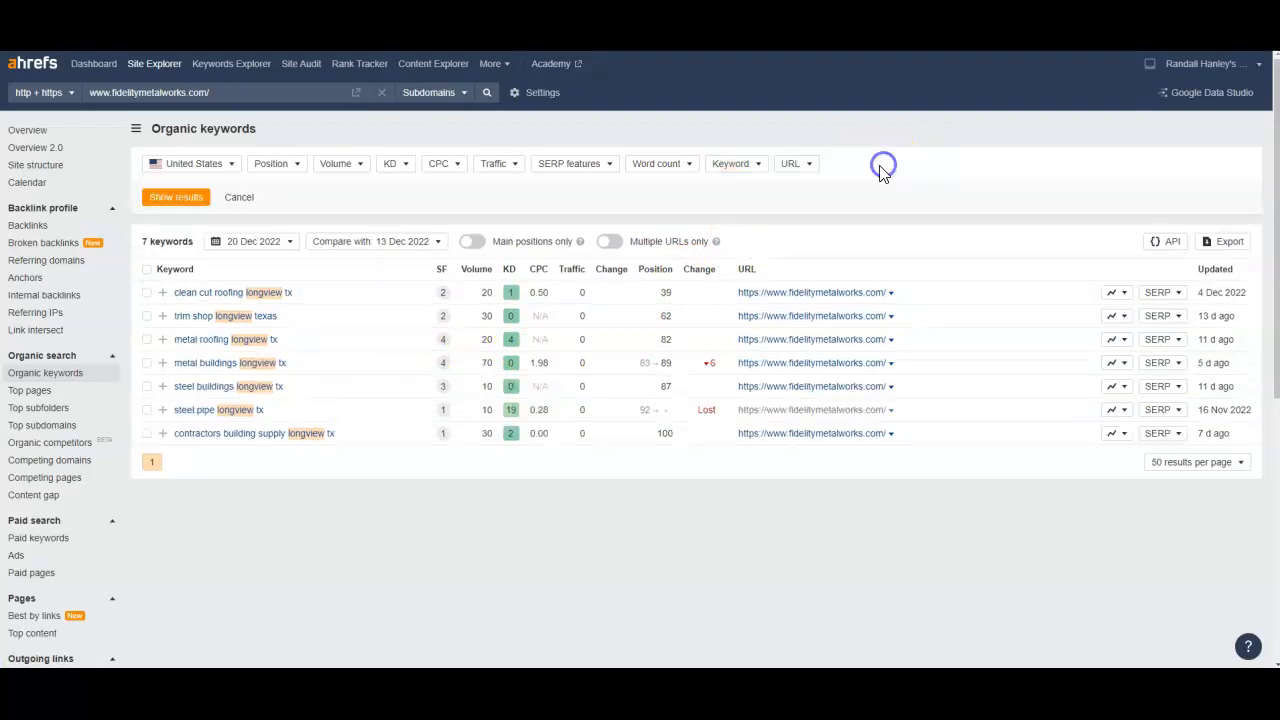
Filter the keywords by phrase 'east tx', check the results, then clear the filter.
left_click(736, 164)
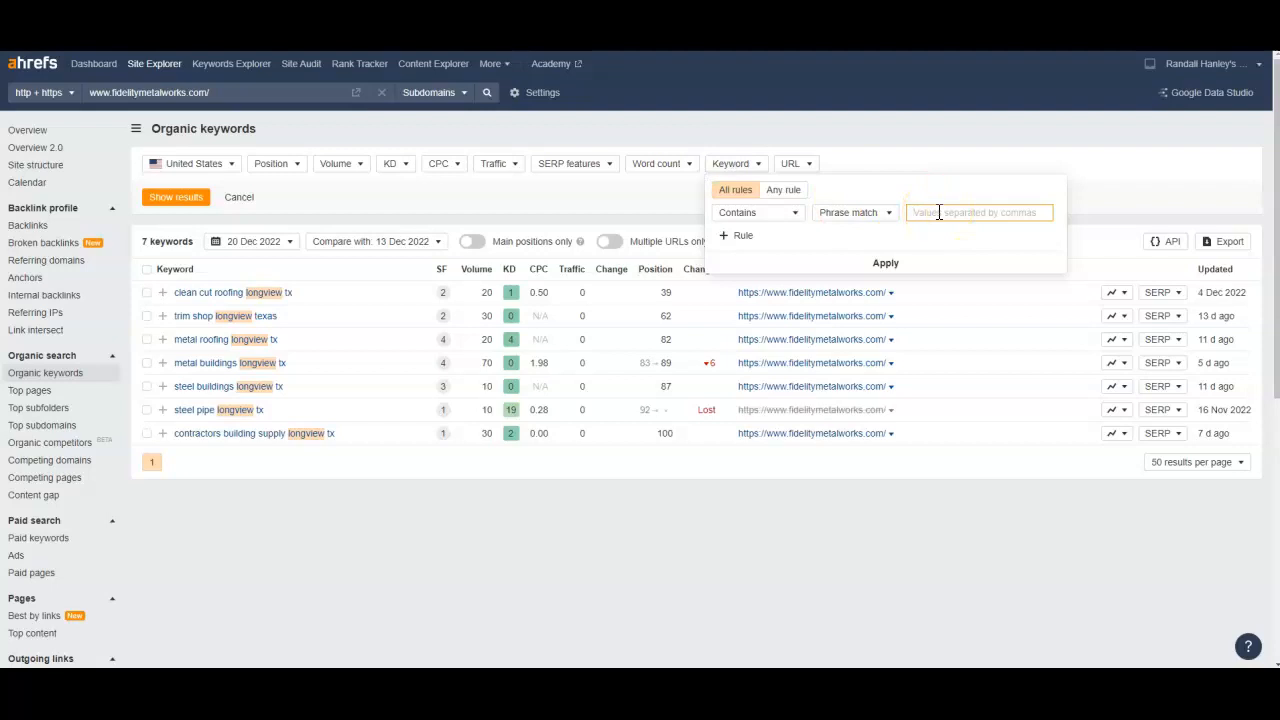
type("east tx")
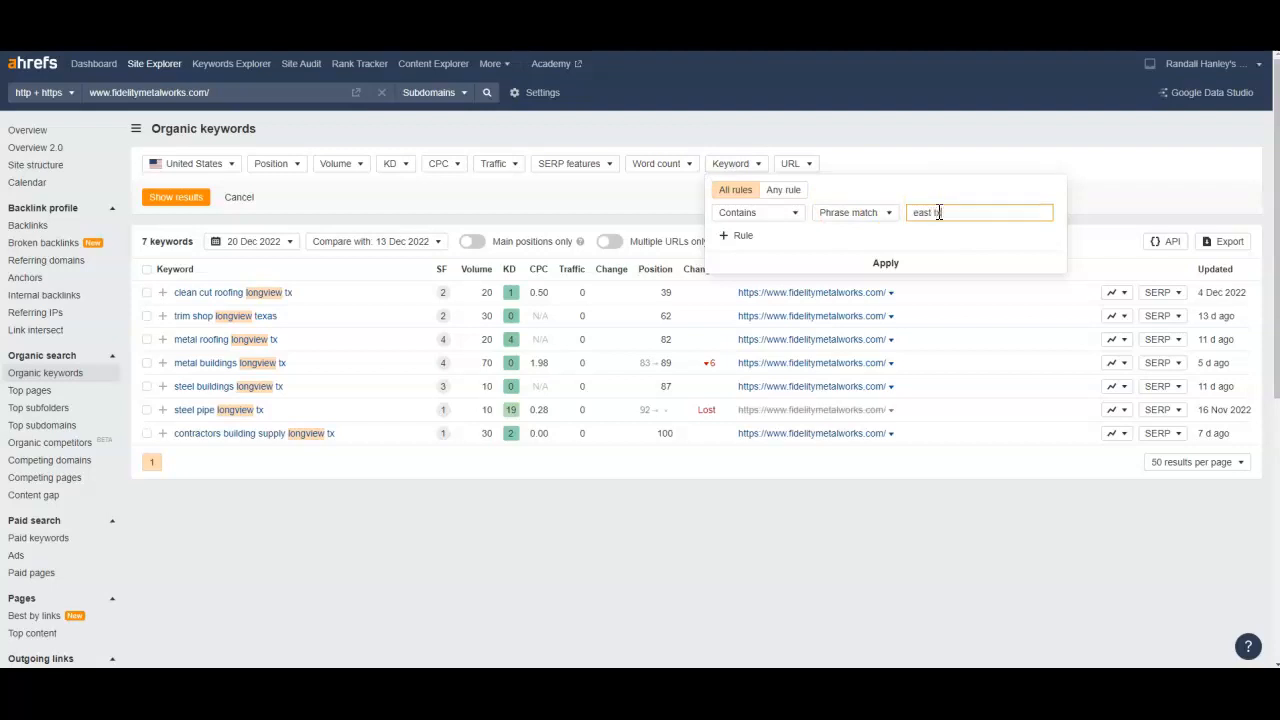
left_click(884, 264)
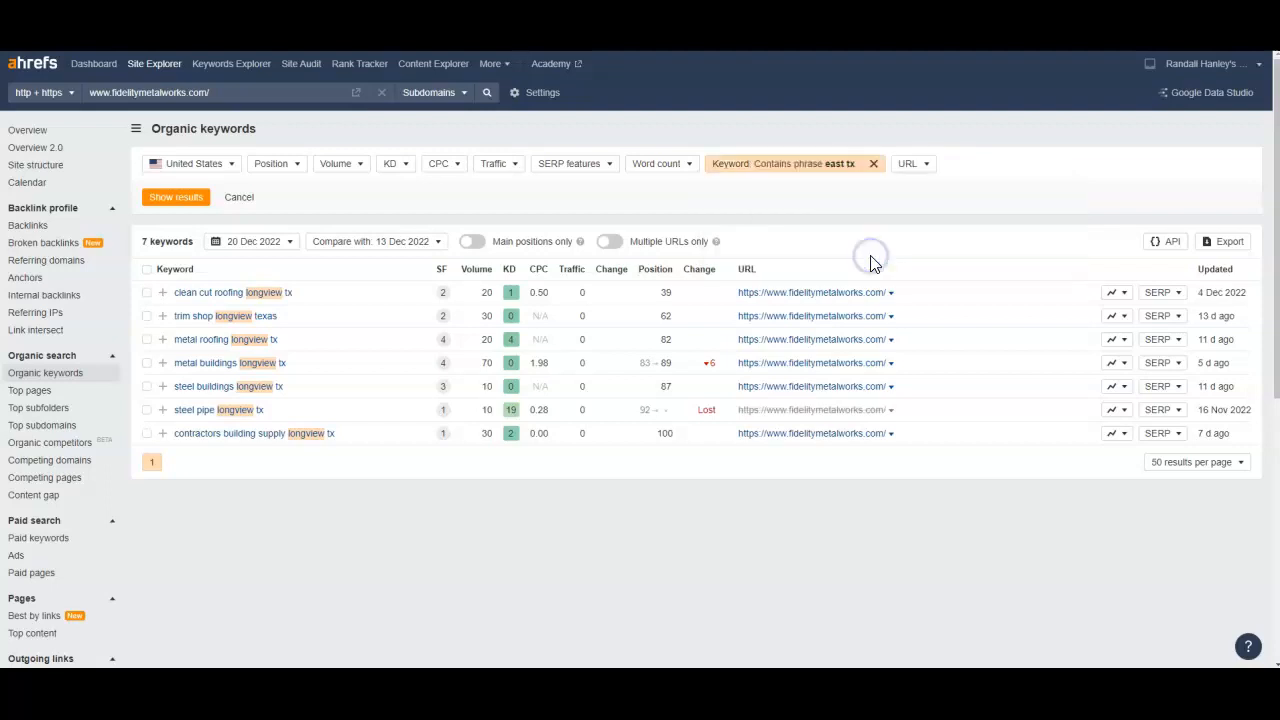
left_click(176, 198)
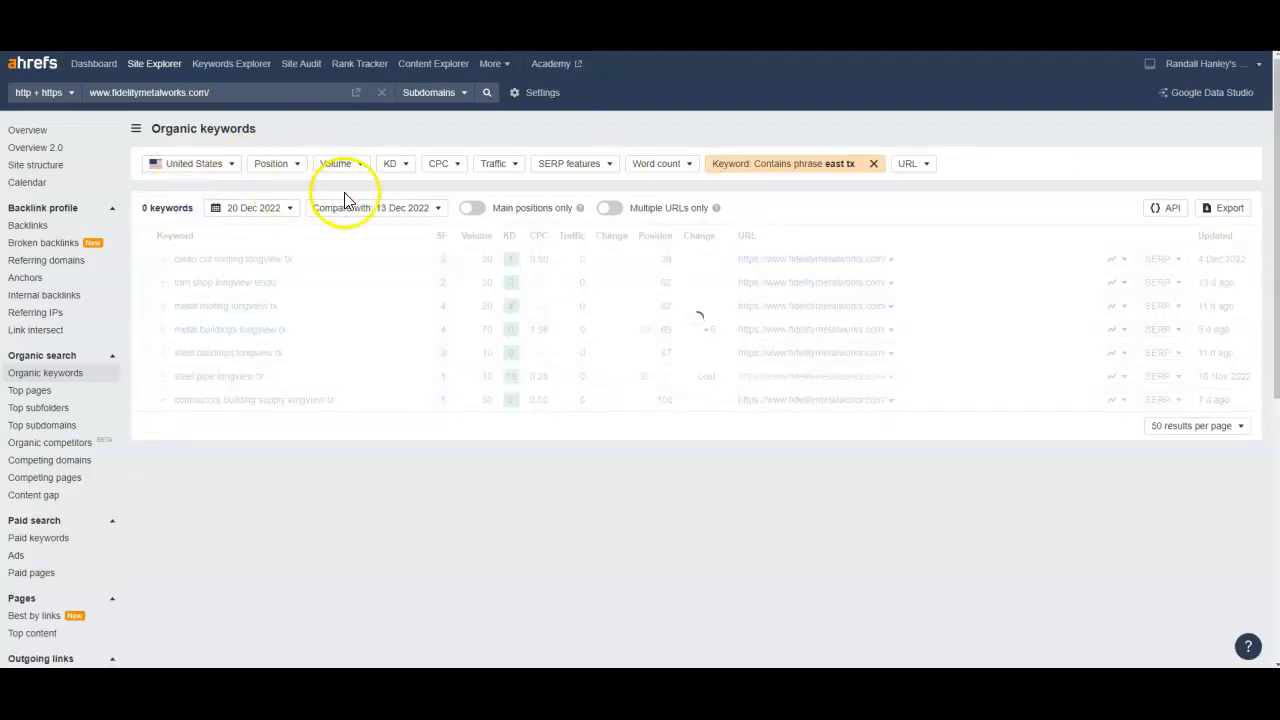
left_click(872, 164)
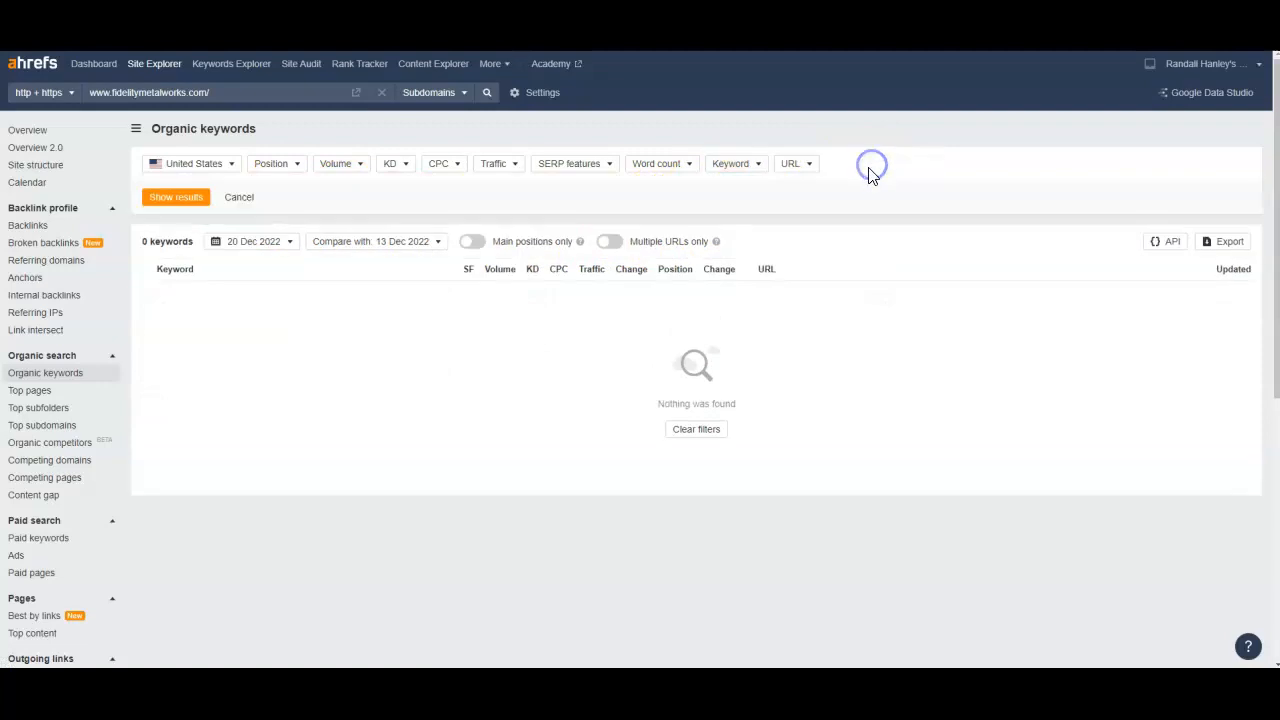
Filter the keywords by phrase 'marshall', review the single match, then clear the filter.
left_click(730, 164)
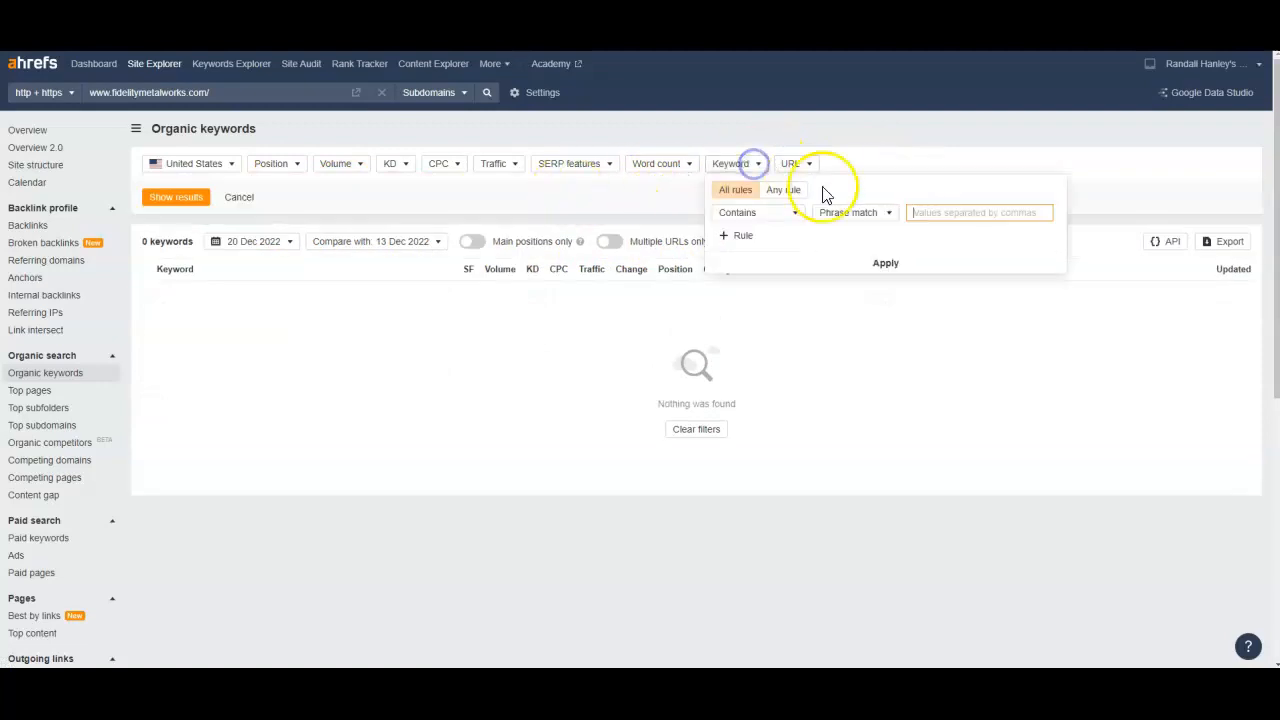
left_click(978, 212)
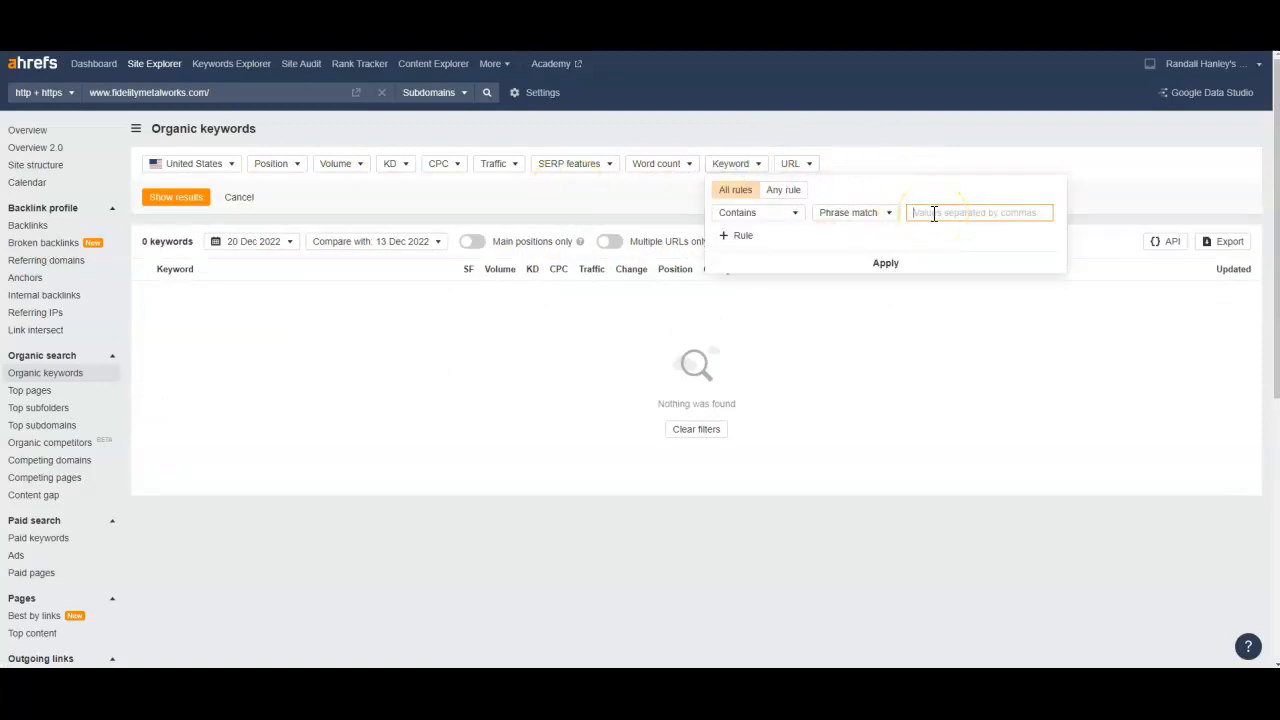
type("marshall")
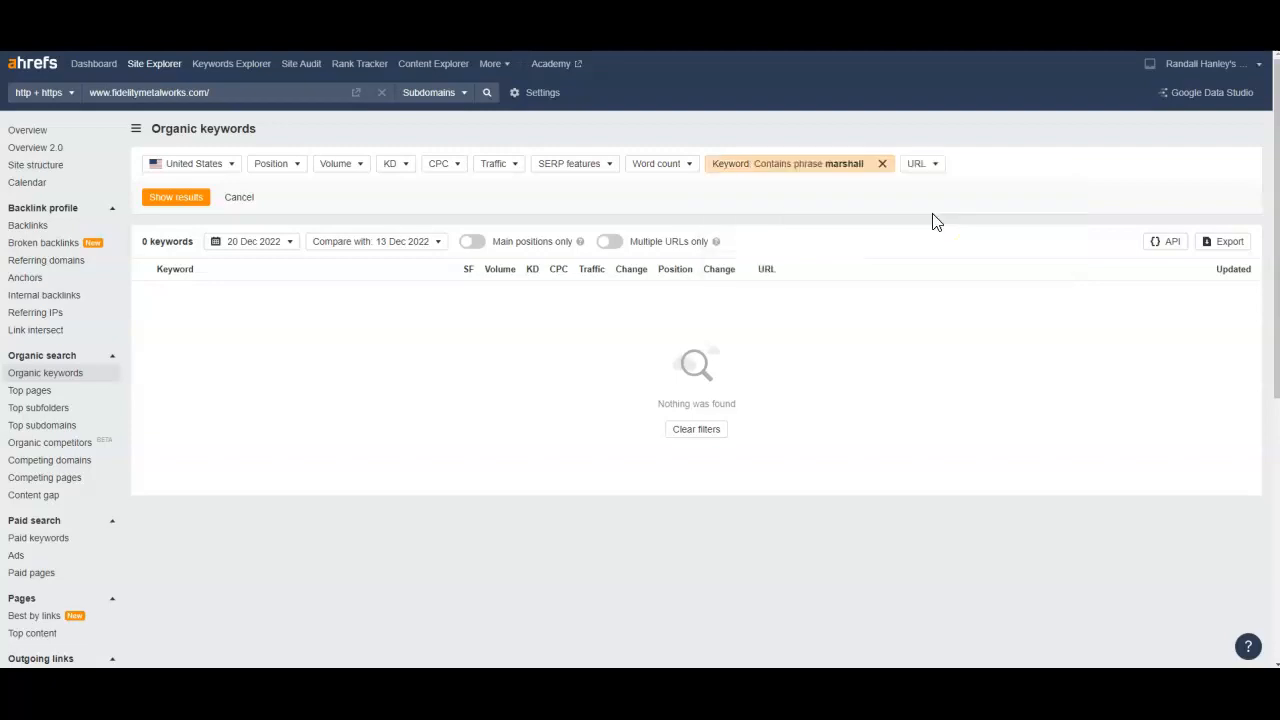
left_click(176, 196)
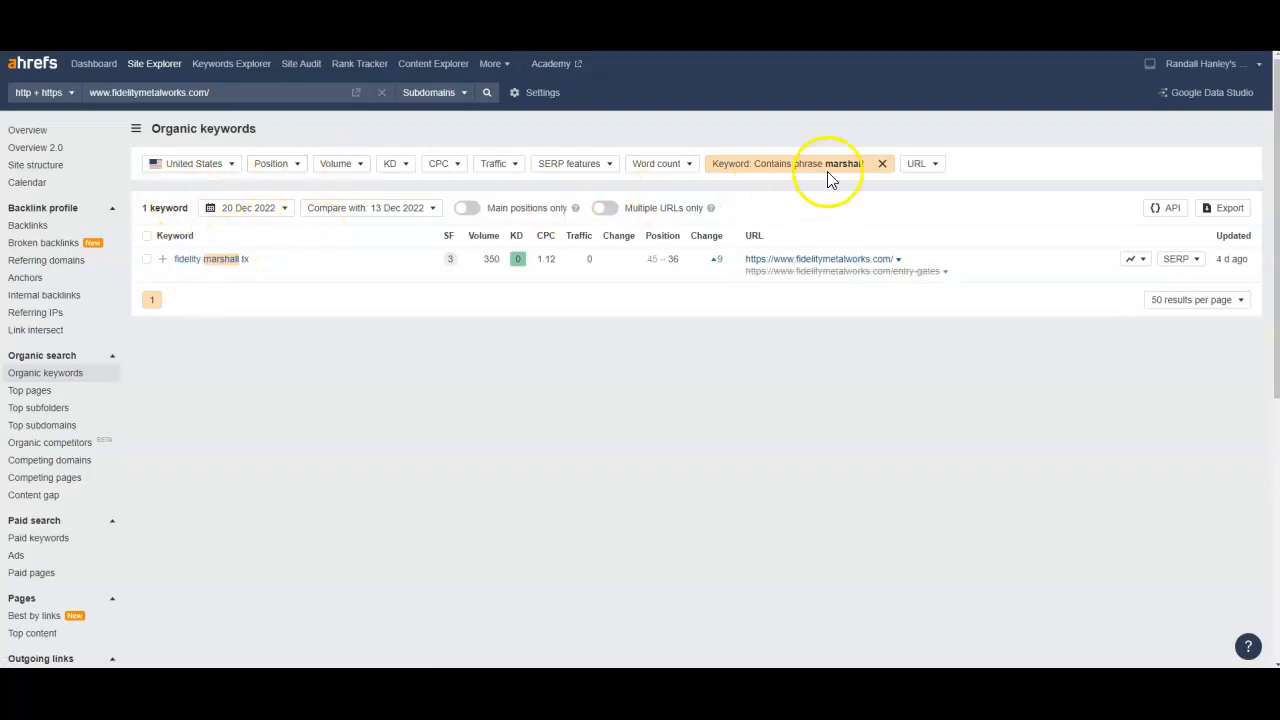
left_click(882, 164)
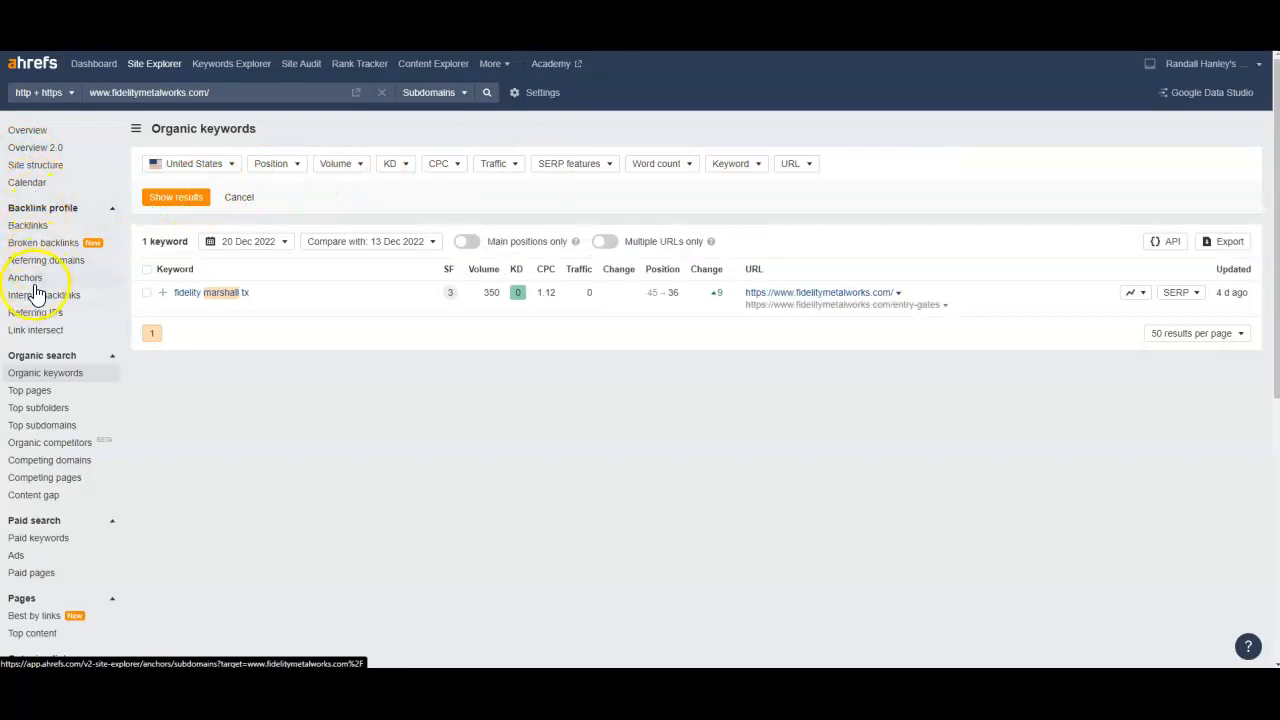
left_click(176, 198)
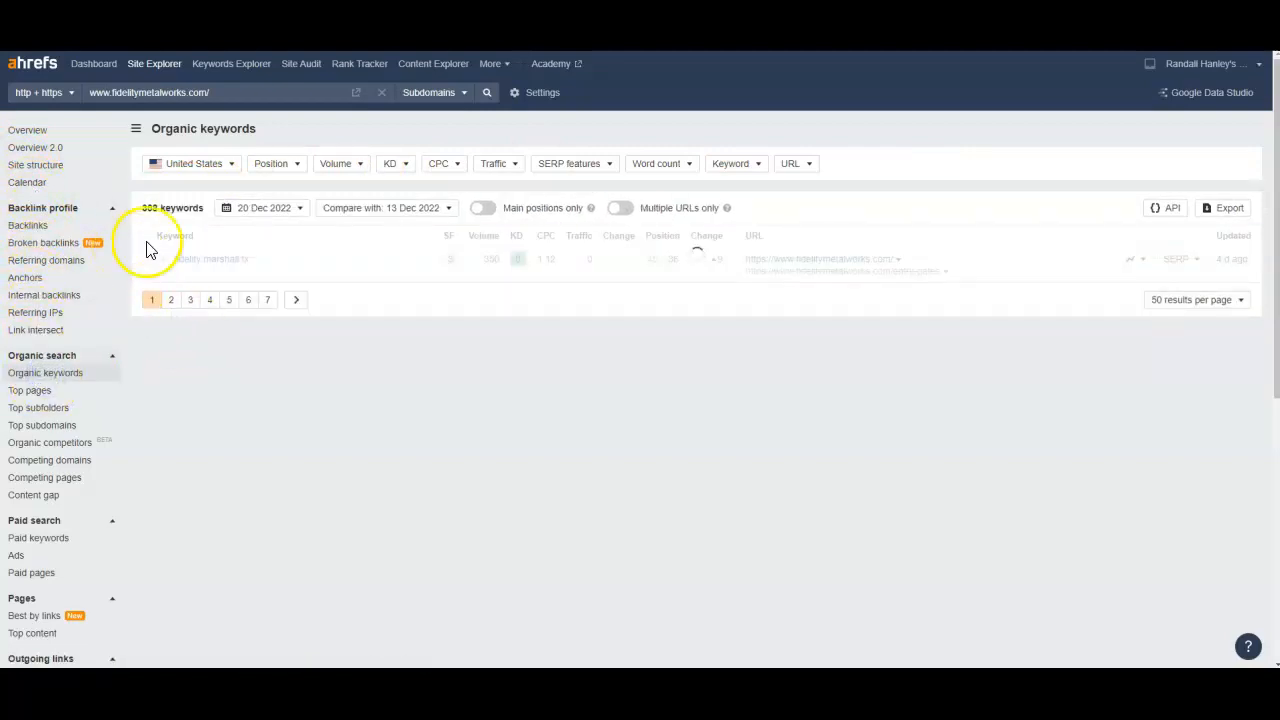
scroll("down", 3)
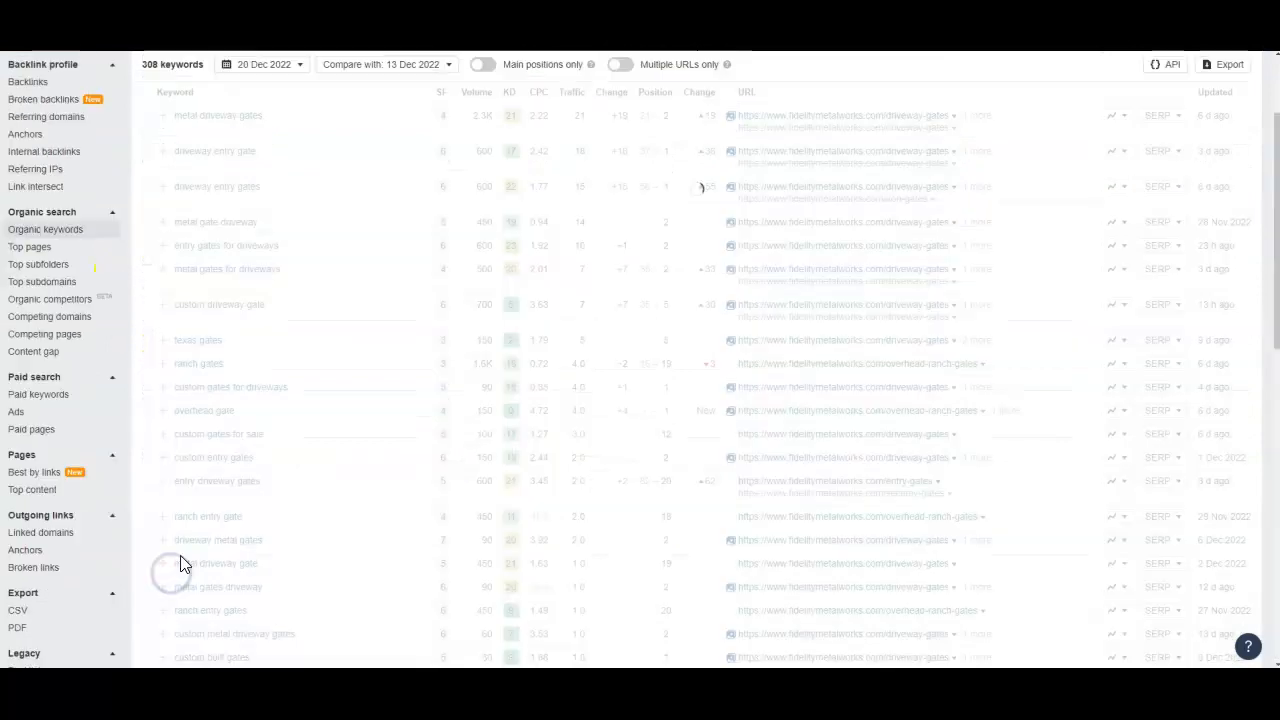
scroll("down", 3)
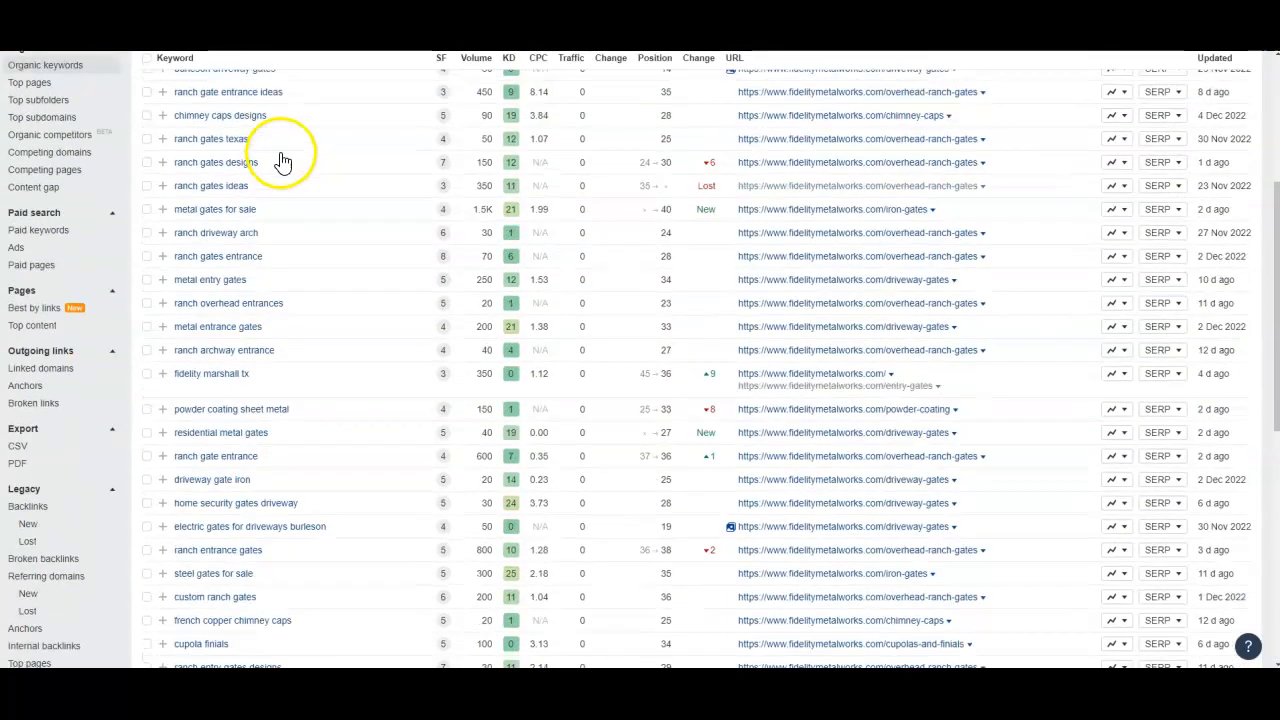
scroll("down", 3)
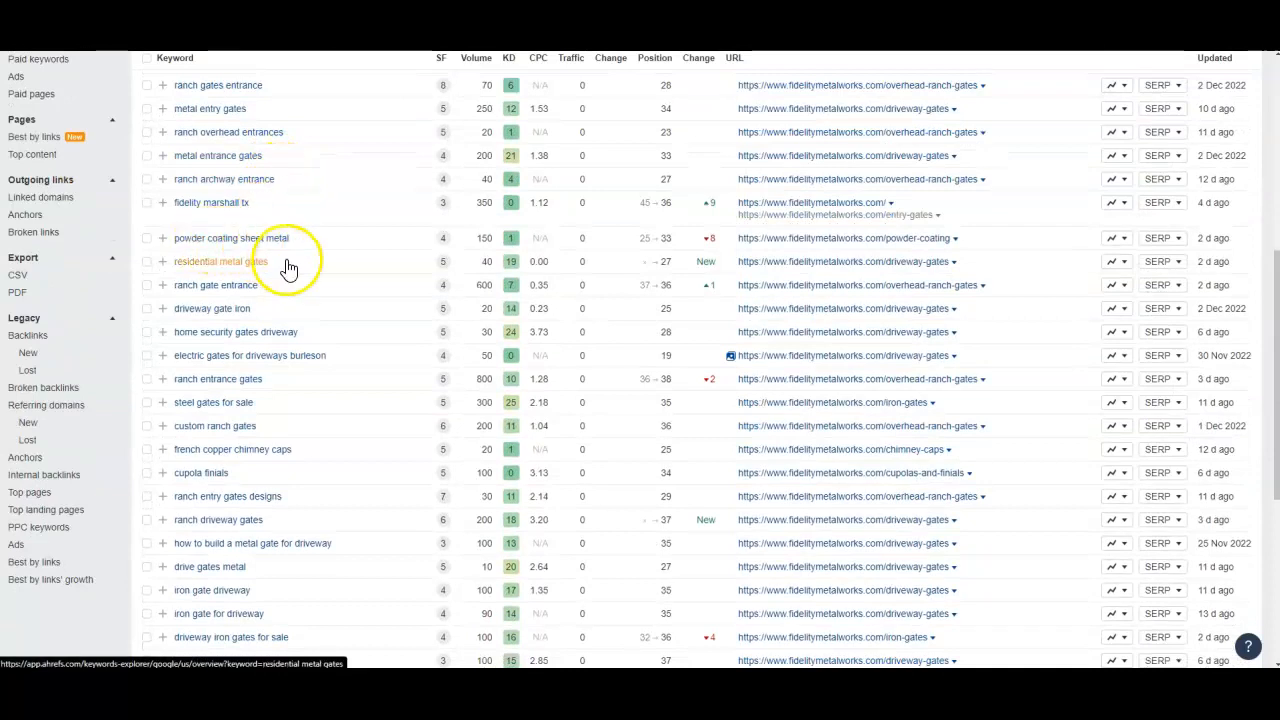
scroll("down", 3)
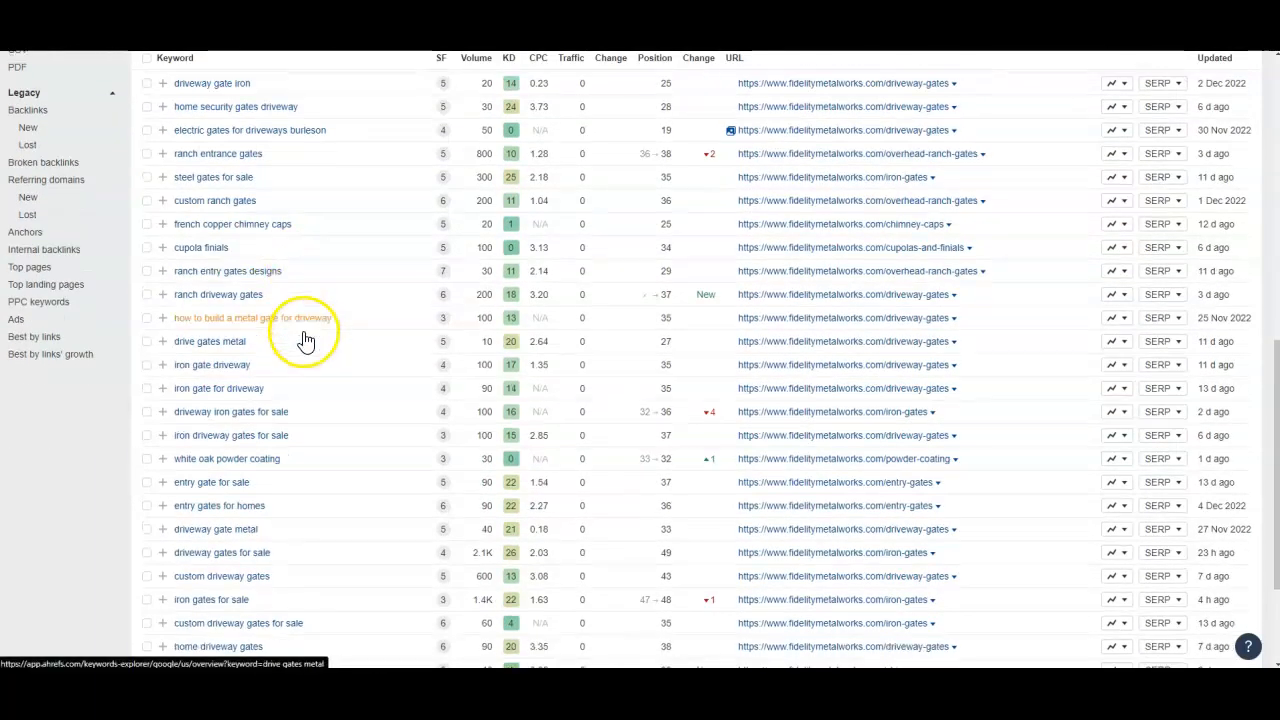
scroll("down", 3)
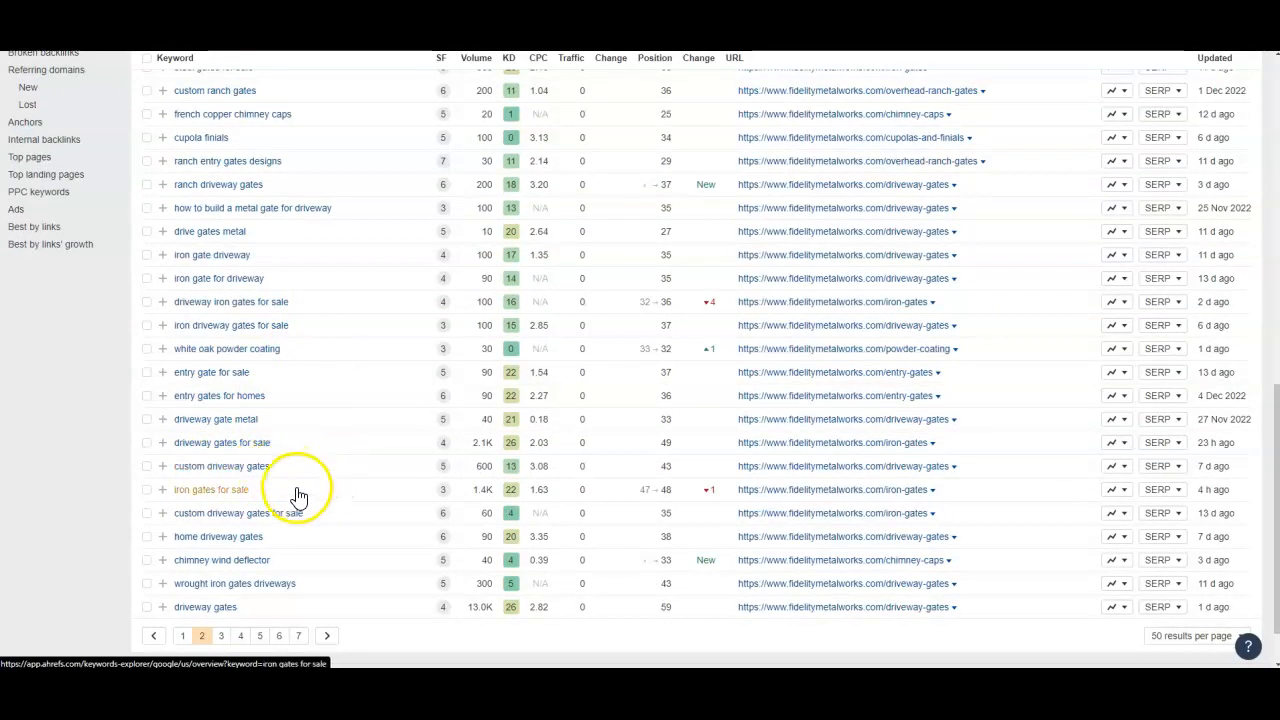
scroll("down", 3)
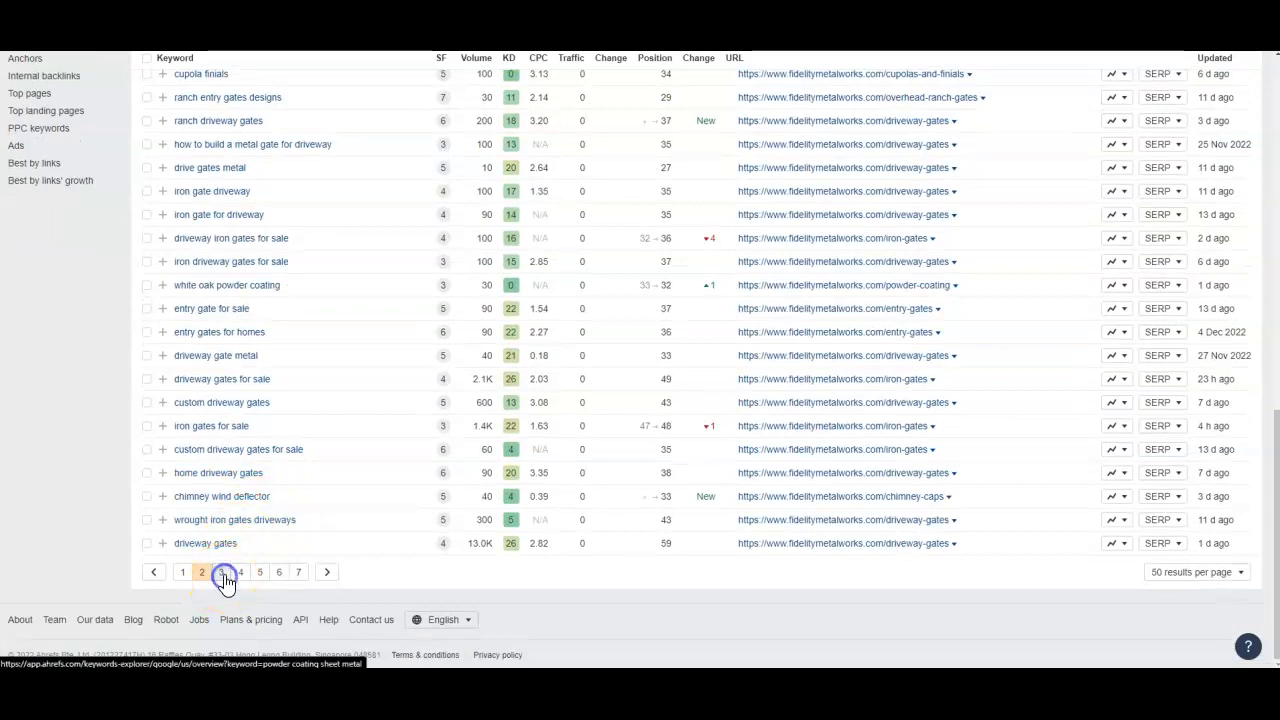
left_click(220, 572)
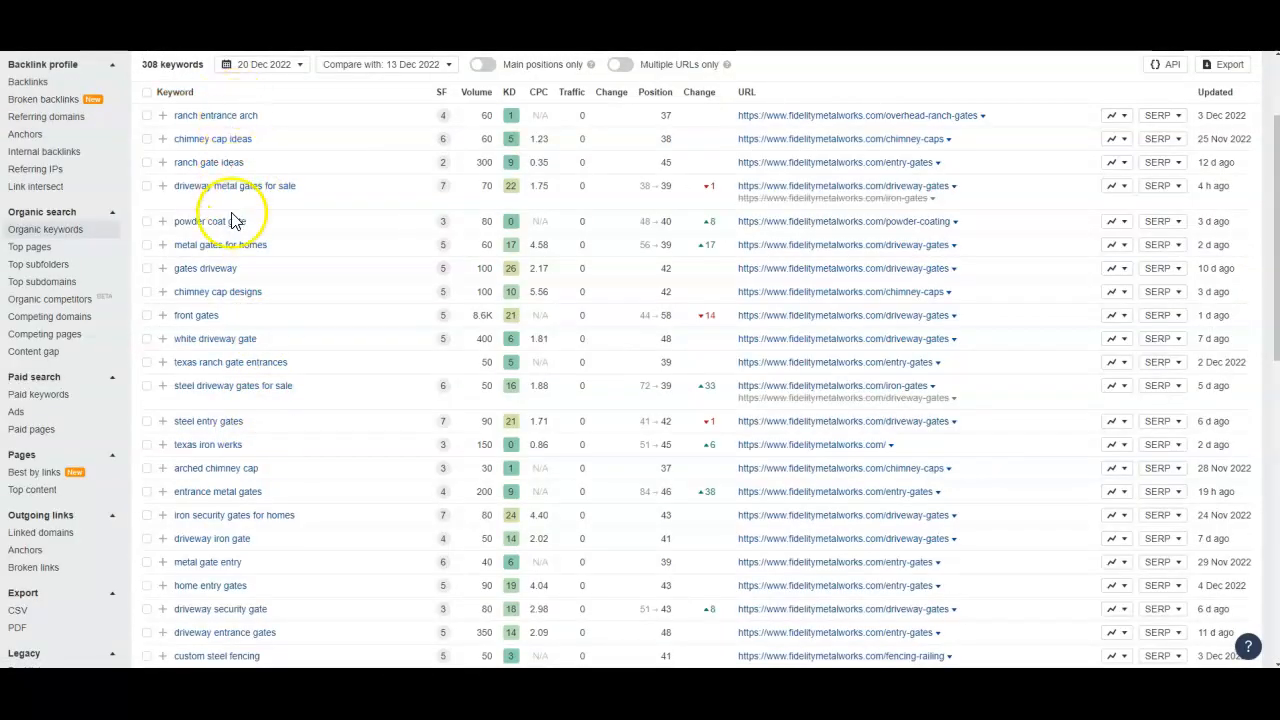
scroll("down", 3)
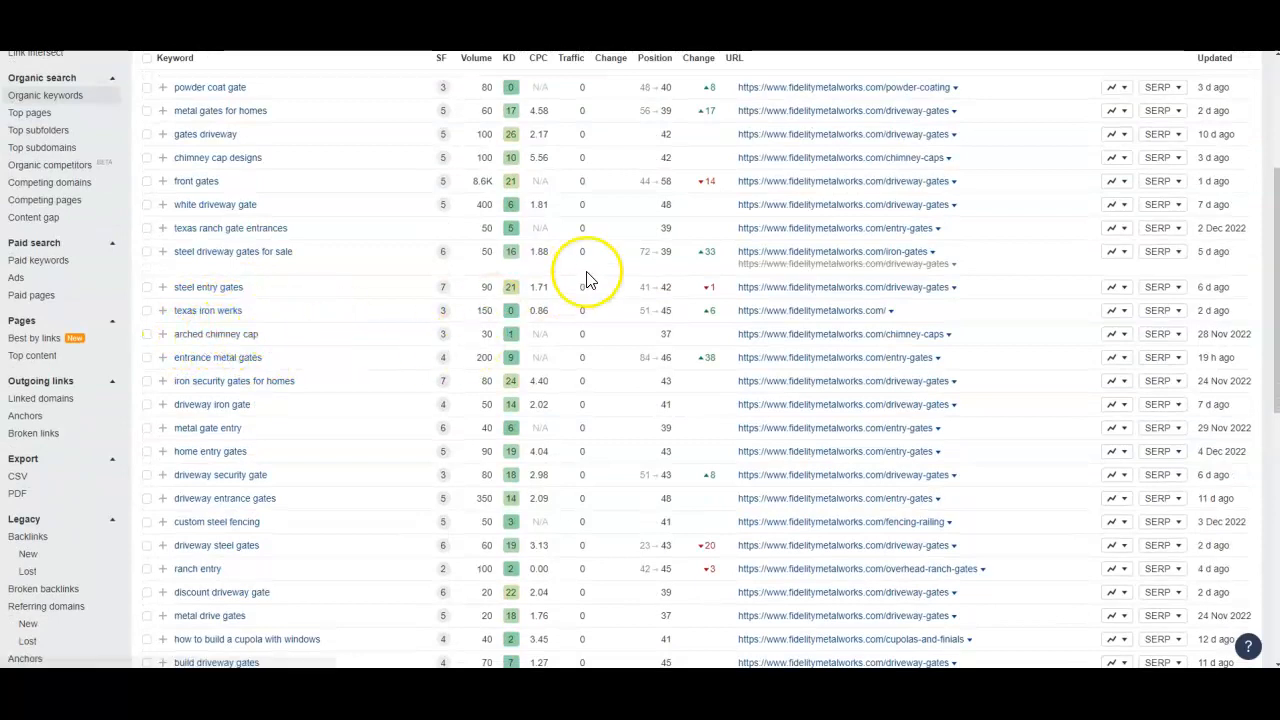
scroll("down", 3)
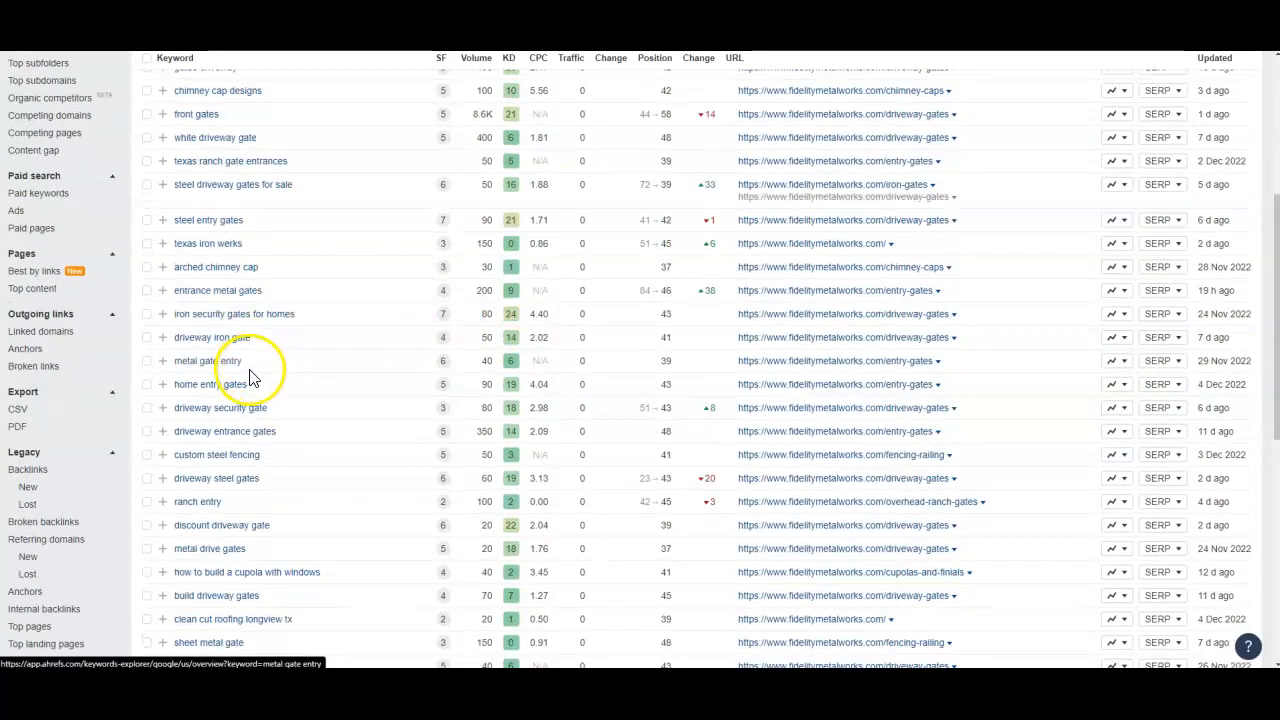
scroll("down", 3)
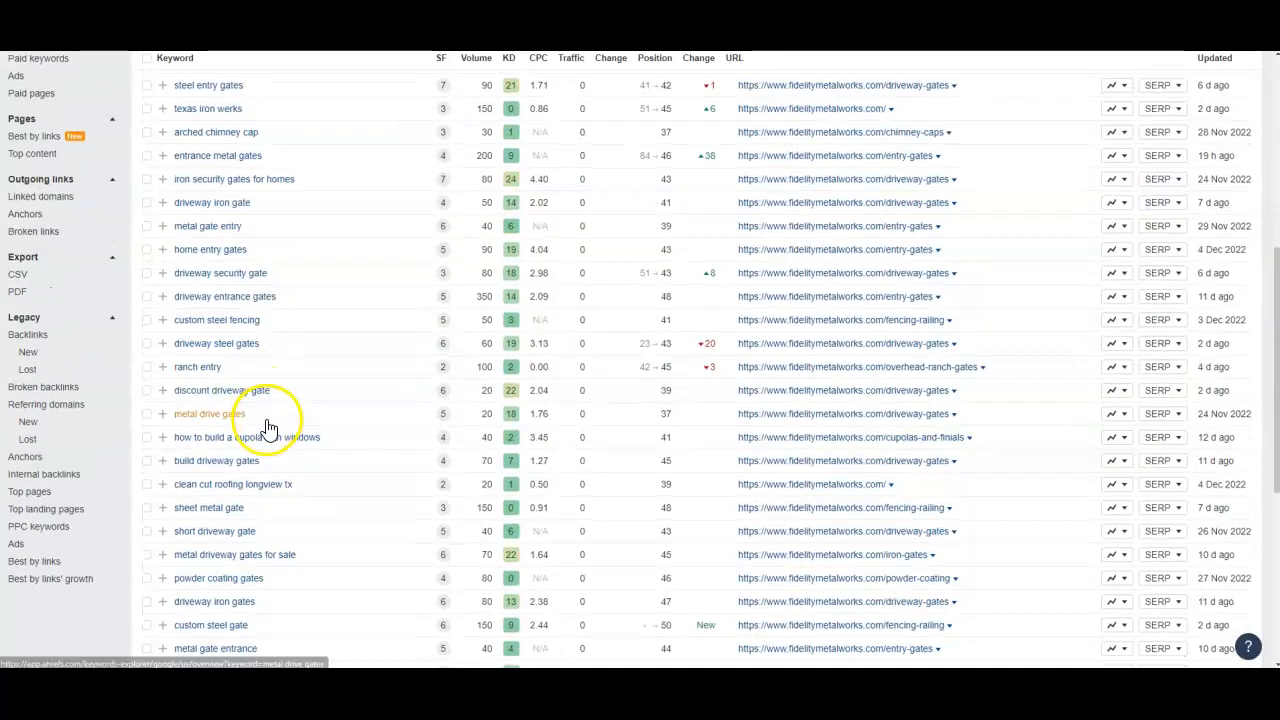
scroll("down", 3)
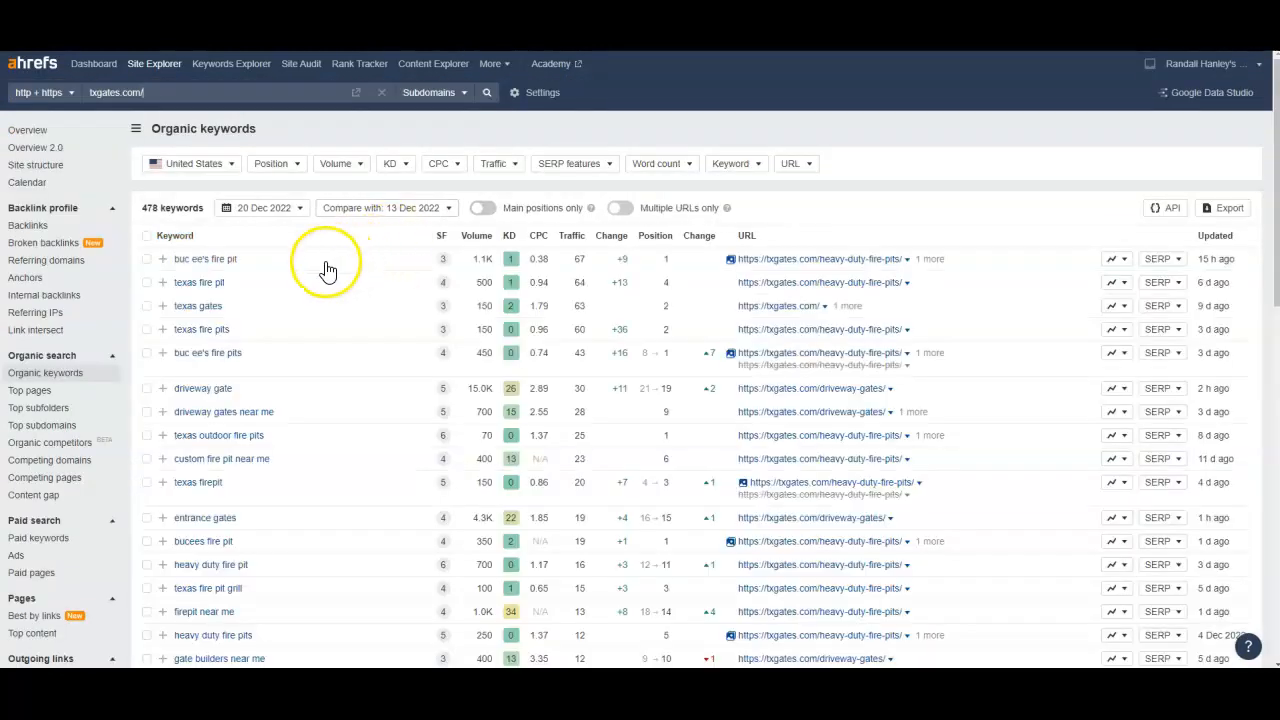
Scroll through txgates.com's 478 organic keywords down to the lower-traffic driveway gate and fire pit terms.
scroll("down", 3)
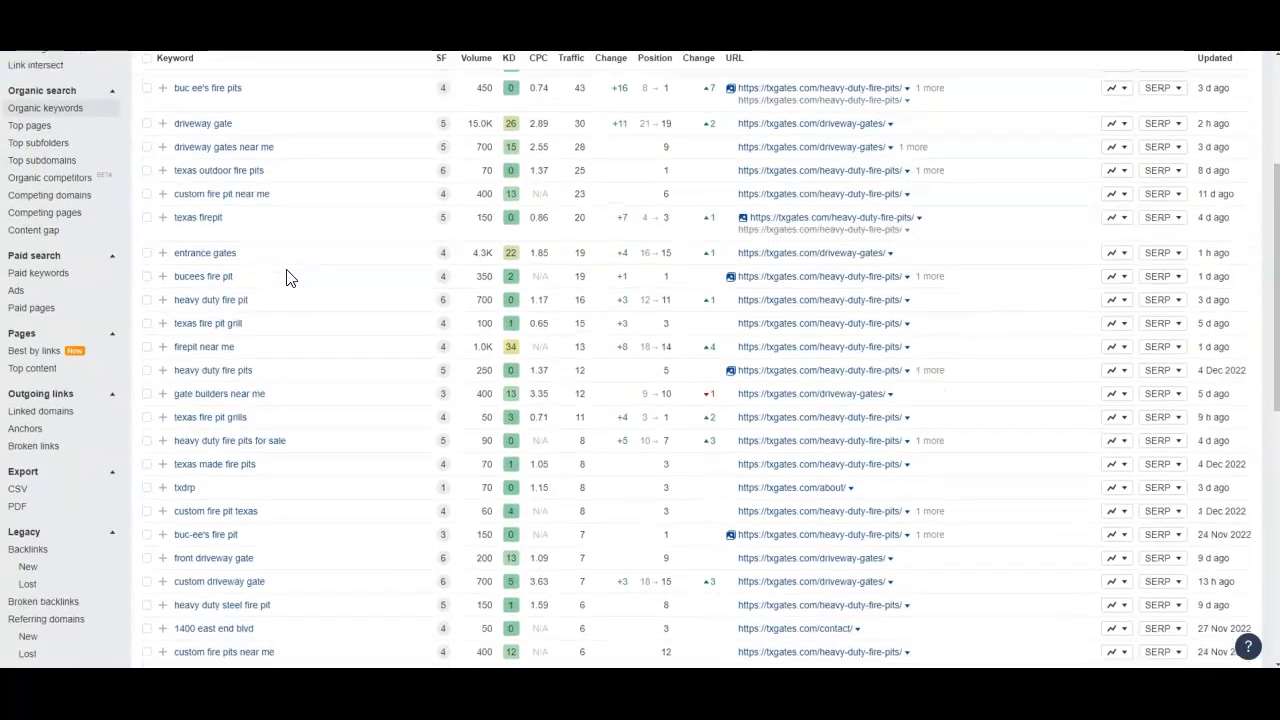
scroll("down", 3)
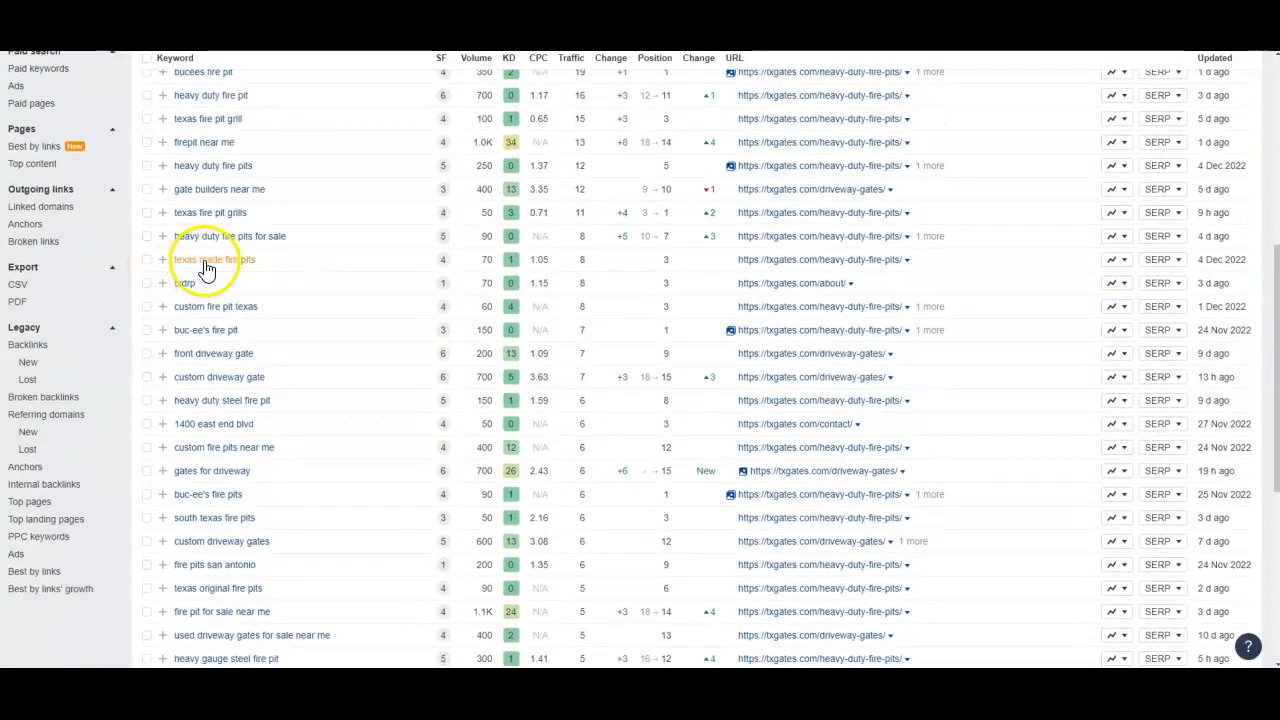
scroll("down", 3)
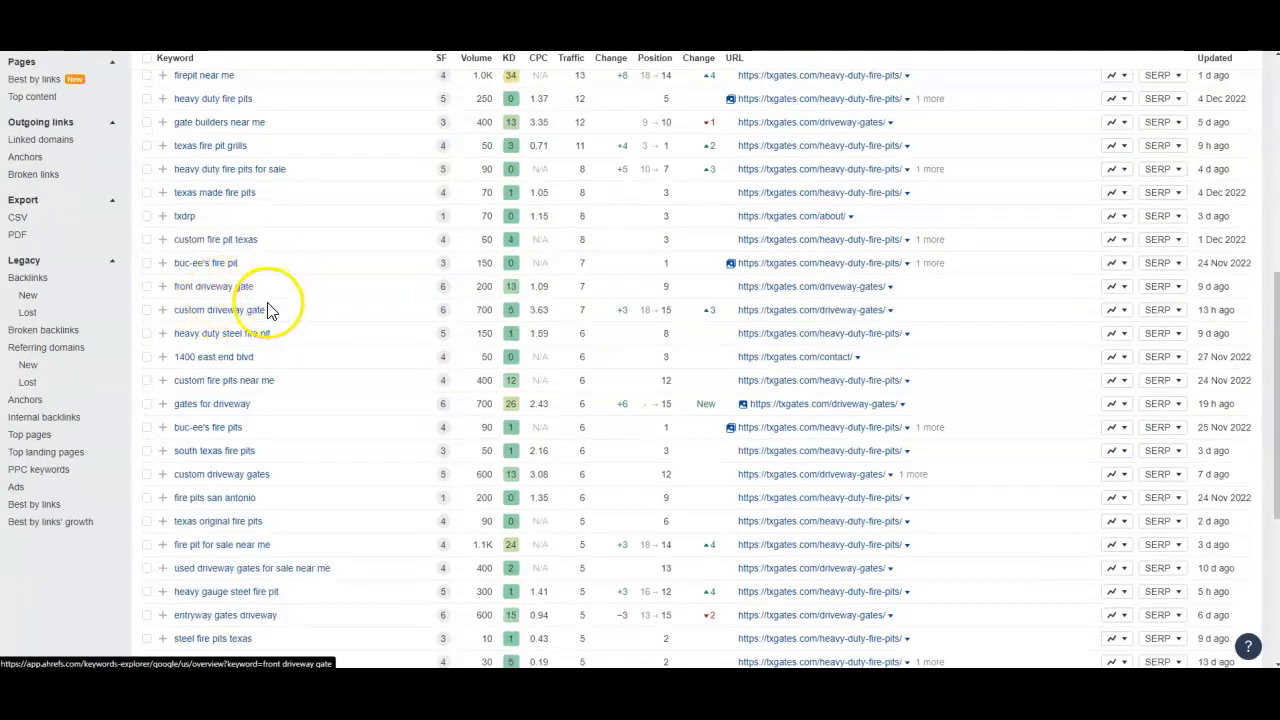
scroll("down", 3)
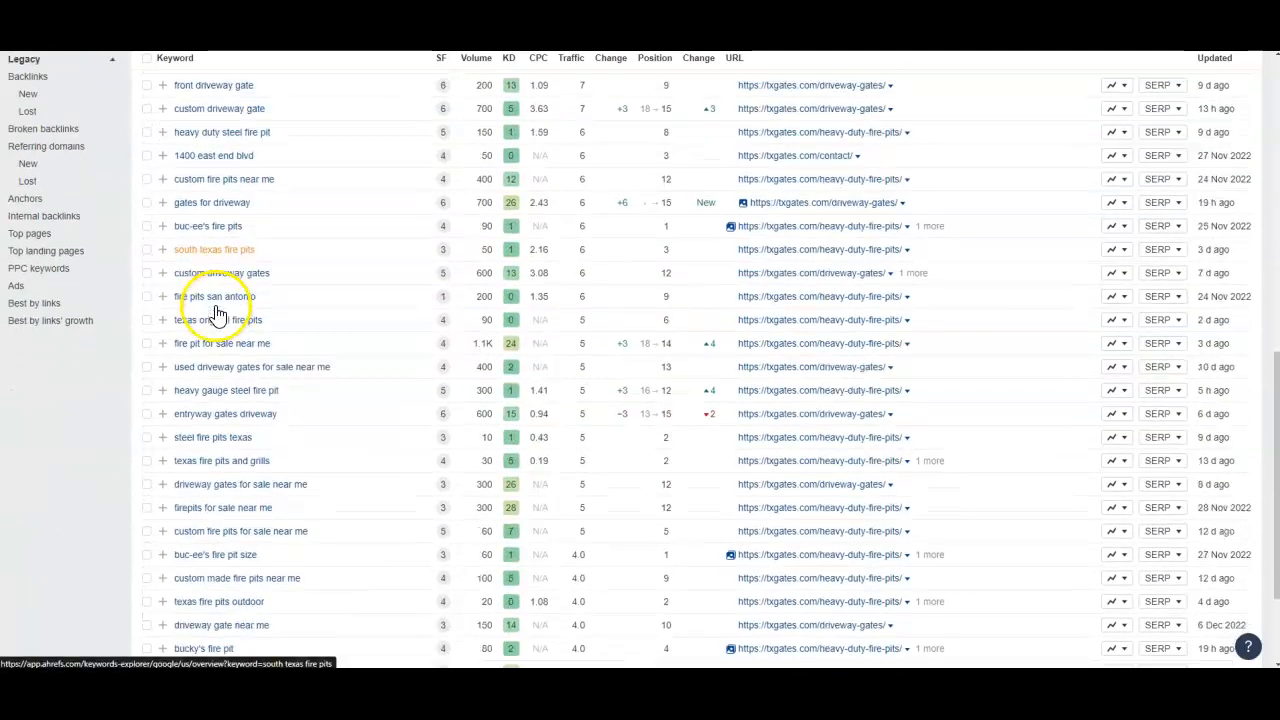
scroll("down", 3)
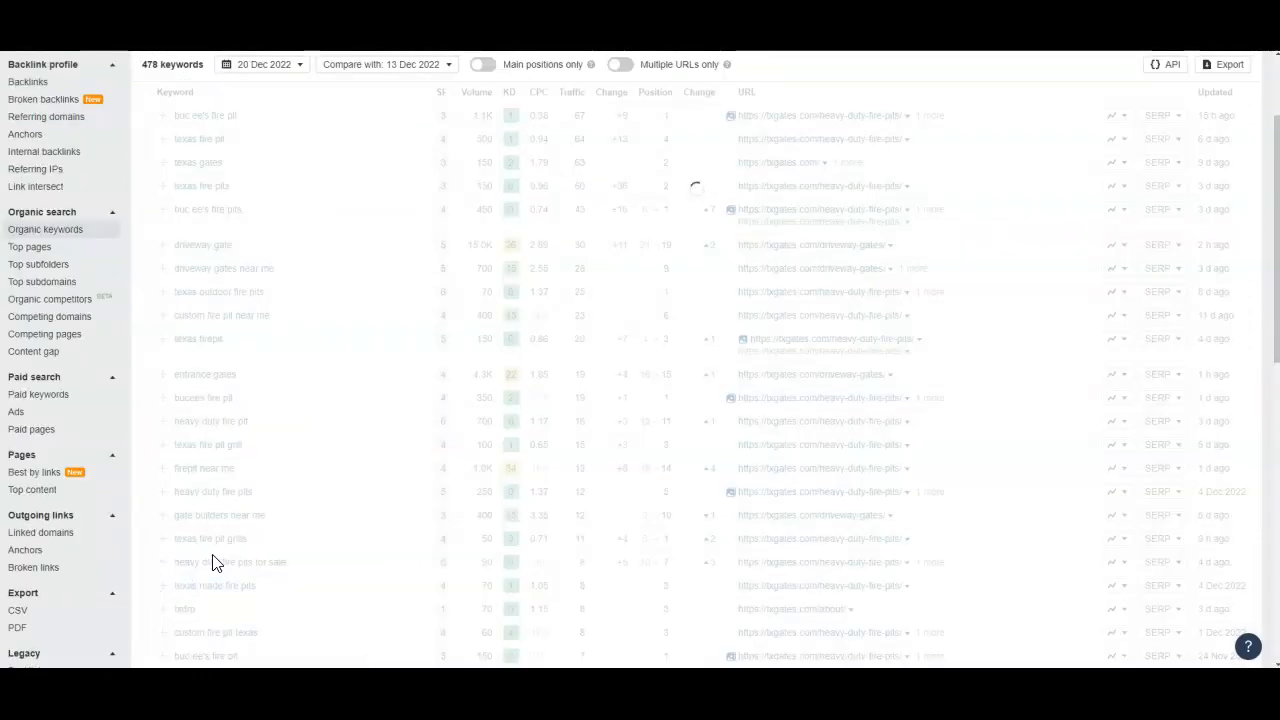
scroll("down", 3)
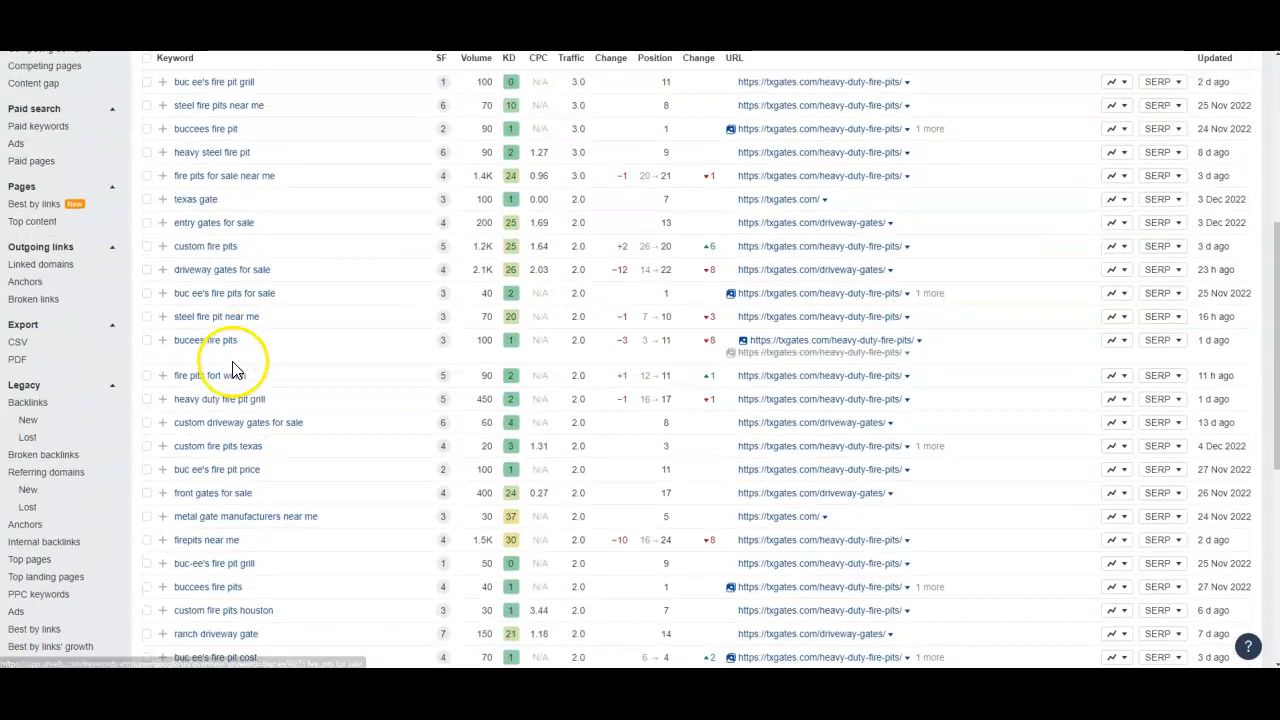
scroll("down", 3)
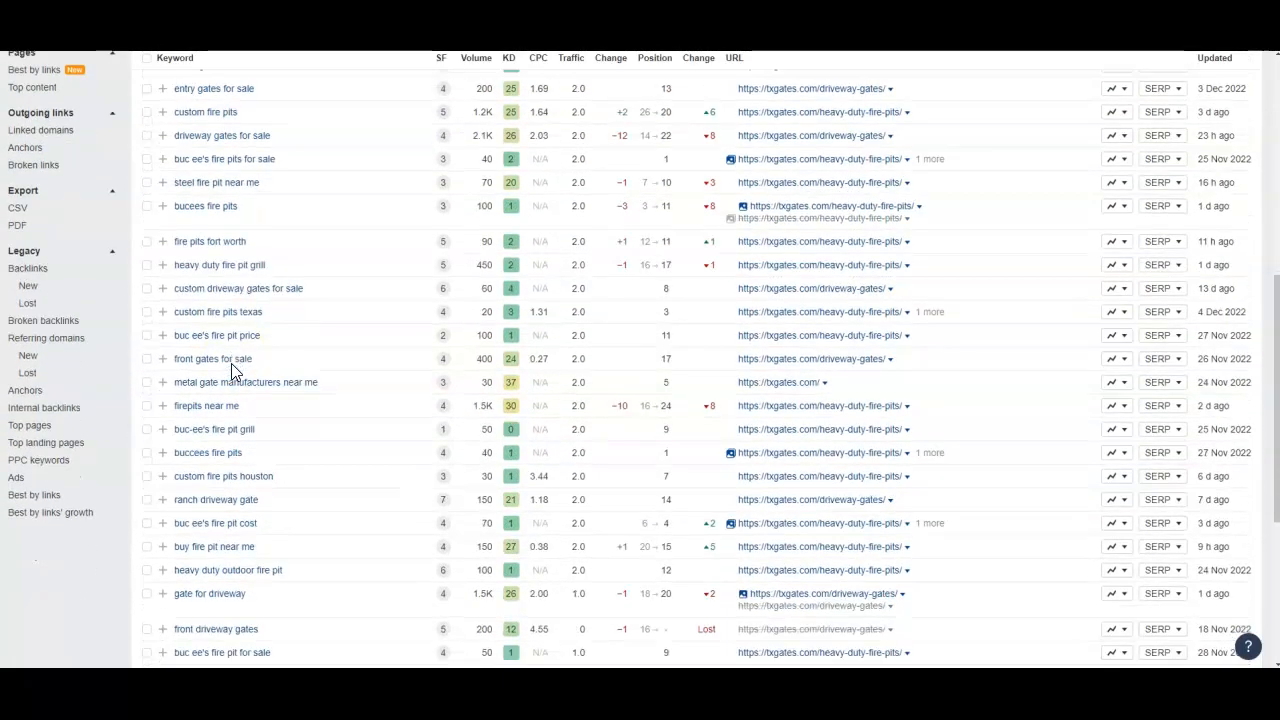
scroll("down", 3)
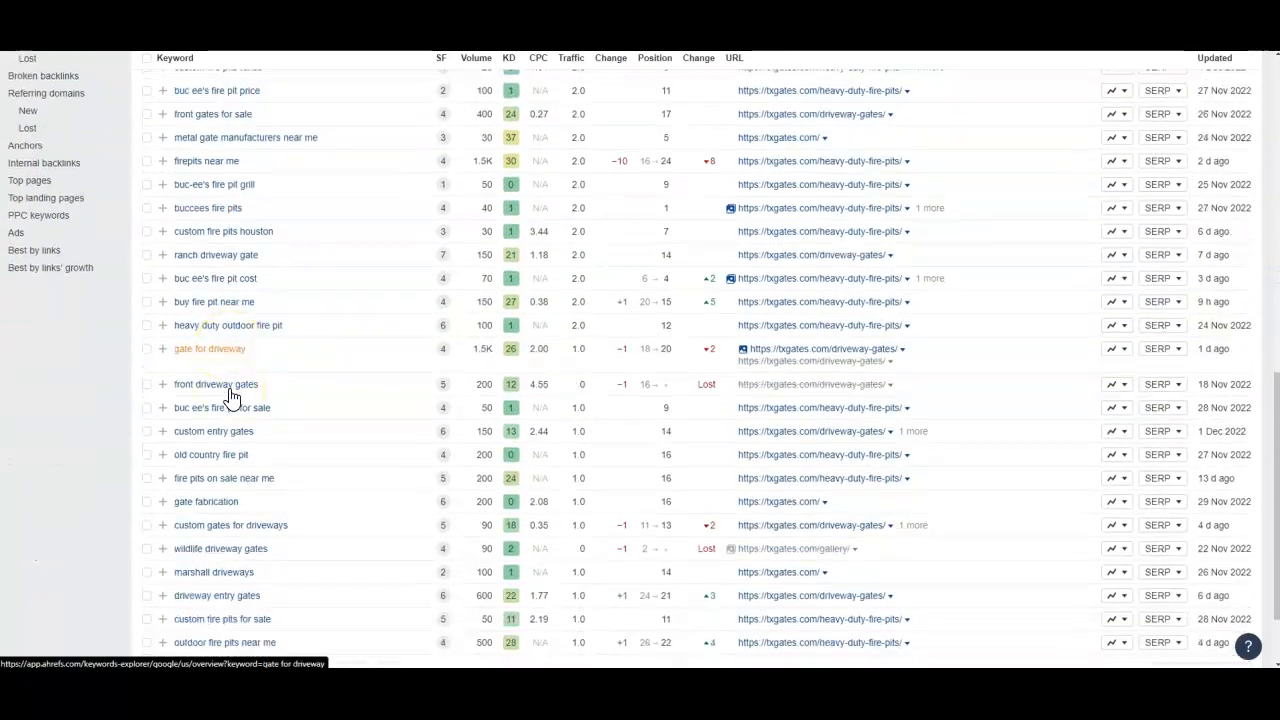
scroll("down", 3)
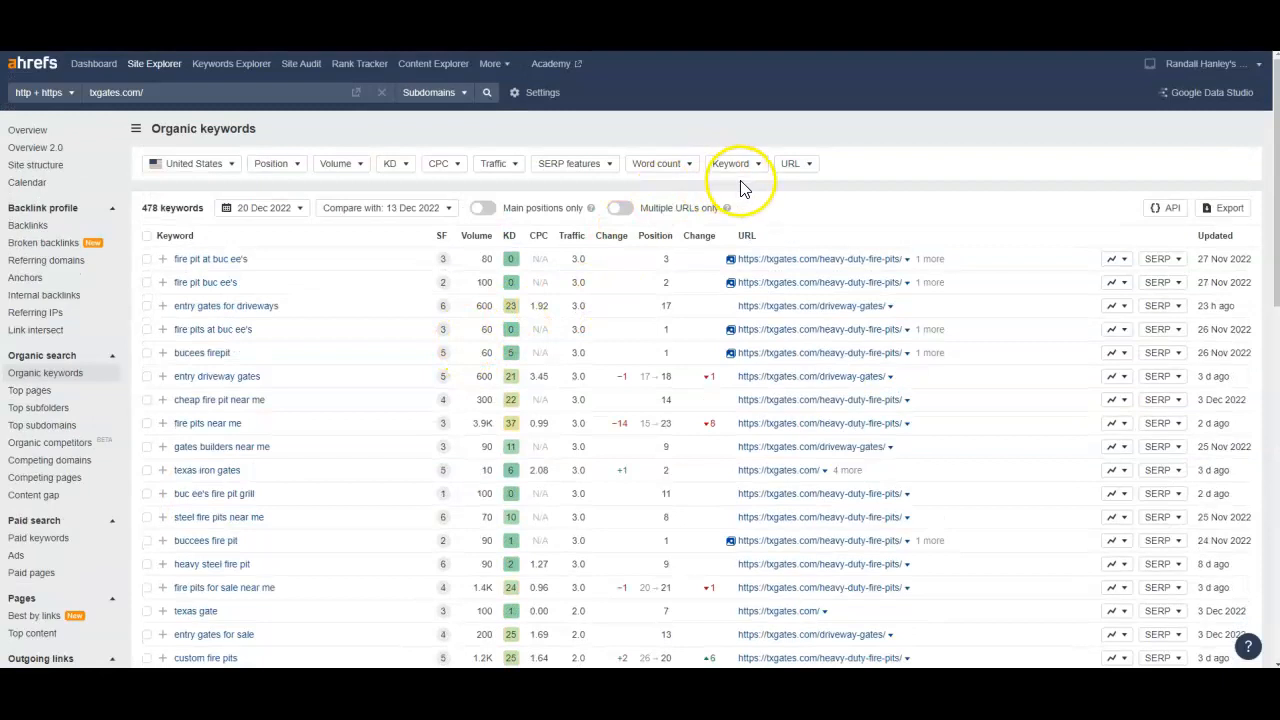
Filter txgates.com's keywords by phrase 'longview' to find its one match, then load etxfab.com's overview.
left_click(736, 164)
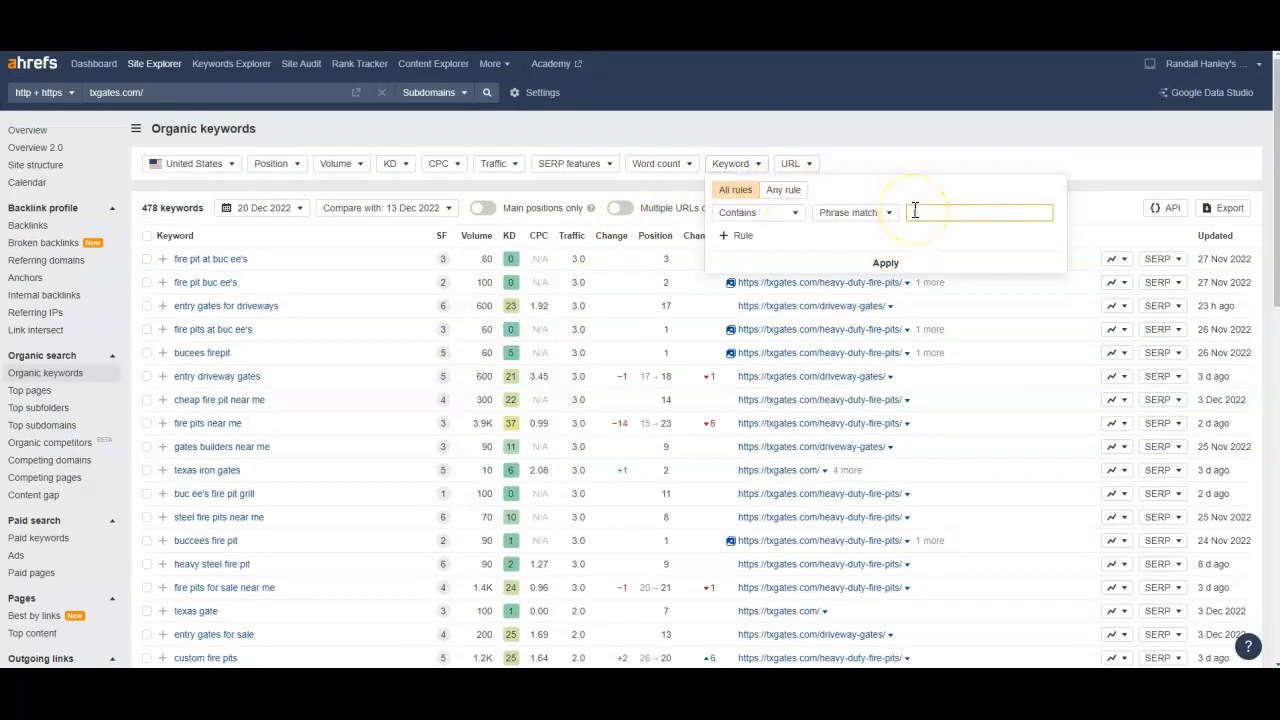
type("longview")
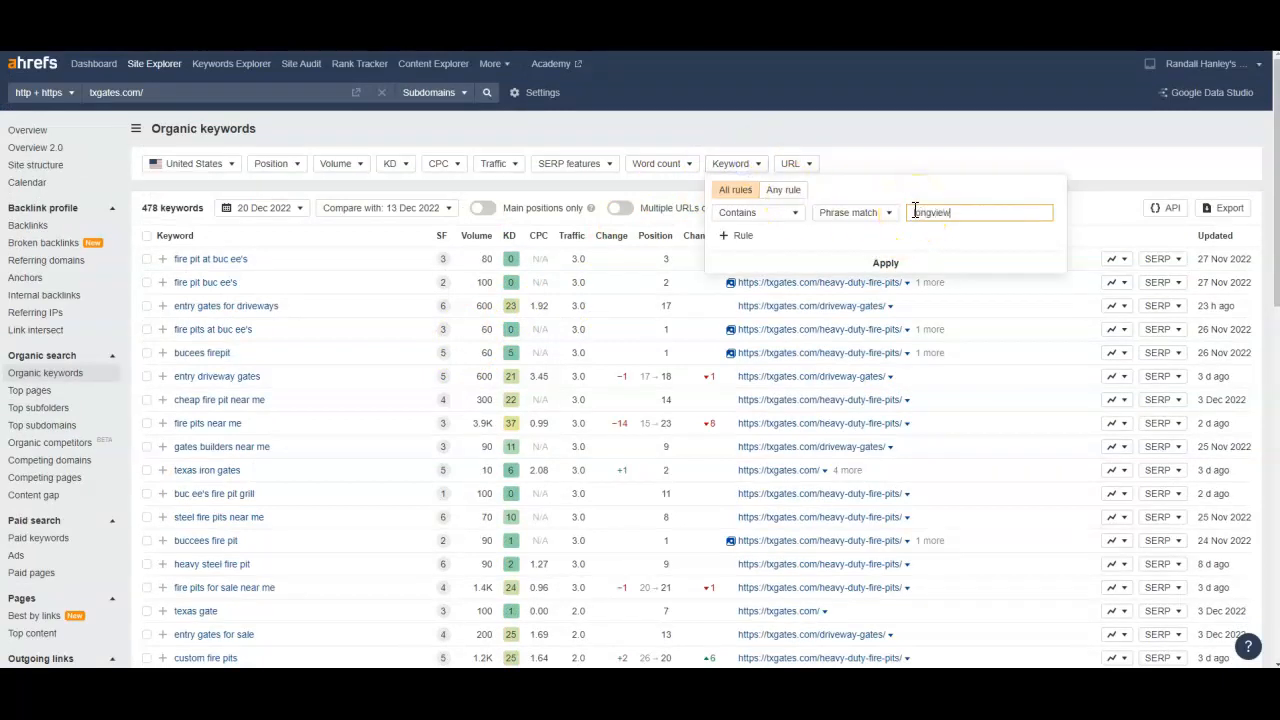
left_click(884, 262)
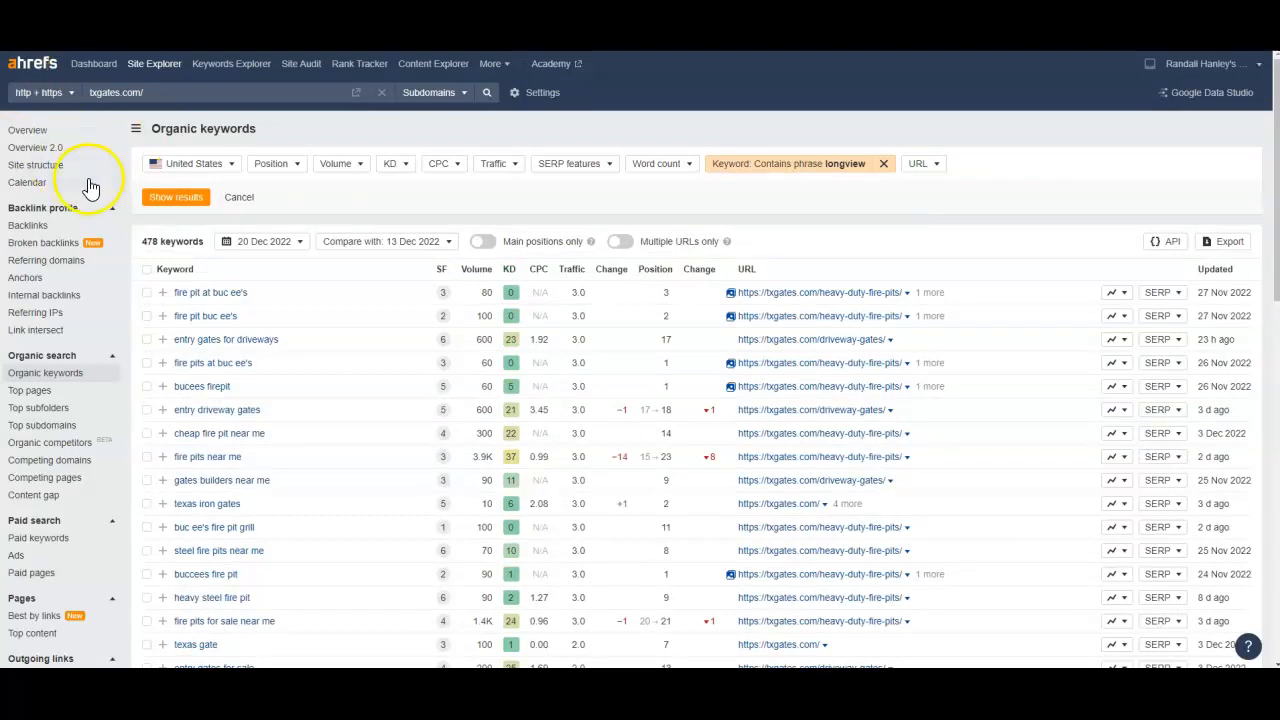
left_click(176, 198)
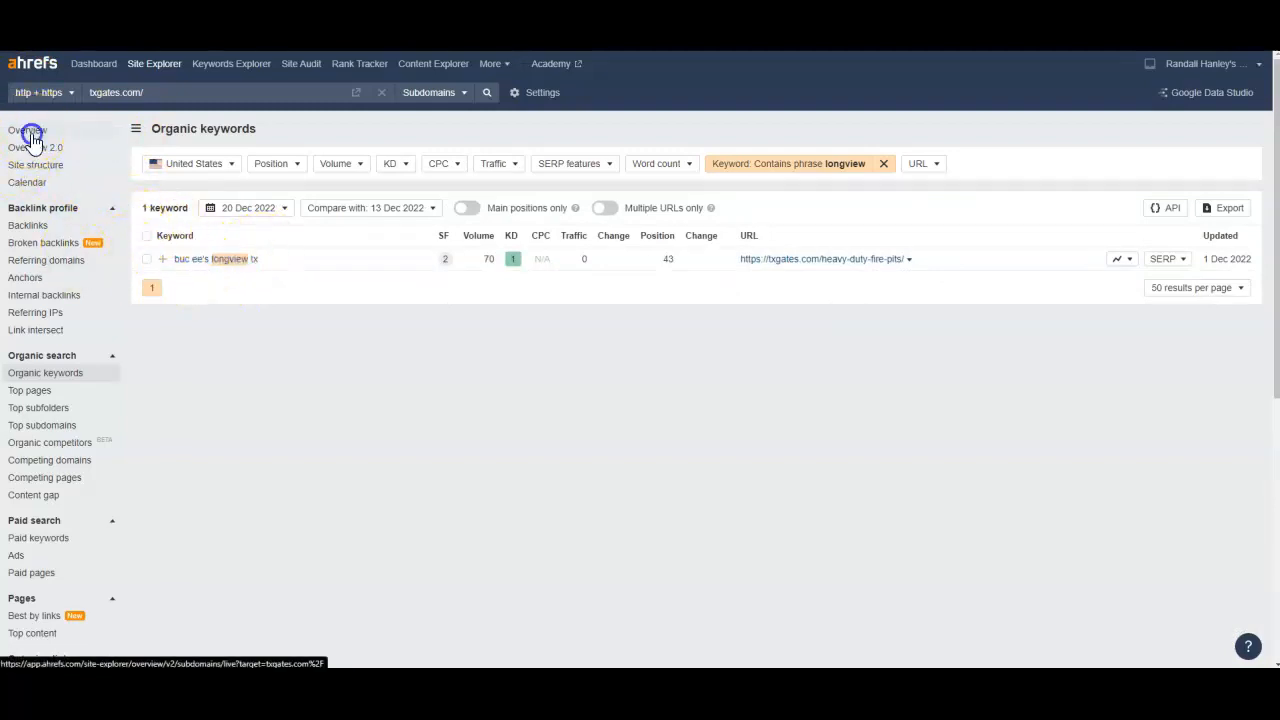
left_click(824, 260)
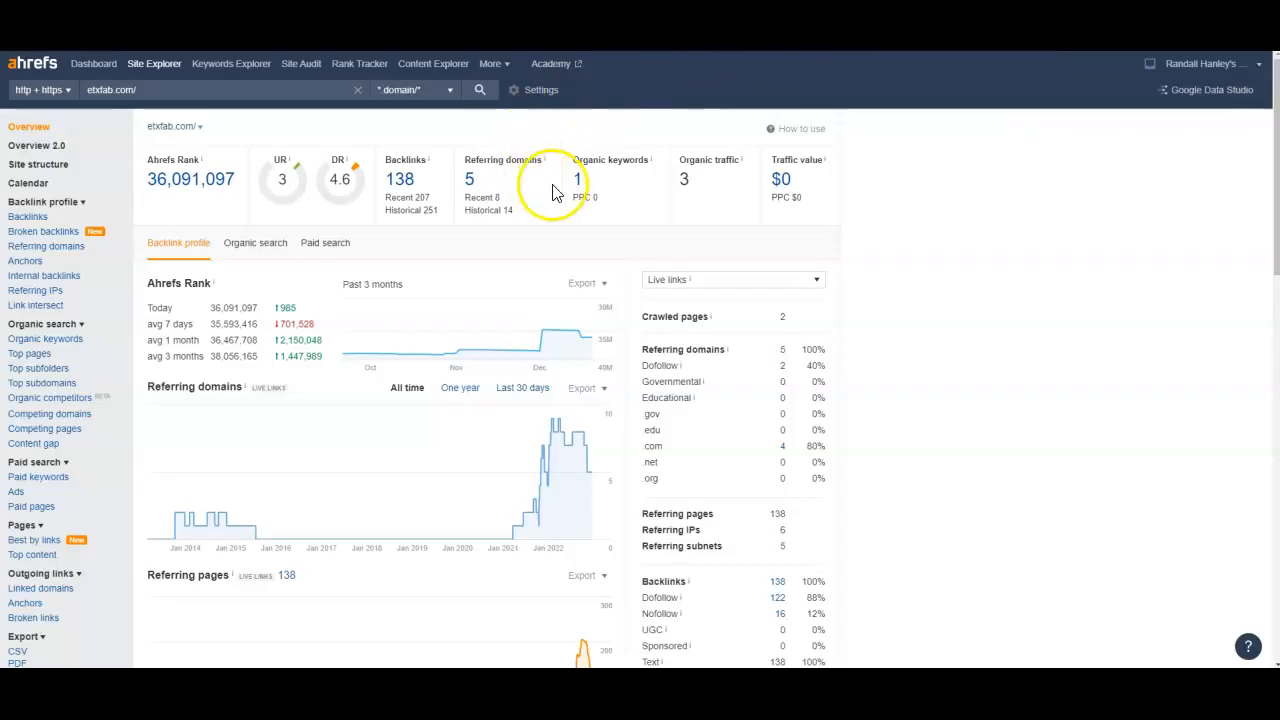
mouse_move(144, 340)
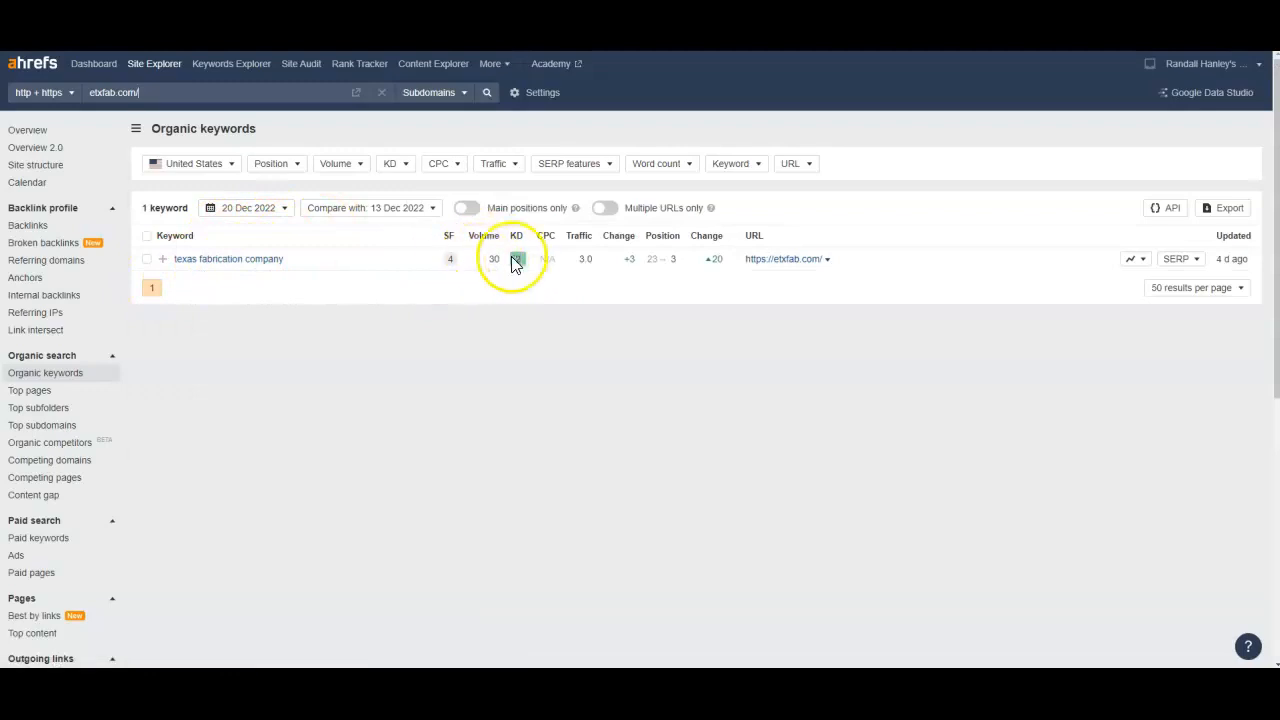
mouse_move(516, 304)
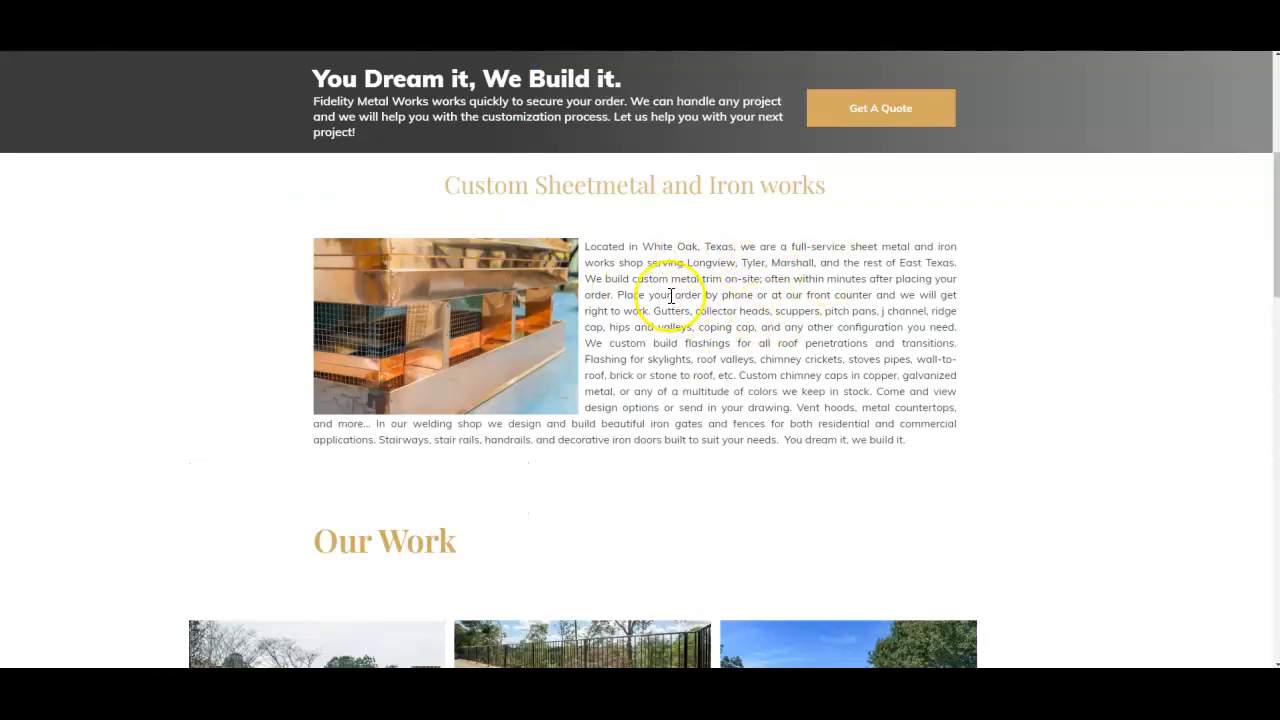
mouse_move(568, 330)
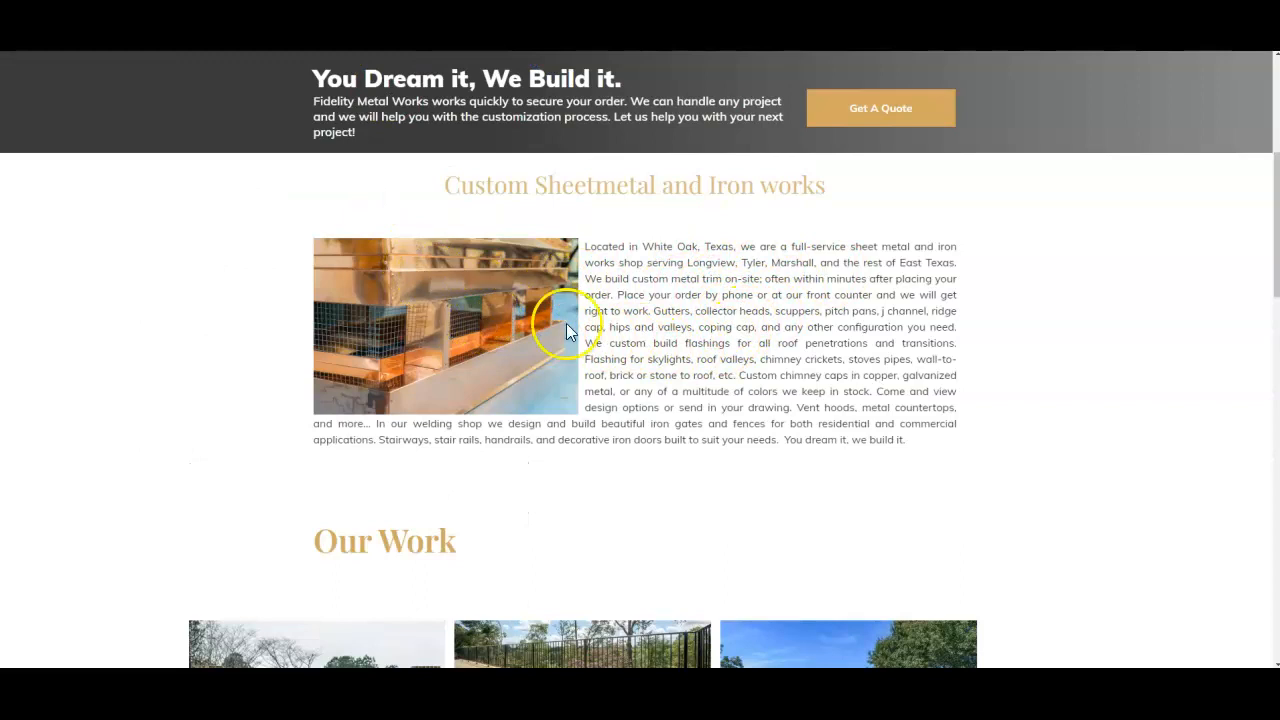
Scroll to the Custom Sheetmetal and Iron works section naming Longview, Tyler and Marshall.
scroll("down", 3)
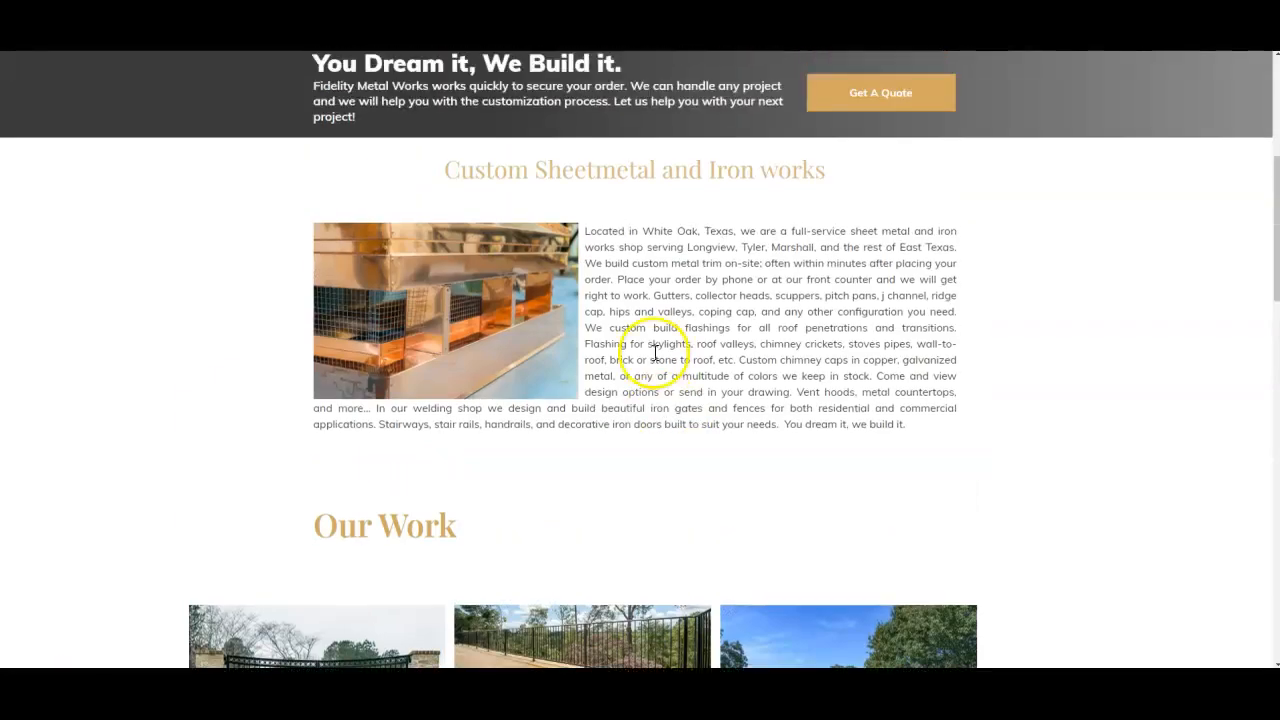
scroll("down", 3)
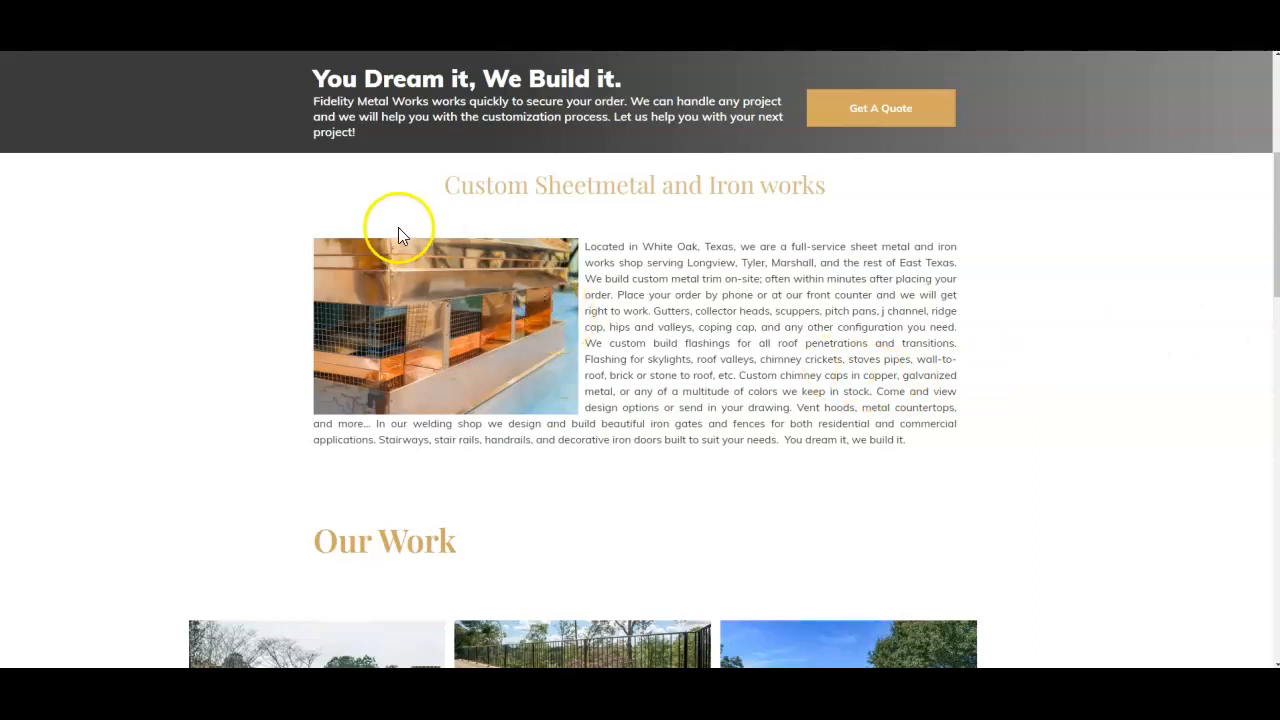
mouse_move(416, 148)
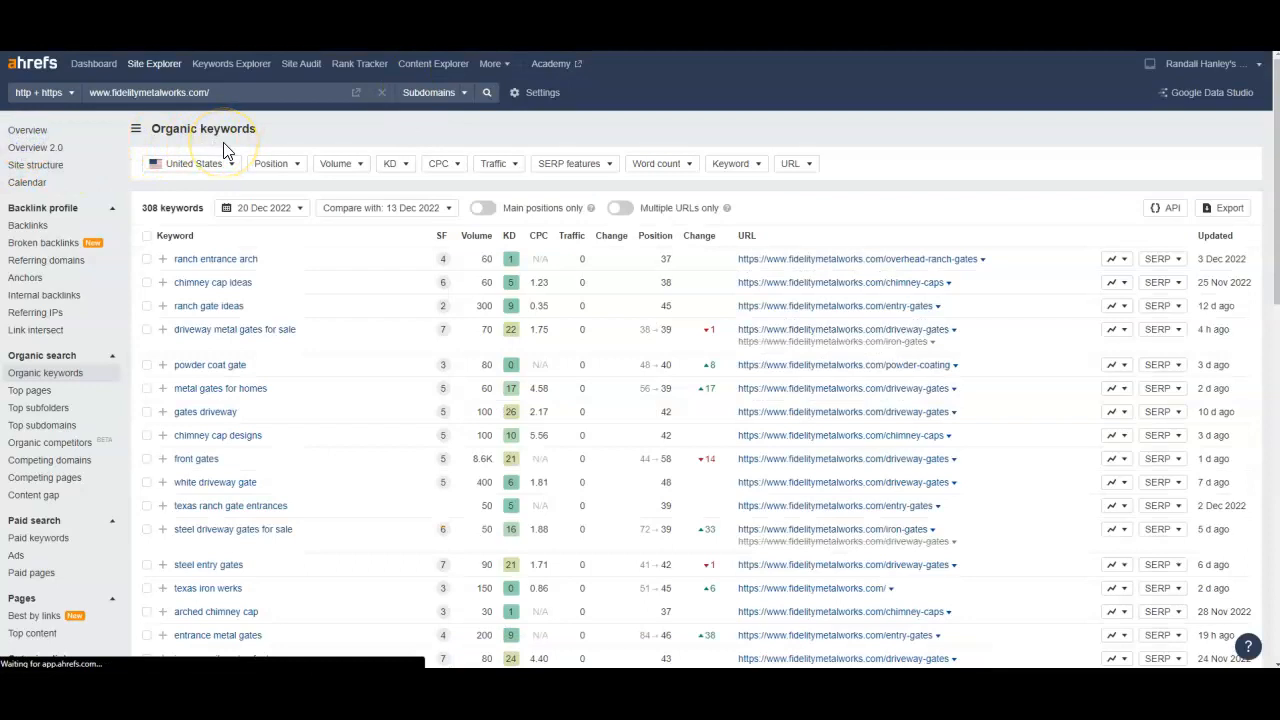
Load the Ahrefs overview for fidelitymetalworks.com showing 29 backlinks and 334 organic keywords.
left_click(28, 126)
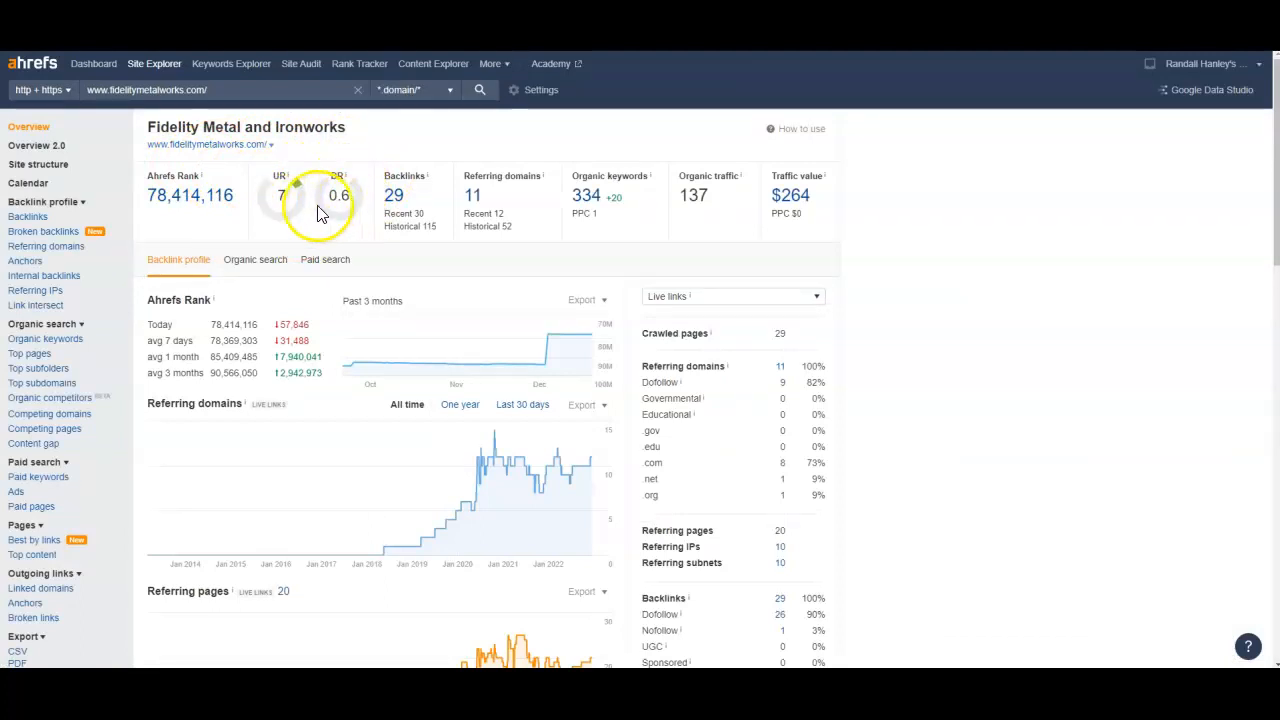
mouse_move(460, 206)
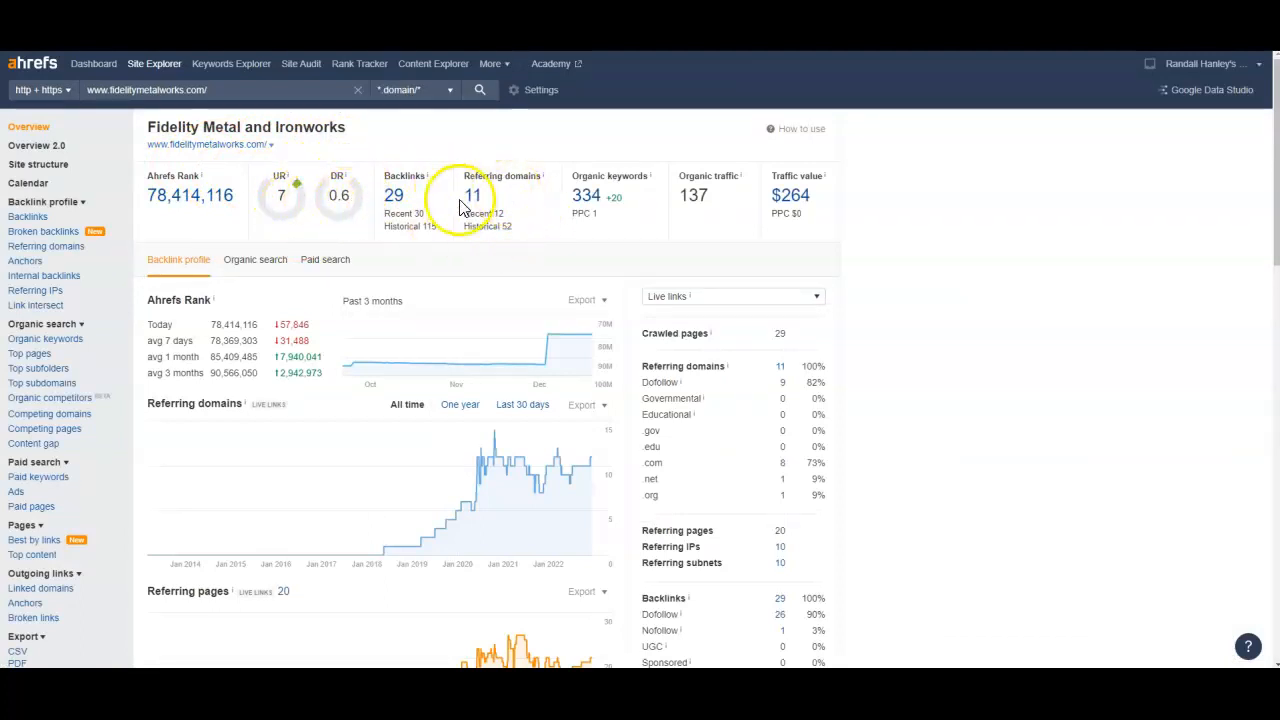
mouse_move(530, 218)
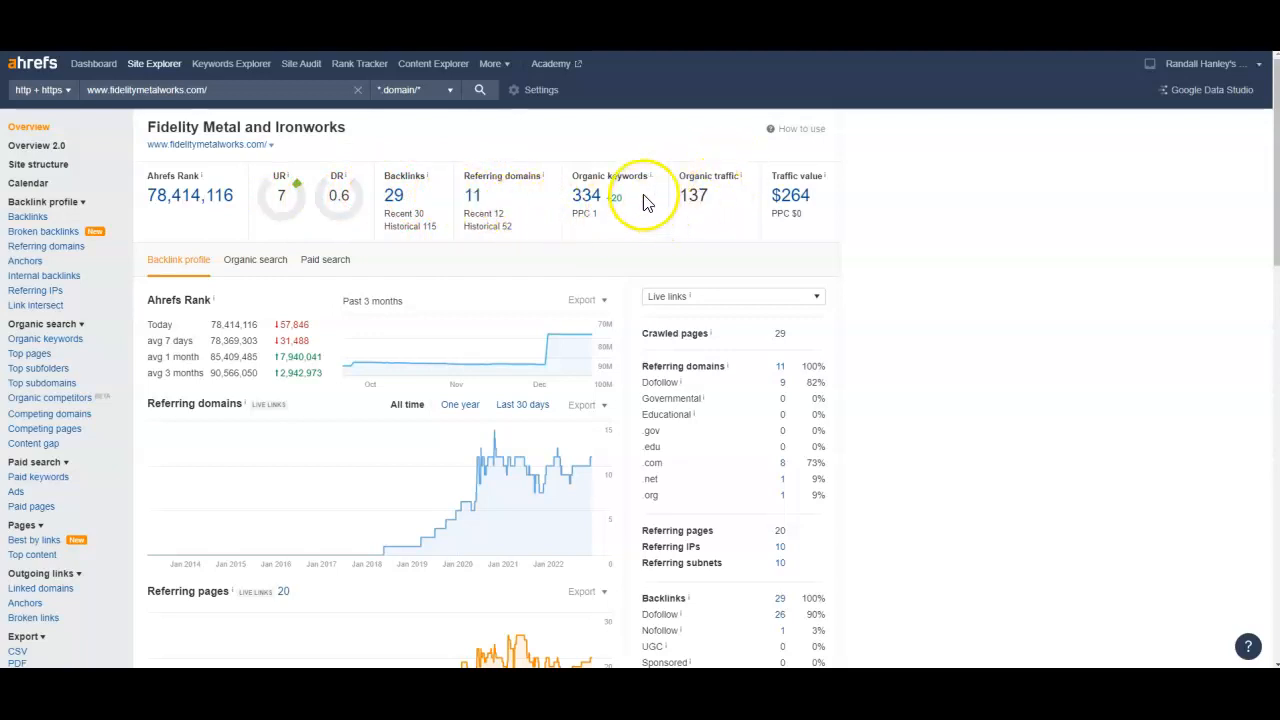
mouse_move(730, 196)
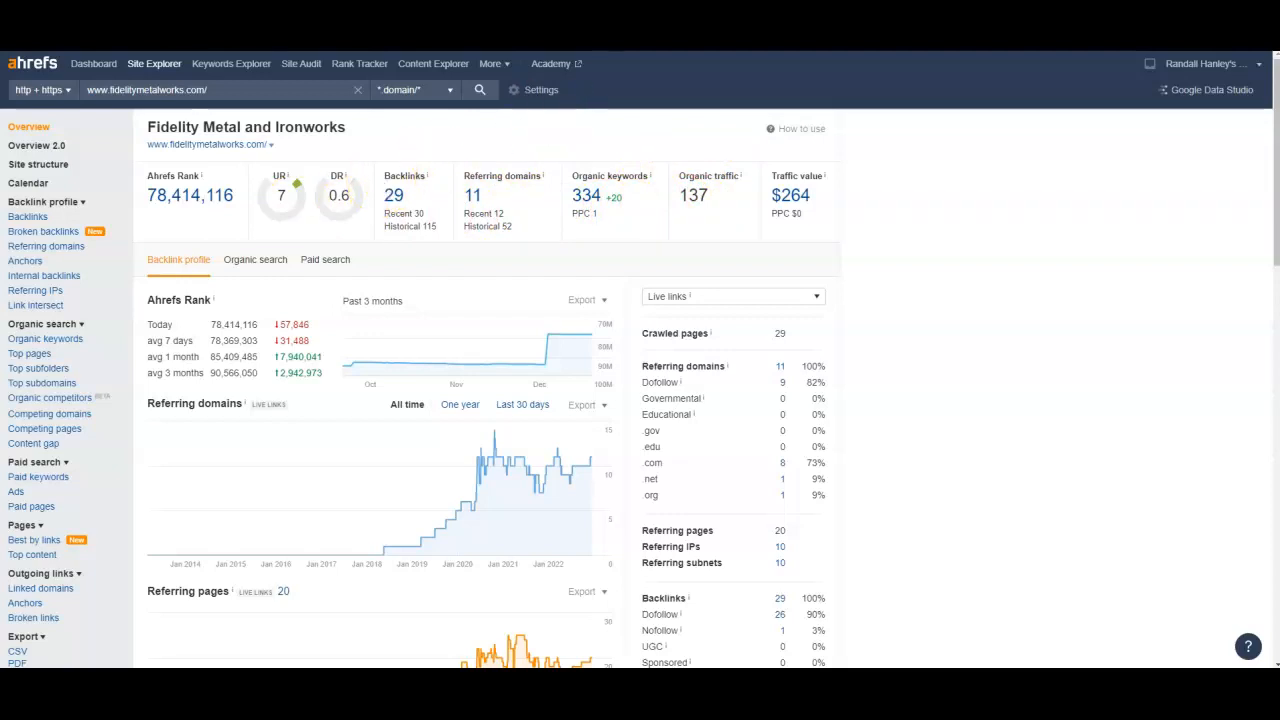
Load txgates.com's overview with 242 backlinks and 94 referring domains, then its backlinks report.
type("txgates.com/")
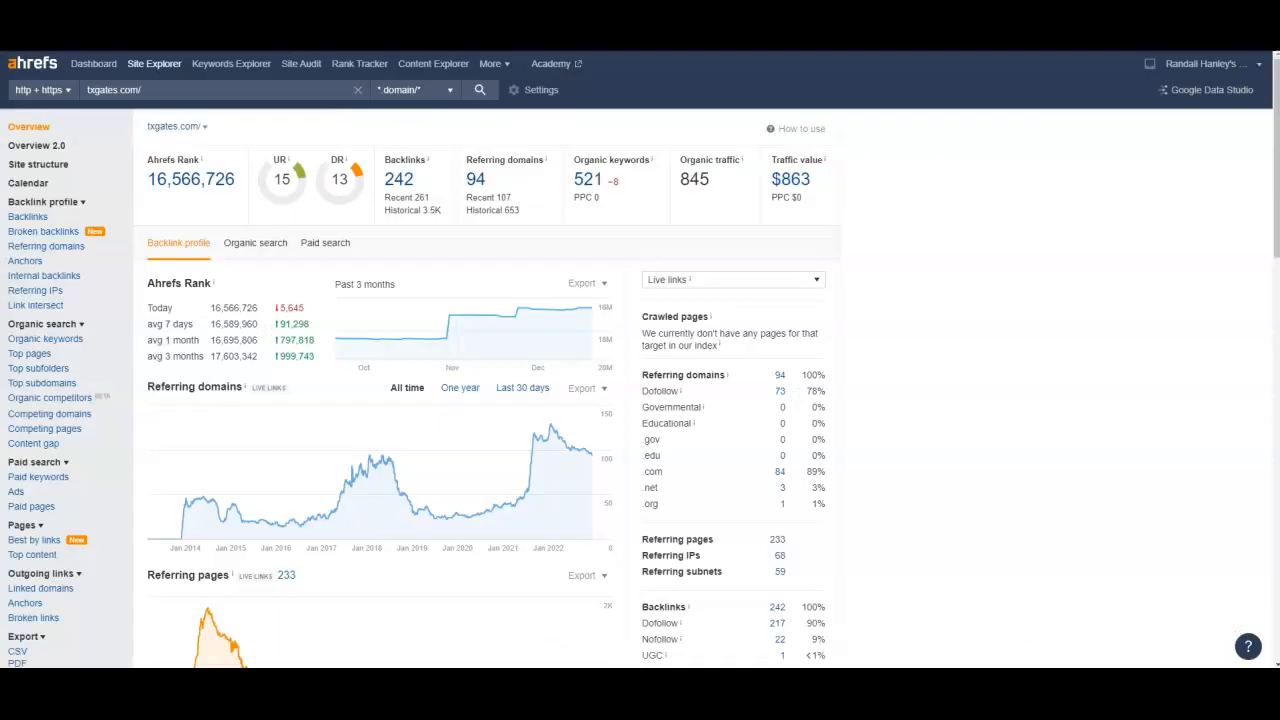
mouse_move(292, 180)
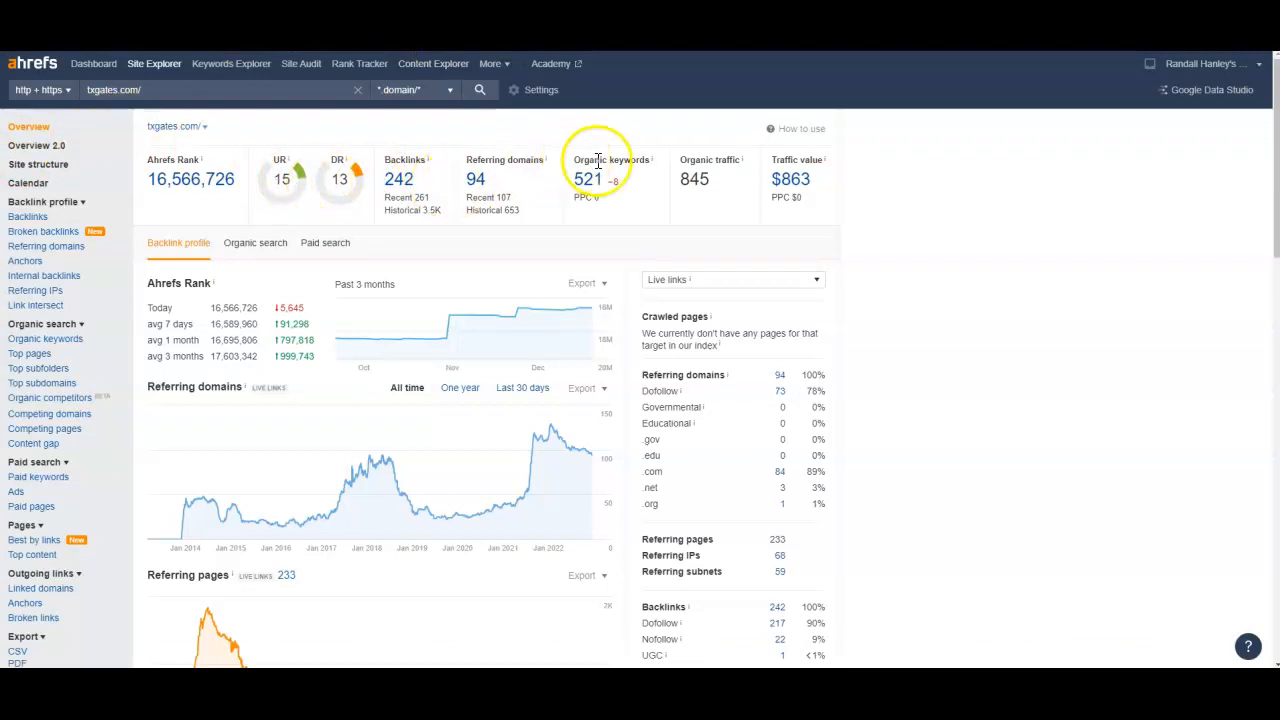
mouse_move(710, 180)
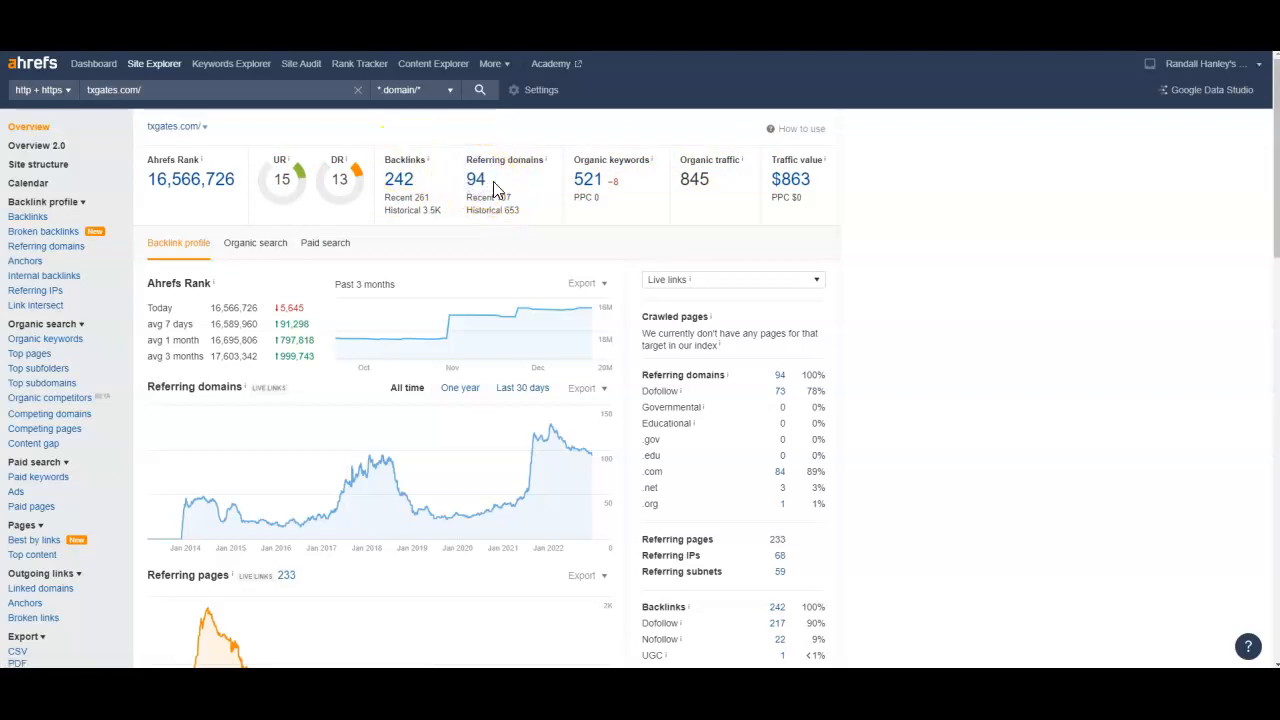
left_click(476, 178)
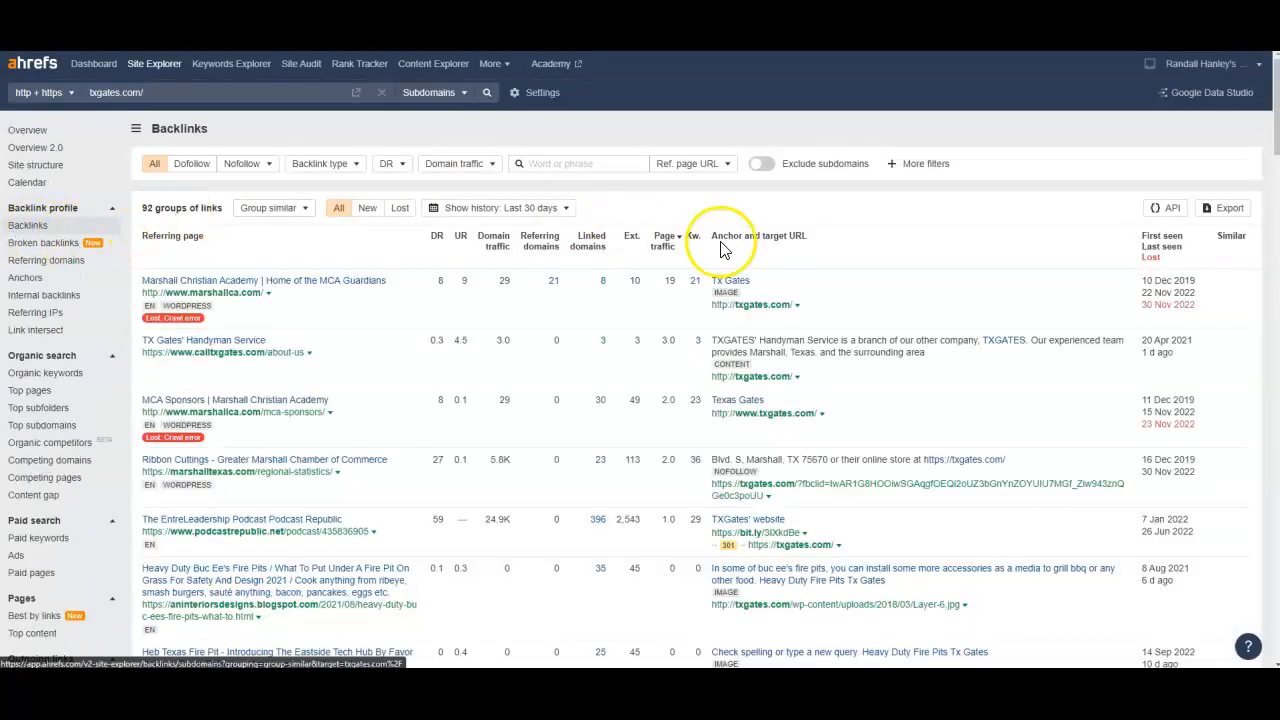
Scroll through the pages linking to txgates.com in the Backlinks report.
scroll("down", 3)
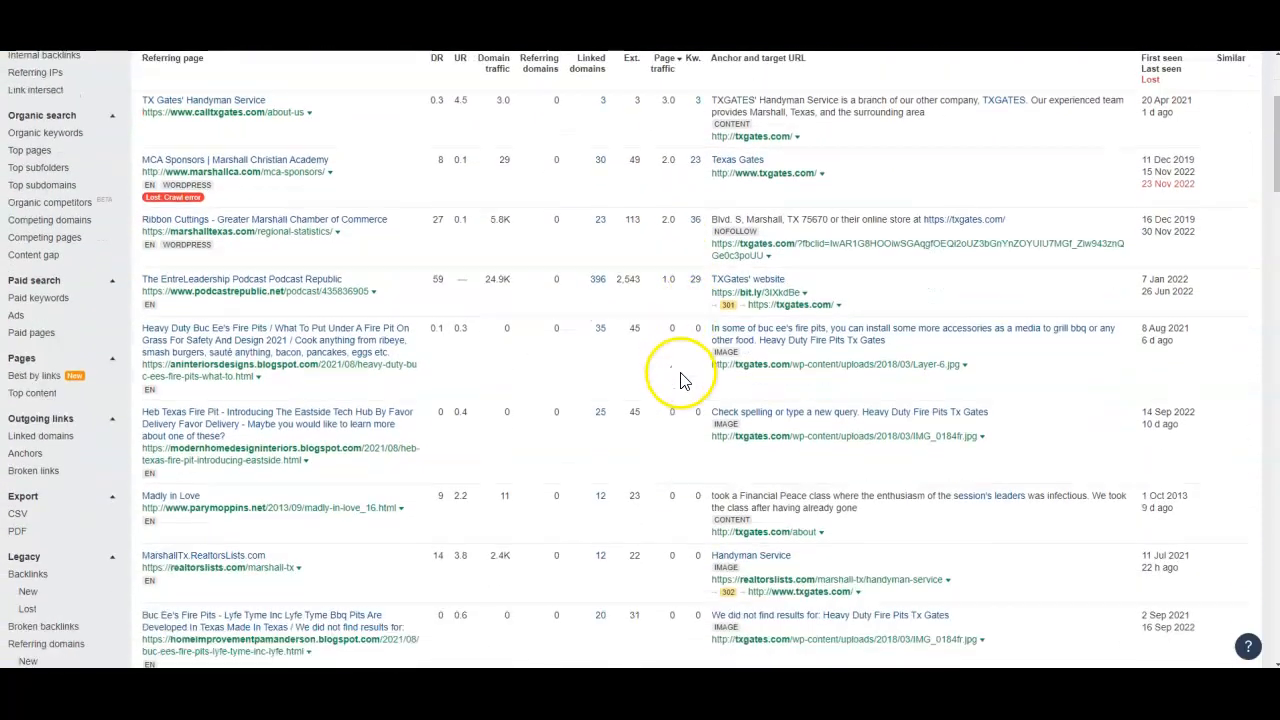
scroll("up", 3)
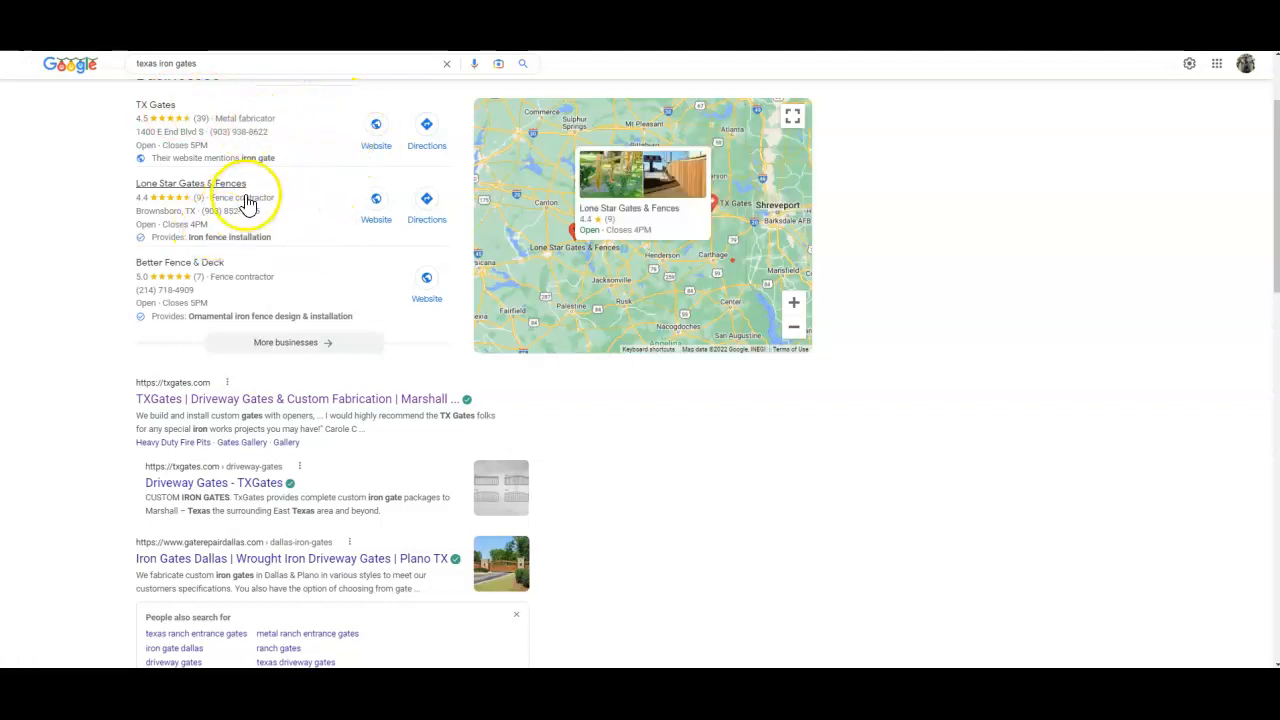
Scroll through the 'texas iron gates' Google results and their local business map pack.
scroll("down", 3)
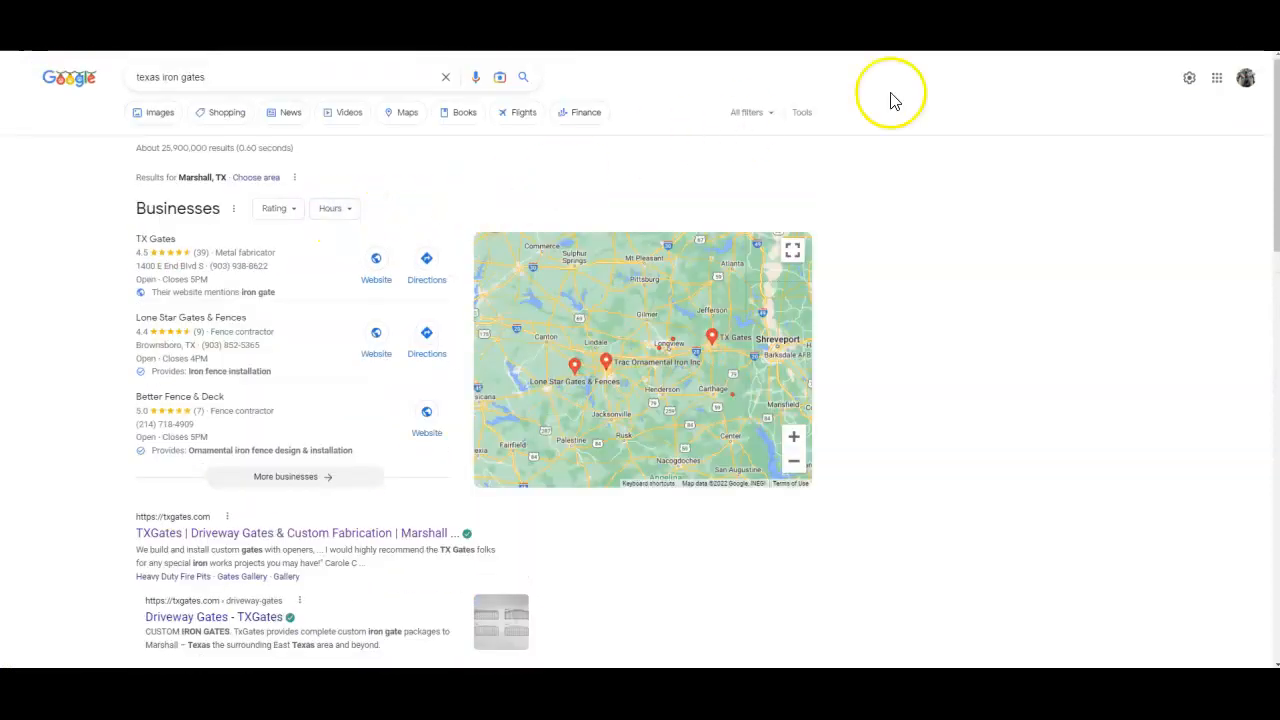
scroll("down", 3)
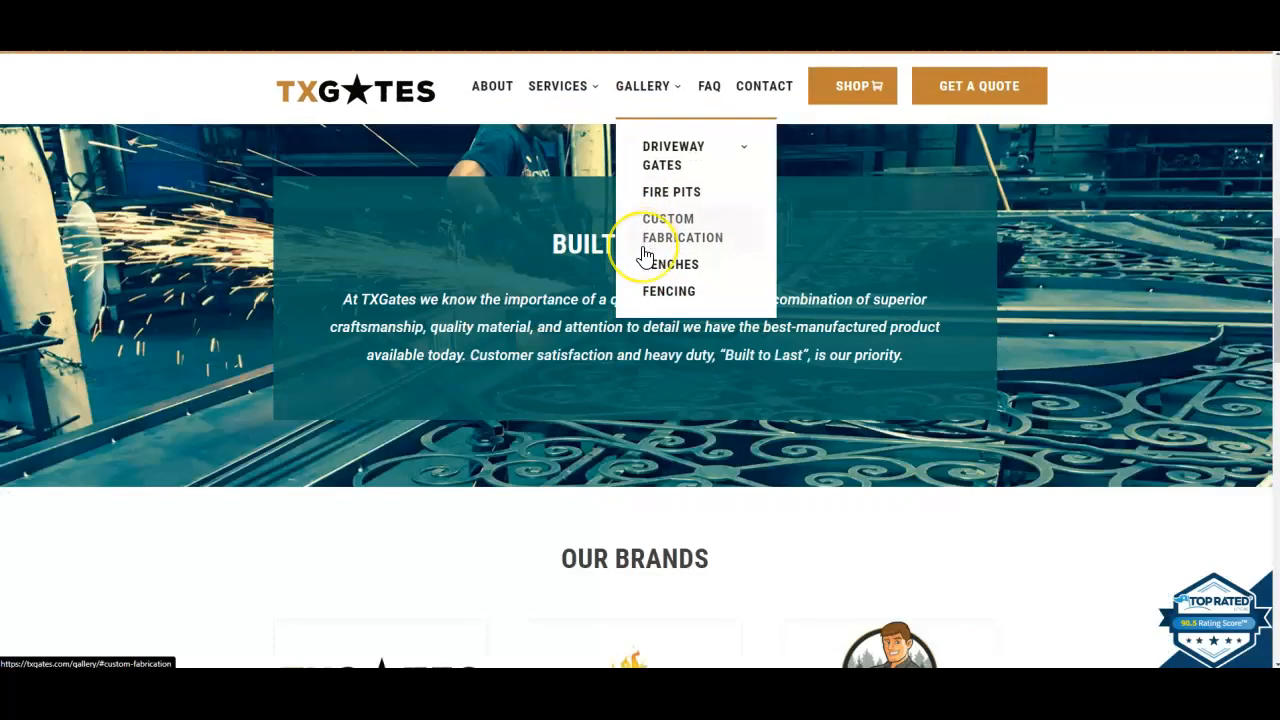
View the Custom Fabrication gallery on txgates.com.
left_click(670, 258)
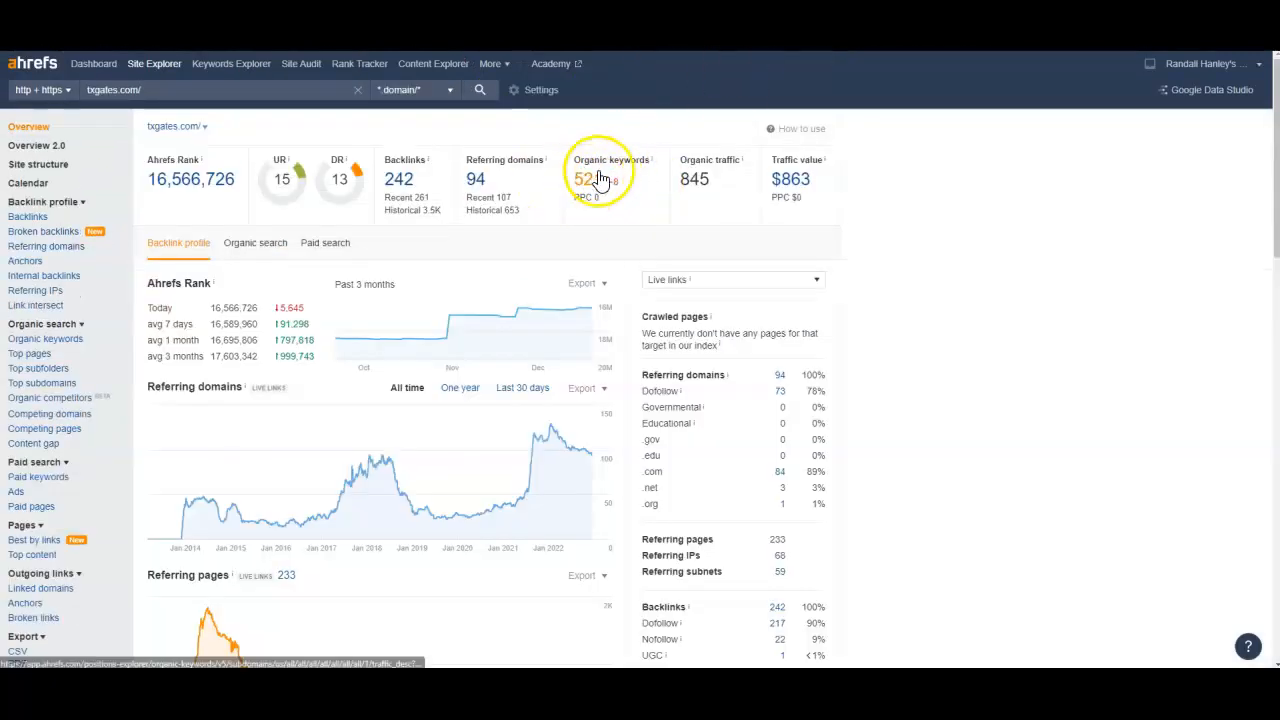
Review etxfab.com's overview metrics: 138 backlinks, 5 referring domains, 1 organic keyword.
scroll("down", 3)
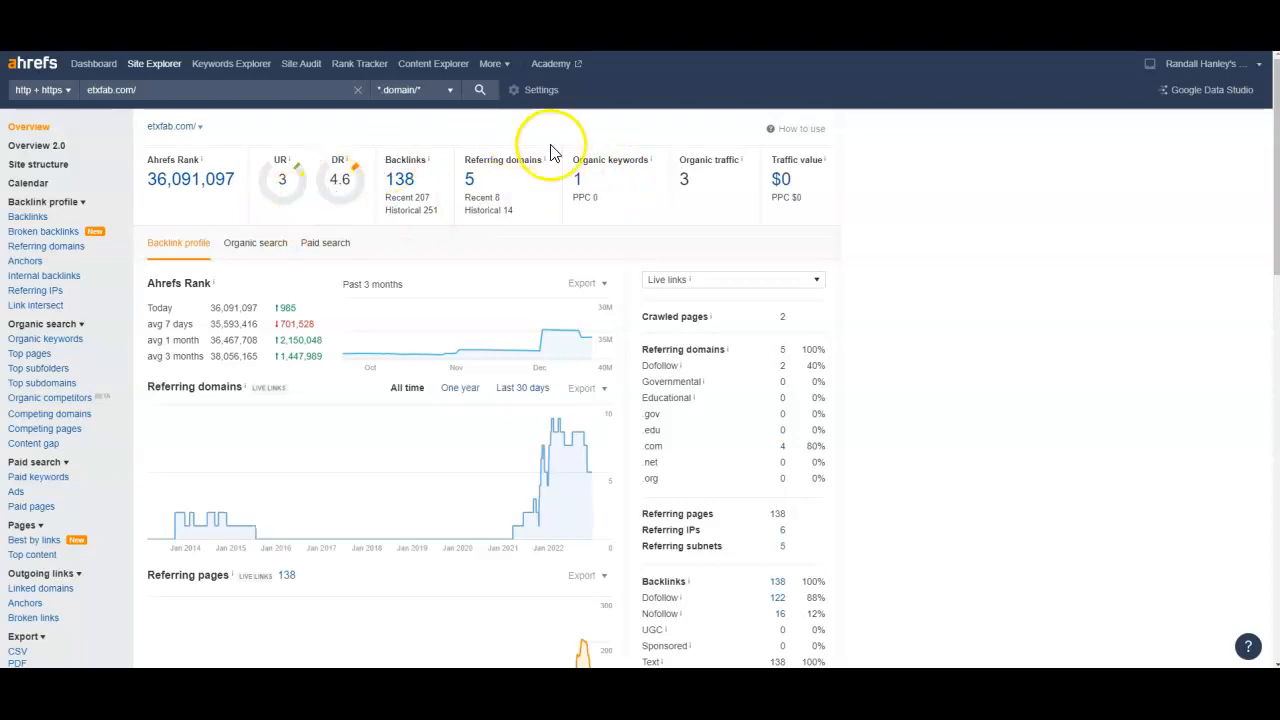
mouse_move(420, 190)
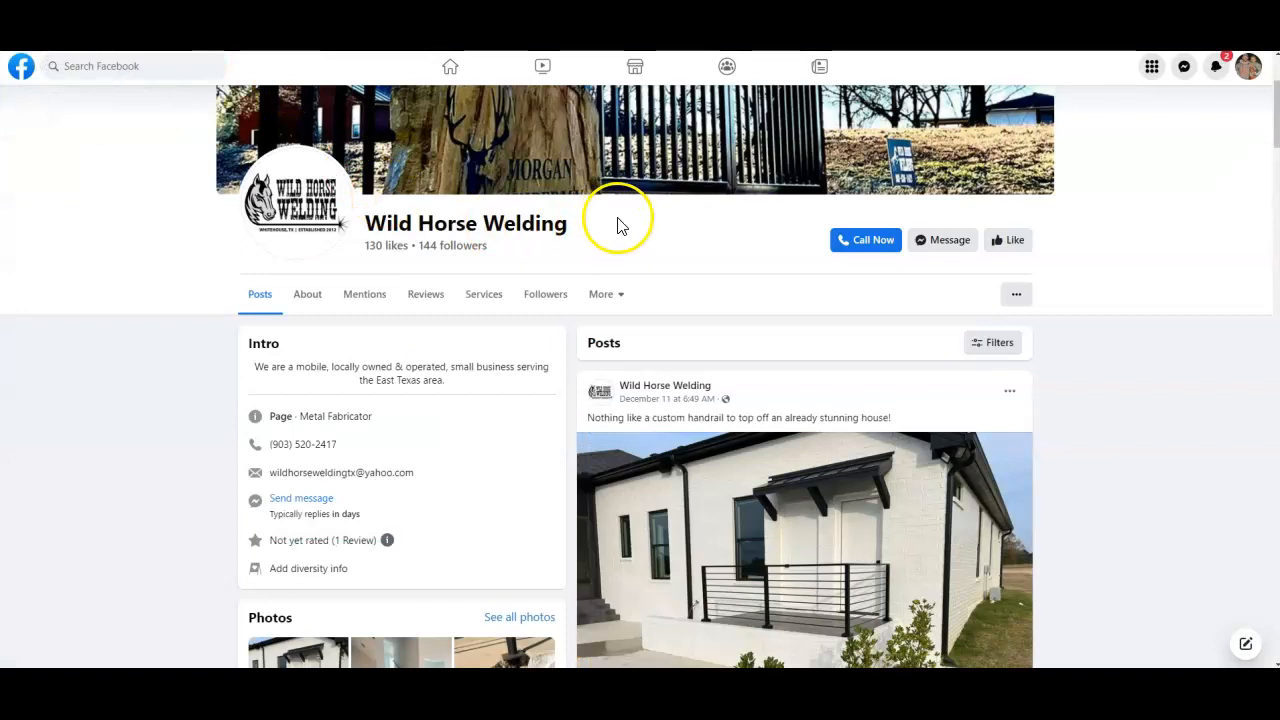
Scroll the Wild Horse Welding page through its Intro, Photos and latest post.
scroll("down", 3)
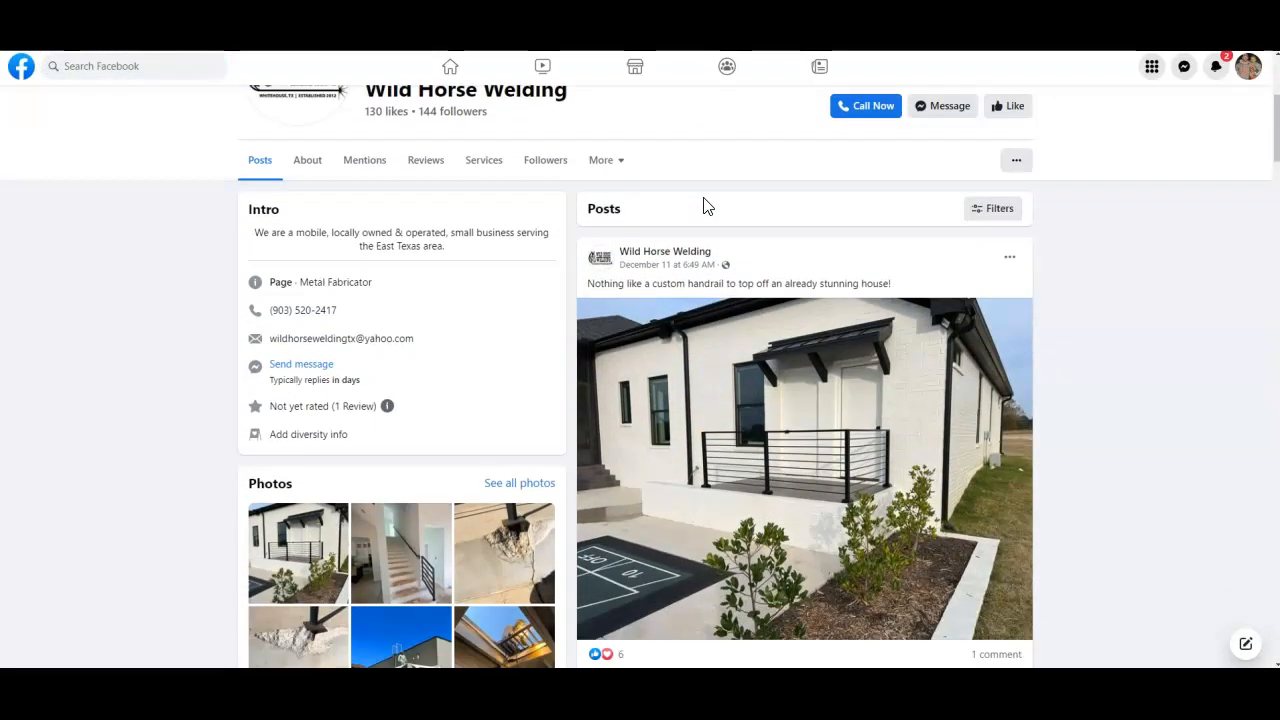
scroll("down", 3)
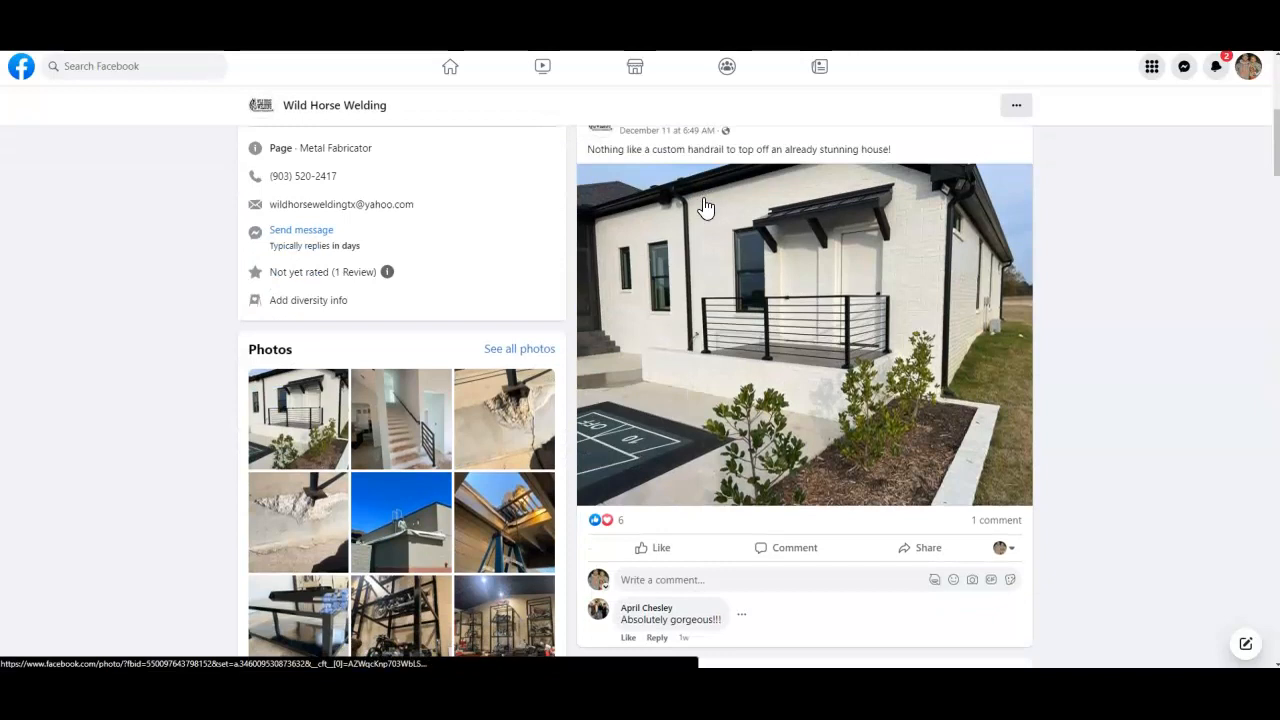
scroll("down", 3)
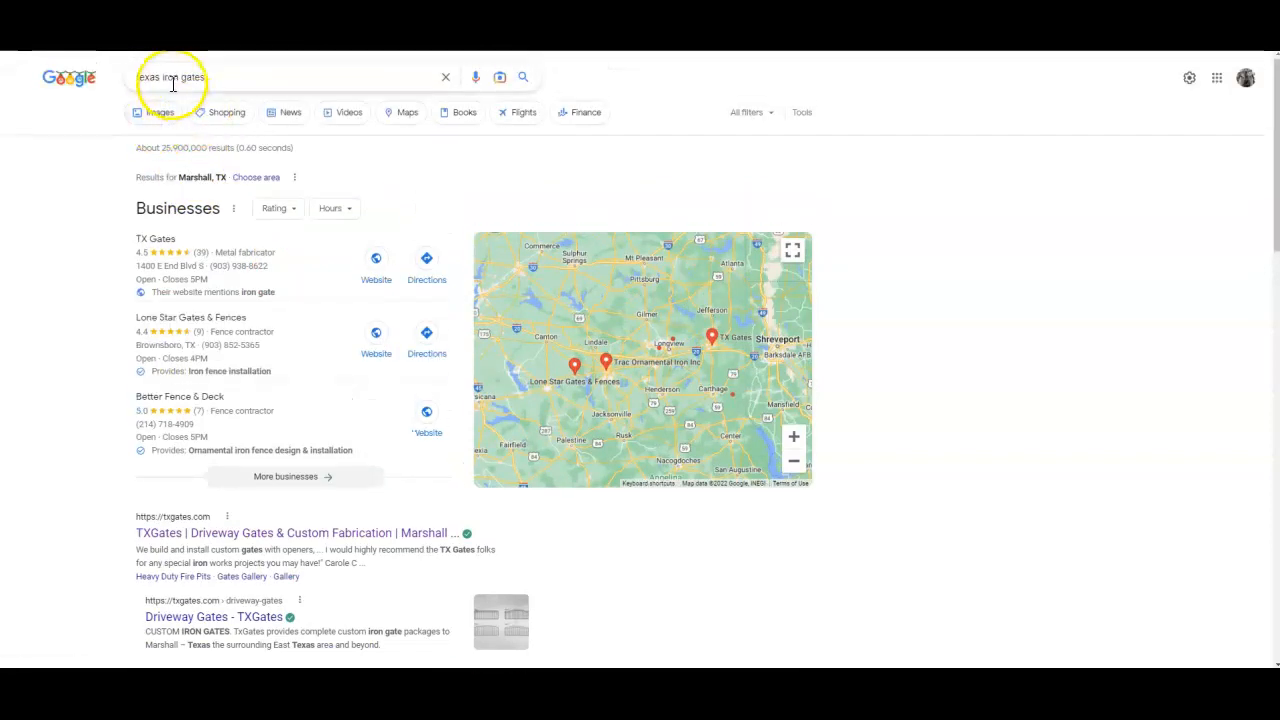
View the texas iron gates Maps listings and inspect TX Gates' profile with its 4.5 review summary.
scroll("down", 3)
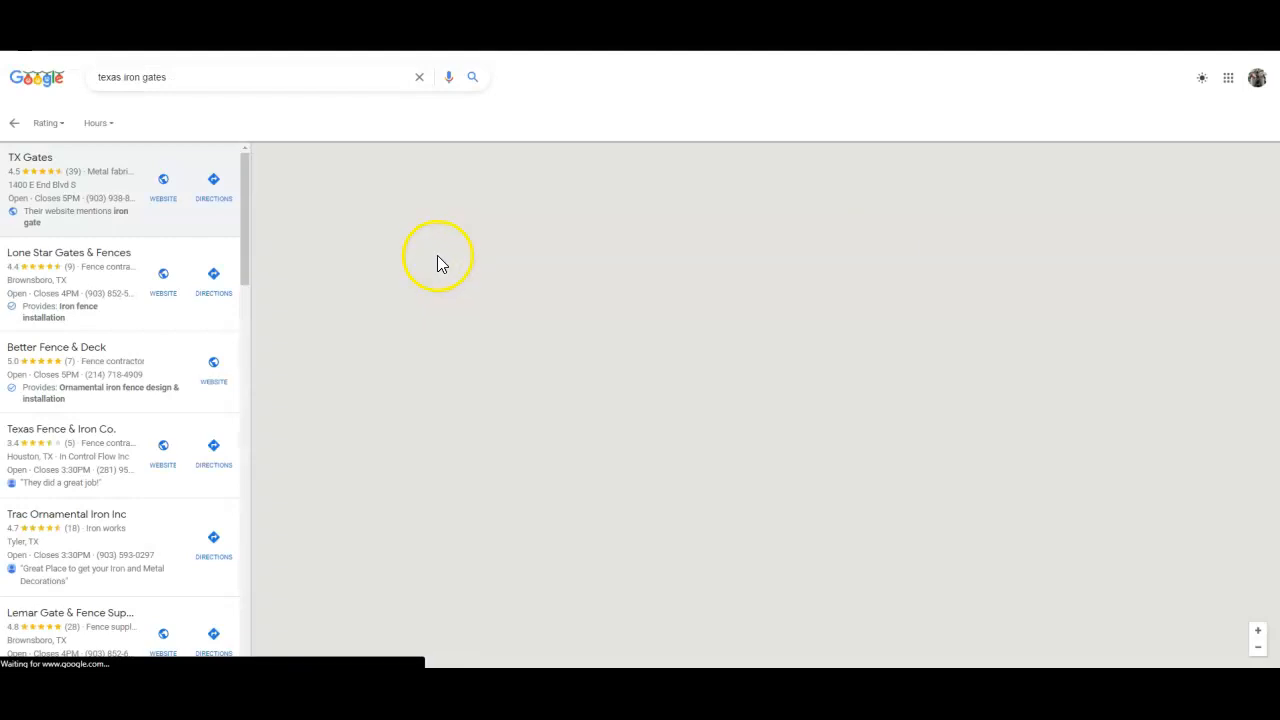
left_click(30, 156)
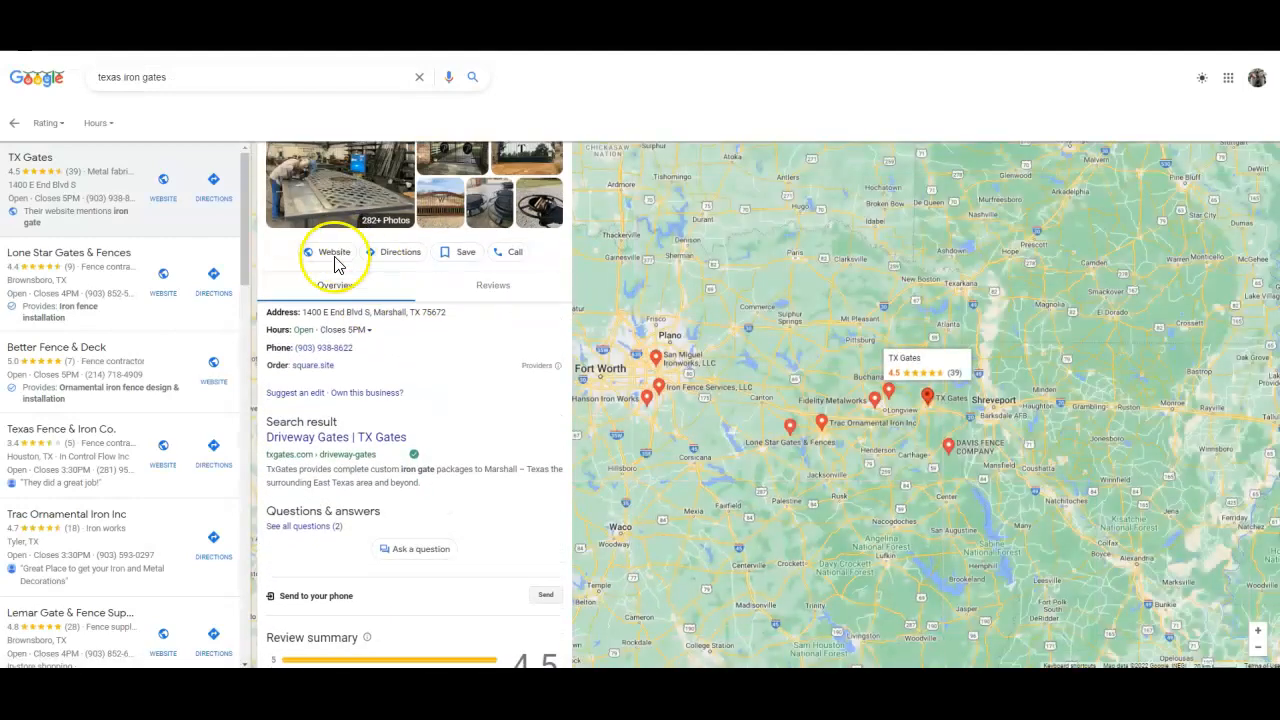
scroll("down", 3)
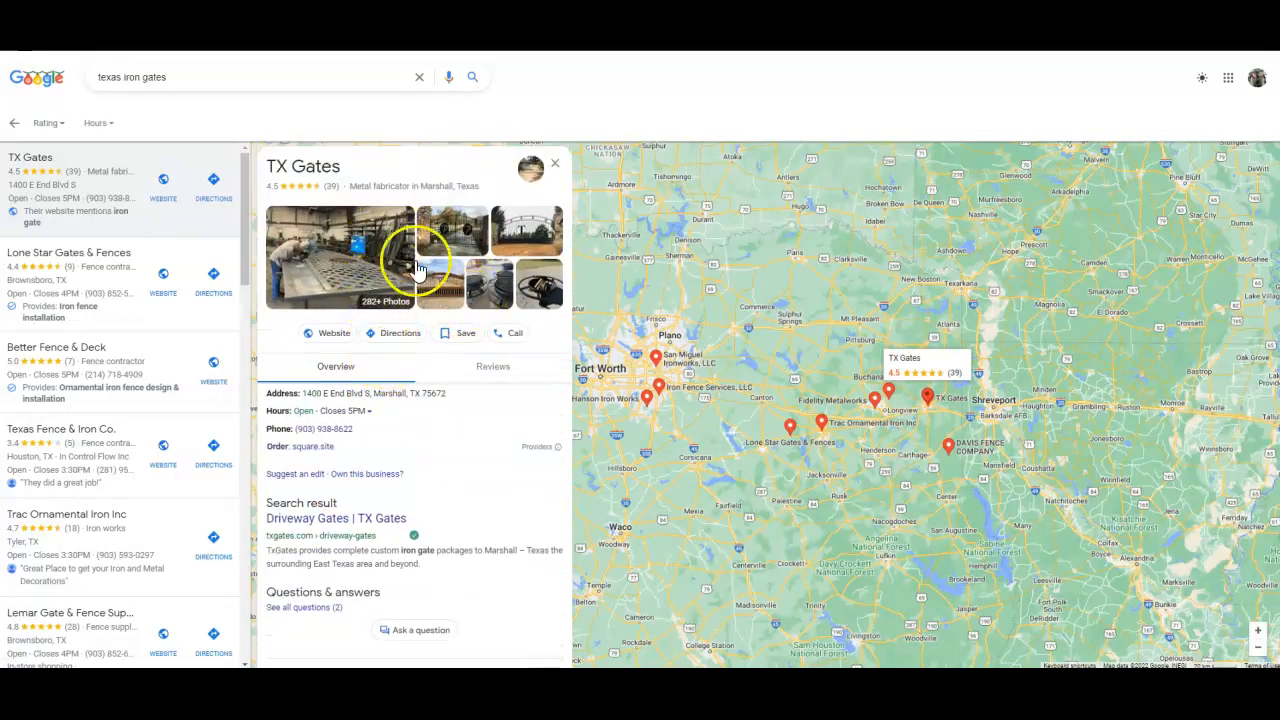
scroll("down", 3)
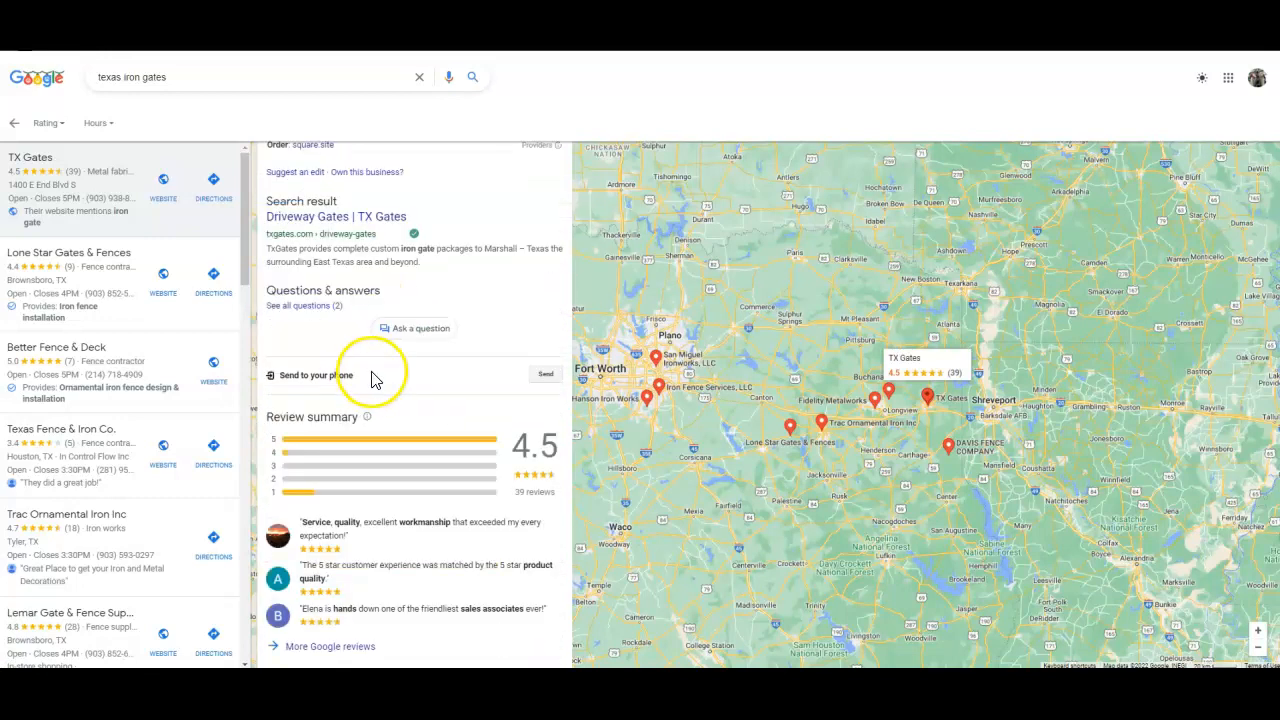
scroll("down", 3)
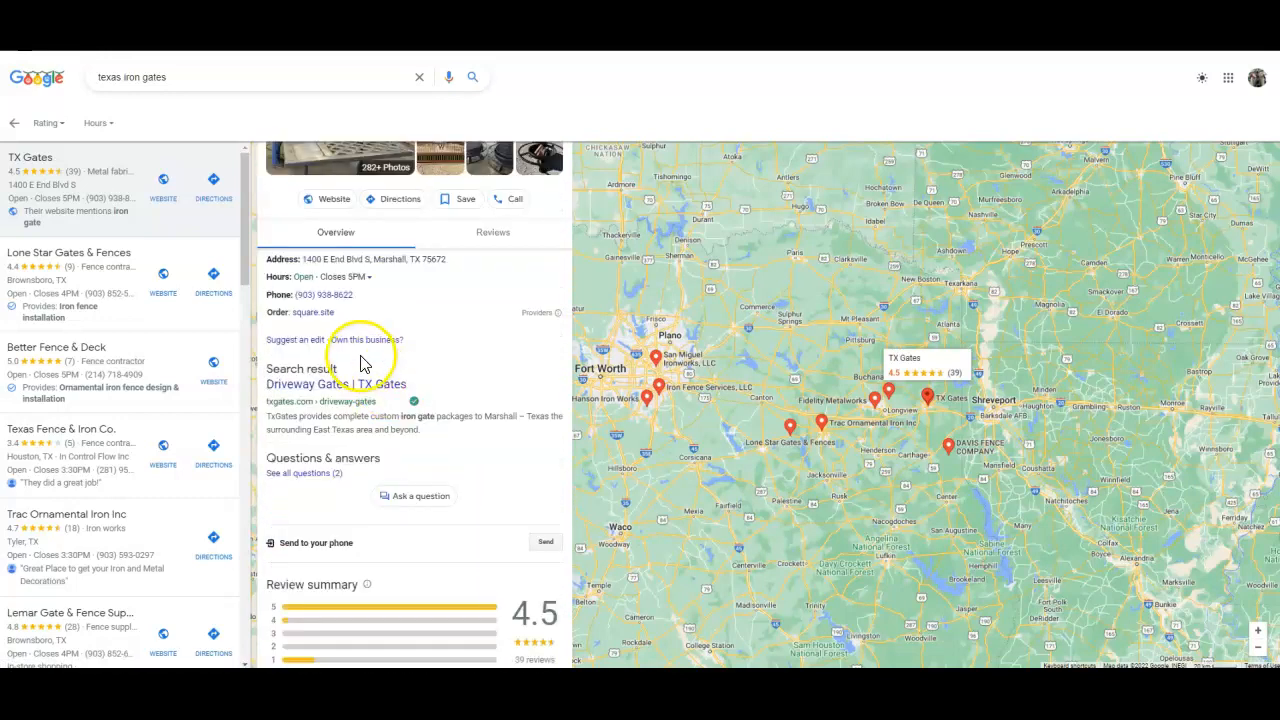
Search Google for 'wild horse welding'.
type("wild horse welding")
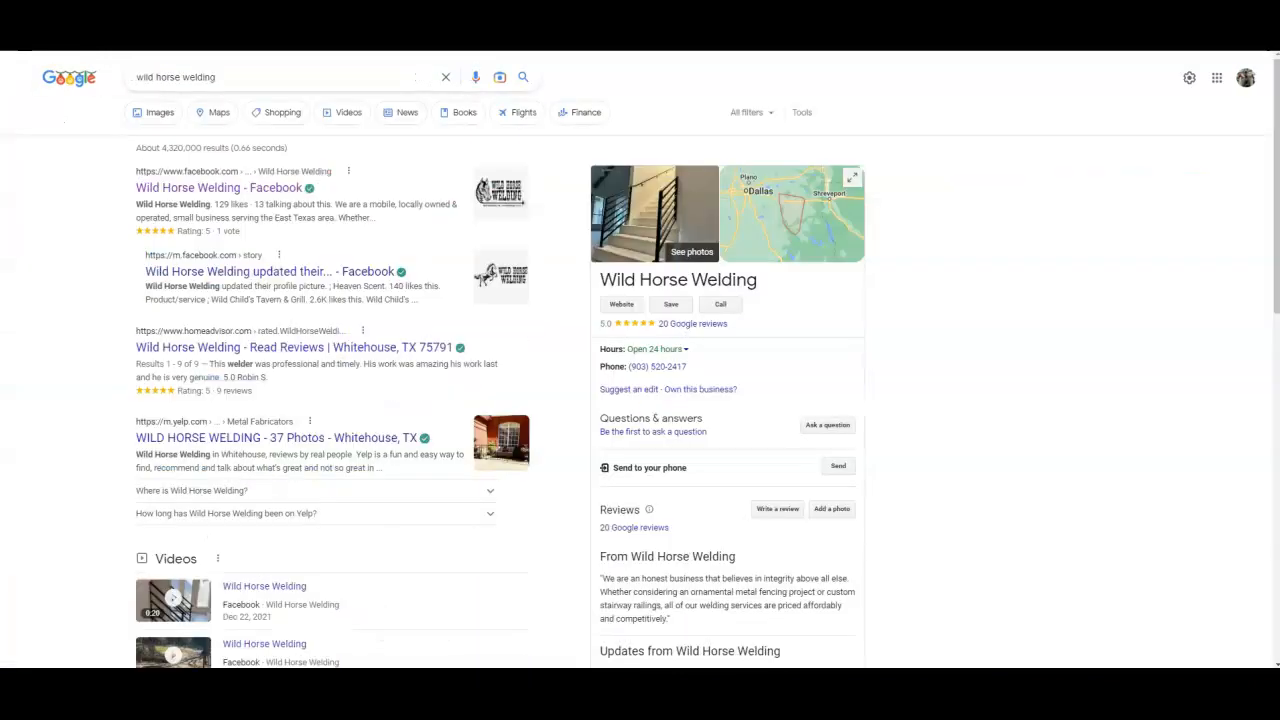
Scroll the Wild Horse Welding knowledge panel showing its 20 Google reviews.
scroll("down", 3)
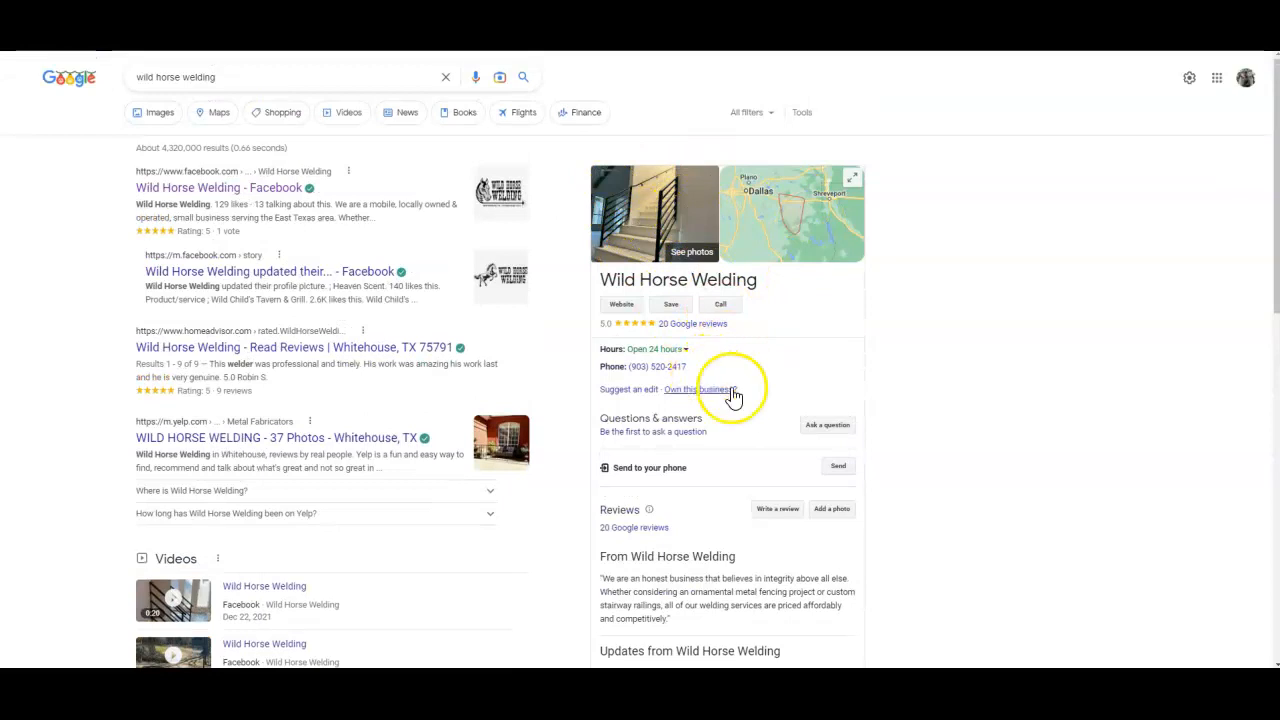
scroll("down", 3)
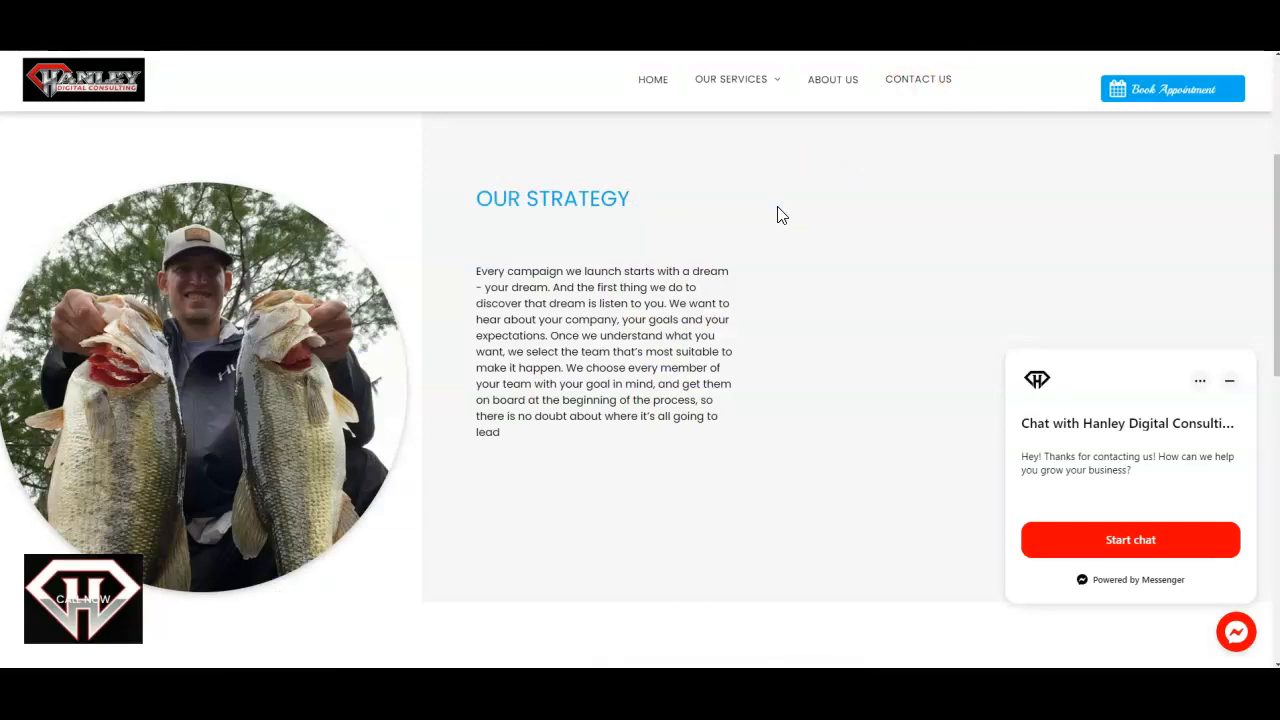
Show the Our Strategy section on the Hanley Digital Consulting site.
left_click(784, 258)
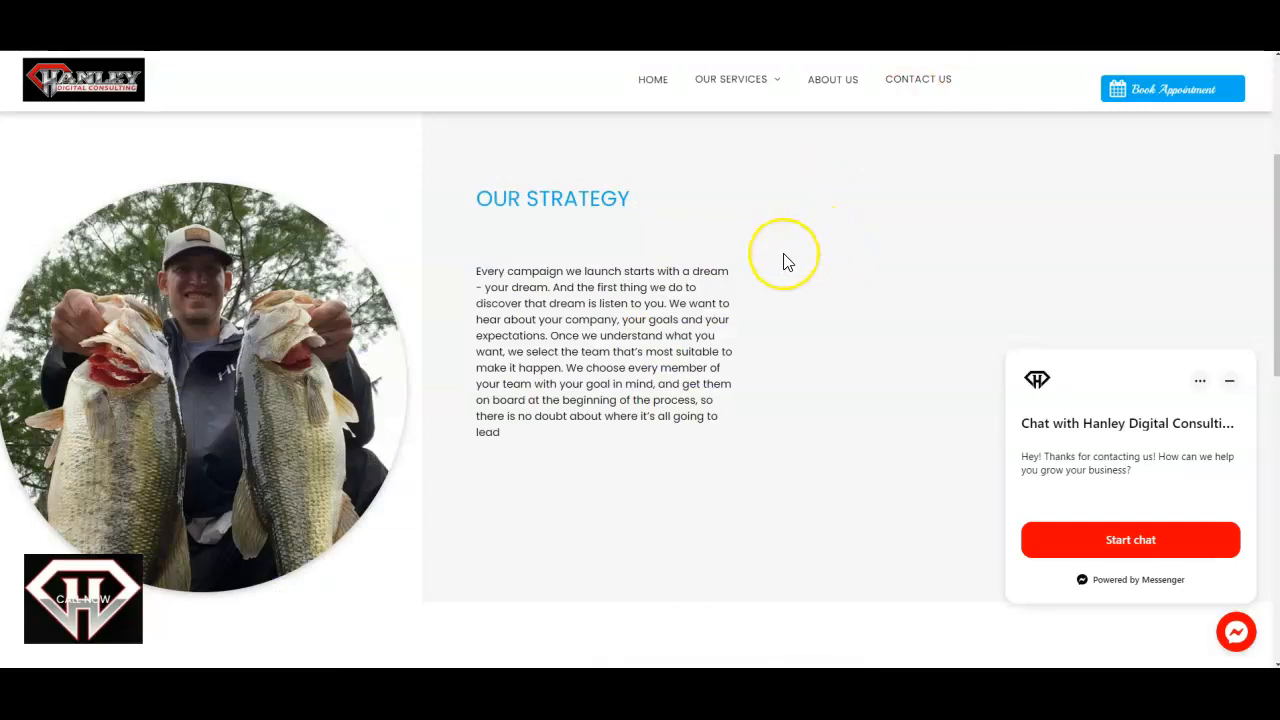